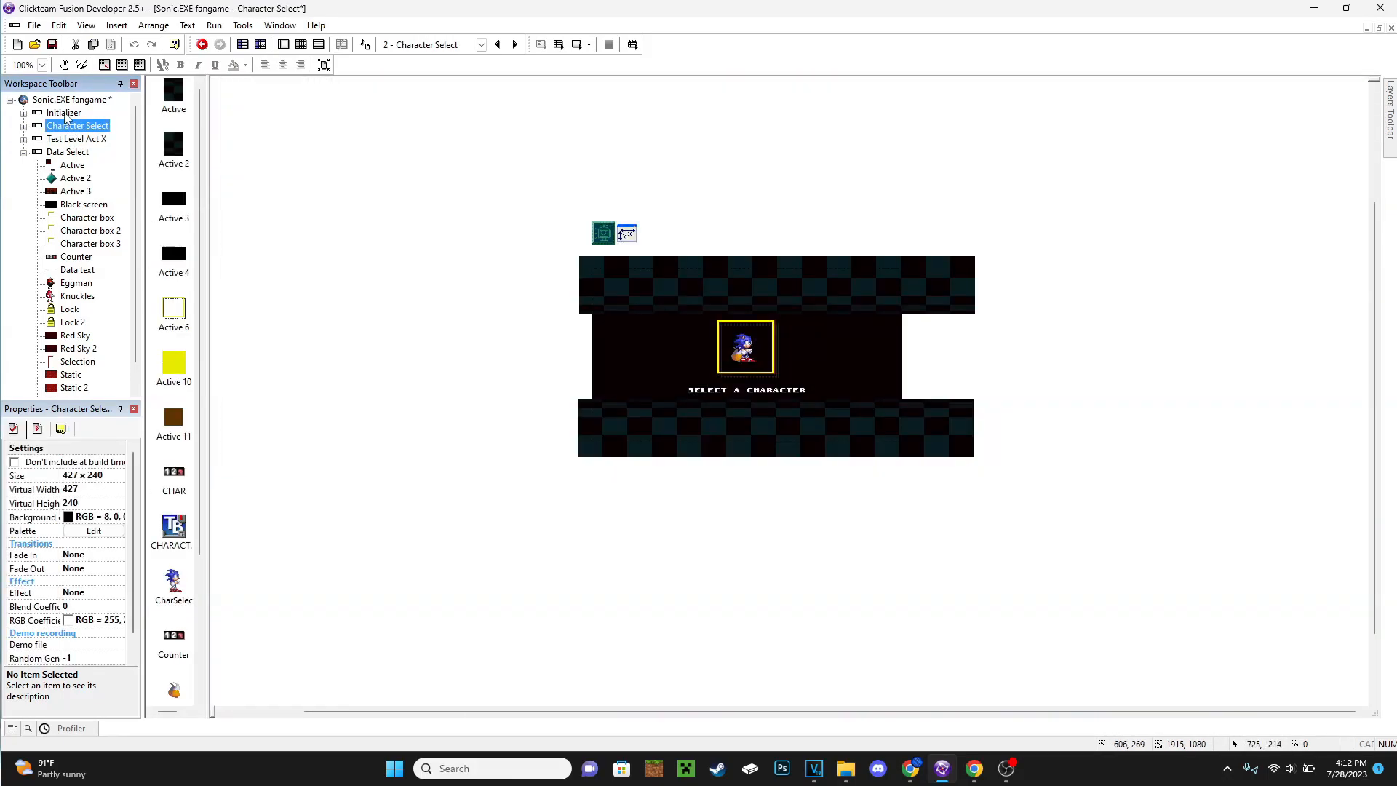
Open the Data Select frame of the Sonic.EXE project in the frame editor
left_click(63, 112)
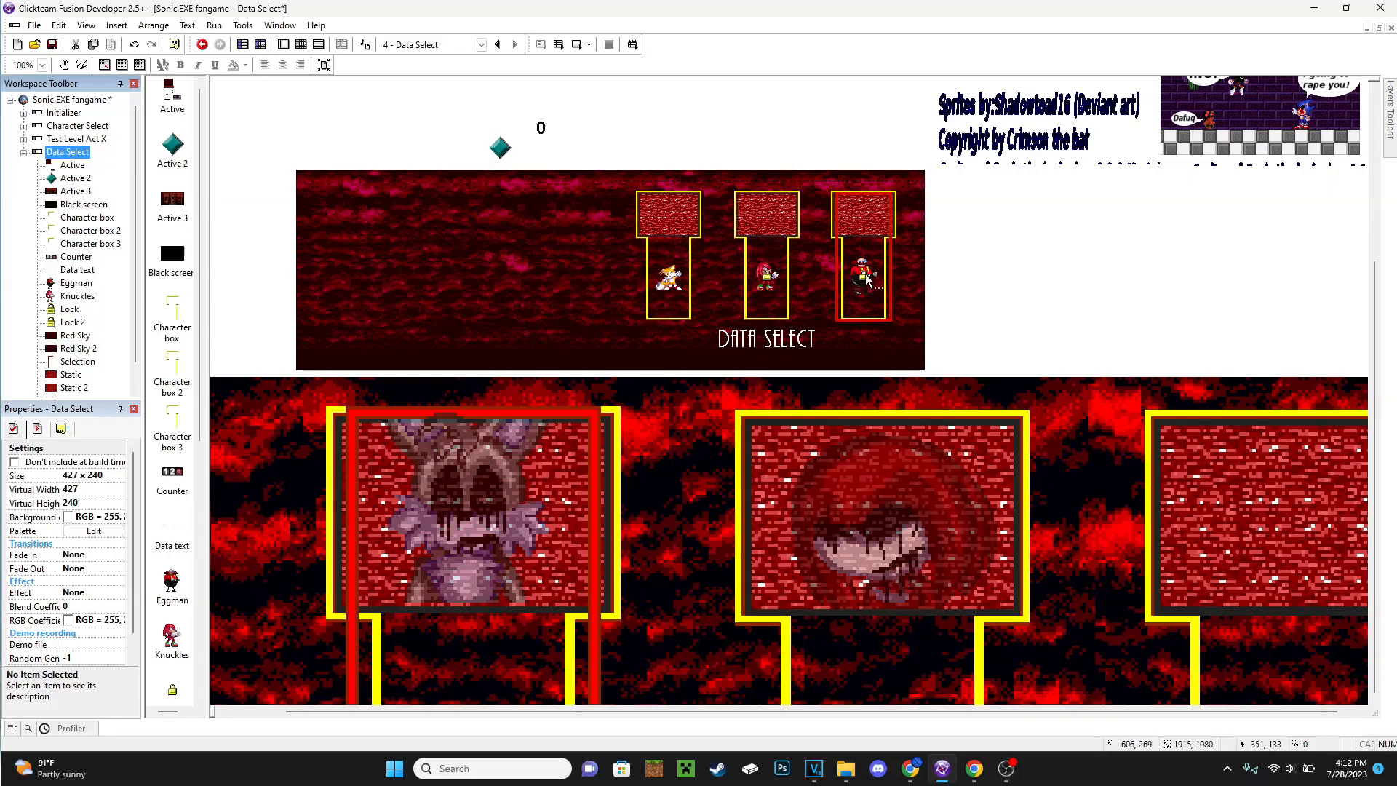
mouse_move(550, 47)
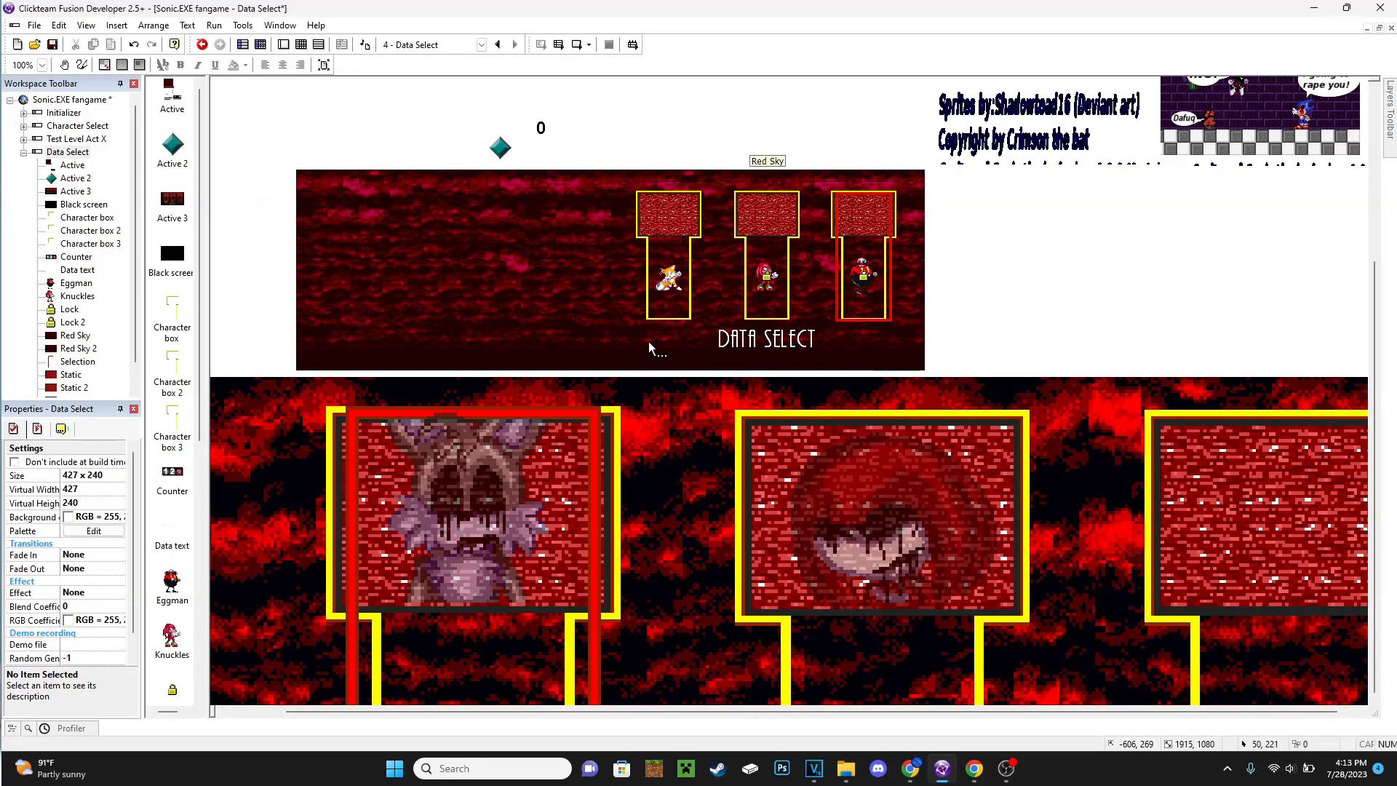
mouse_move(654, 345)
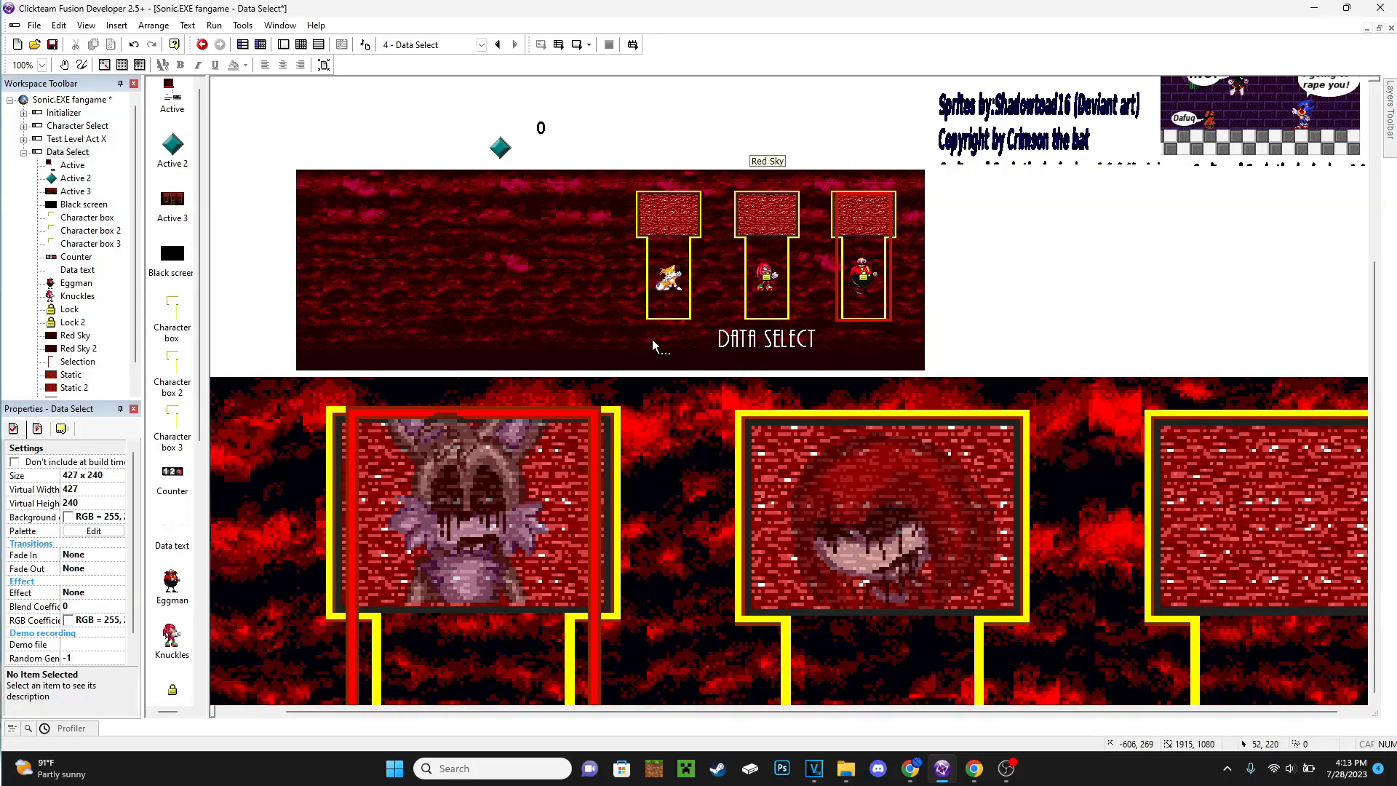
mouse_move(639, 369)
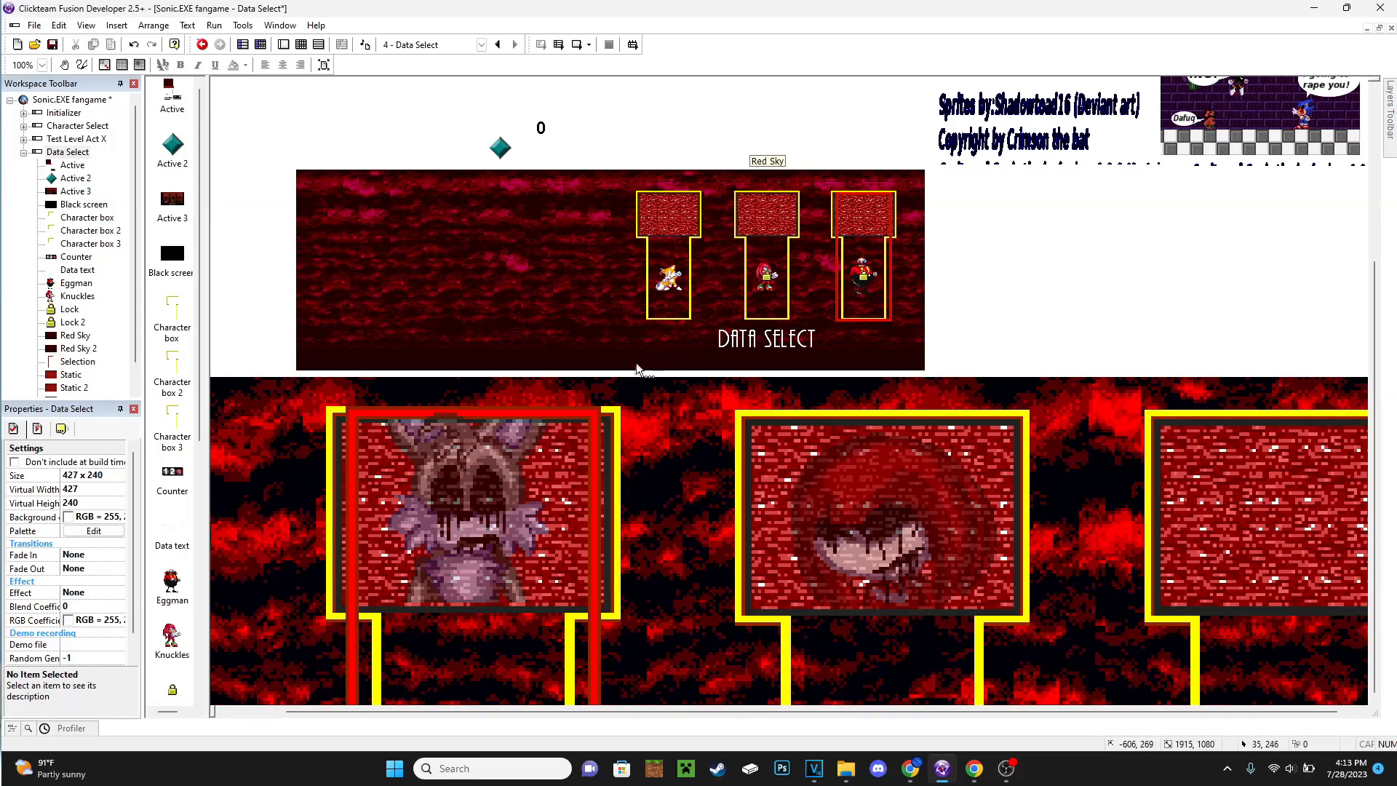
mouse_move(647, 346)
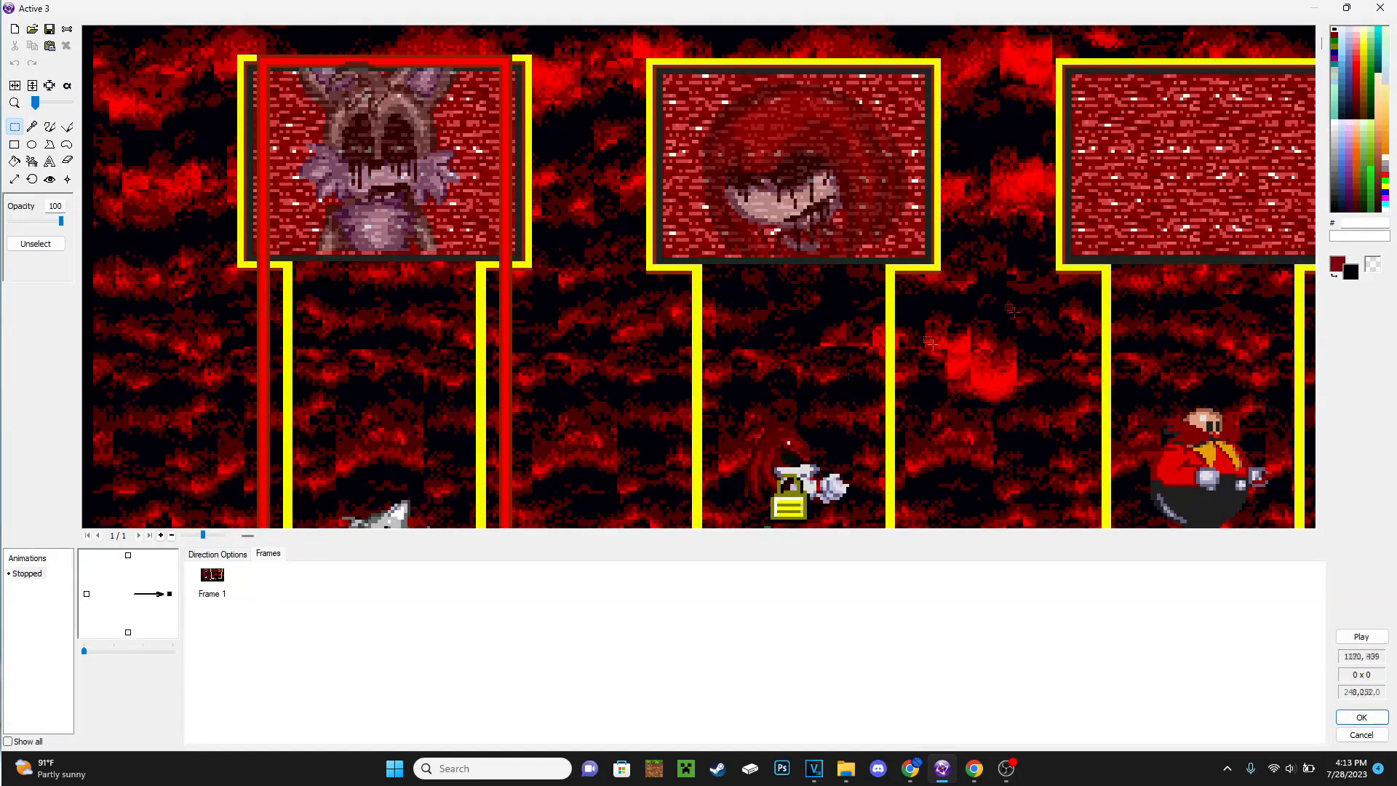
Scroll to bring the Red Sky 2 object's display options into view
scroll("down", 3)
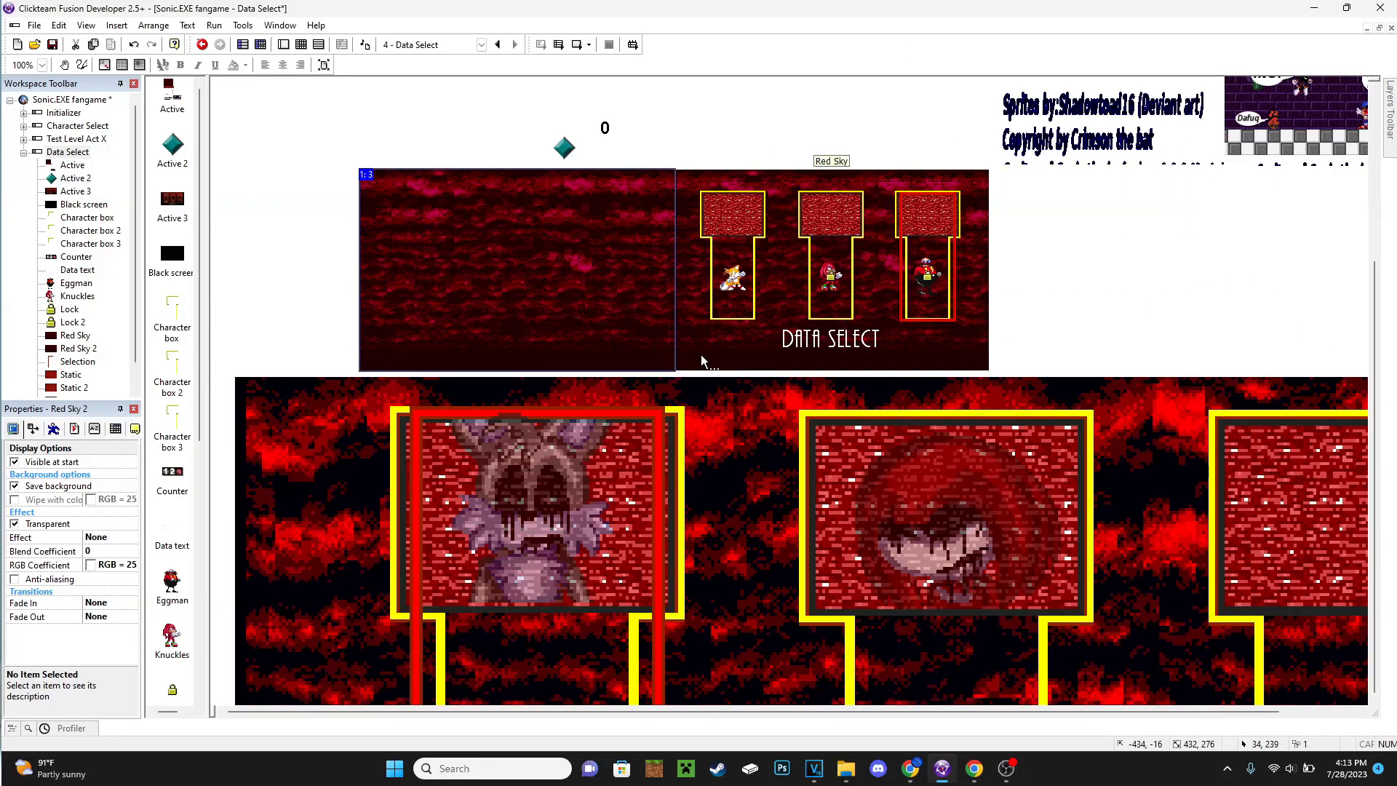
mouse_move(760, 378)
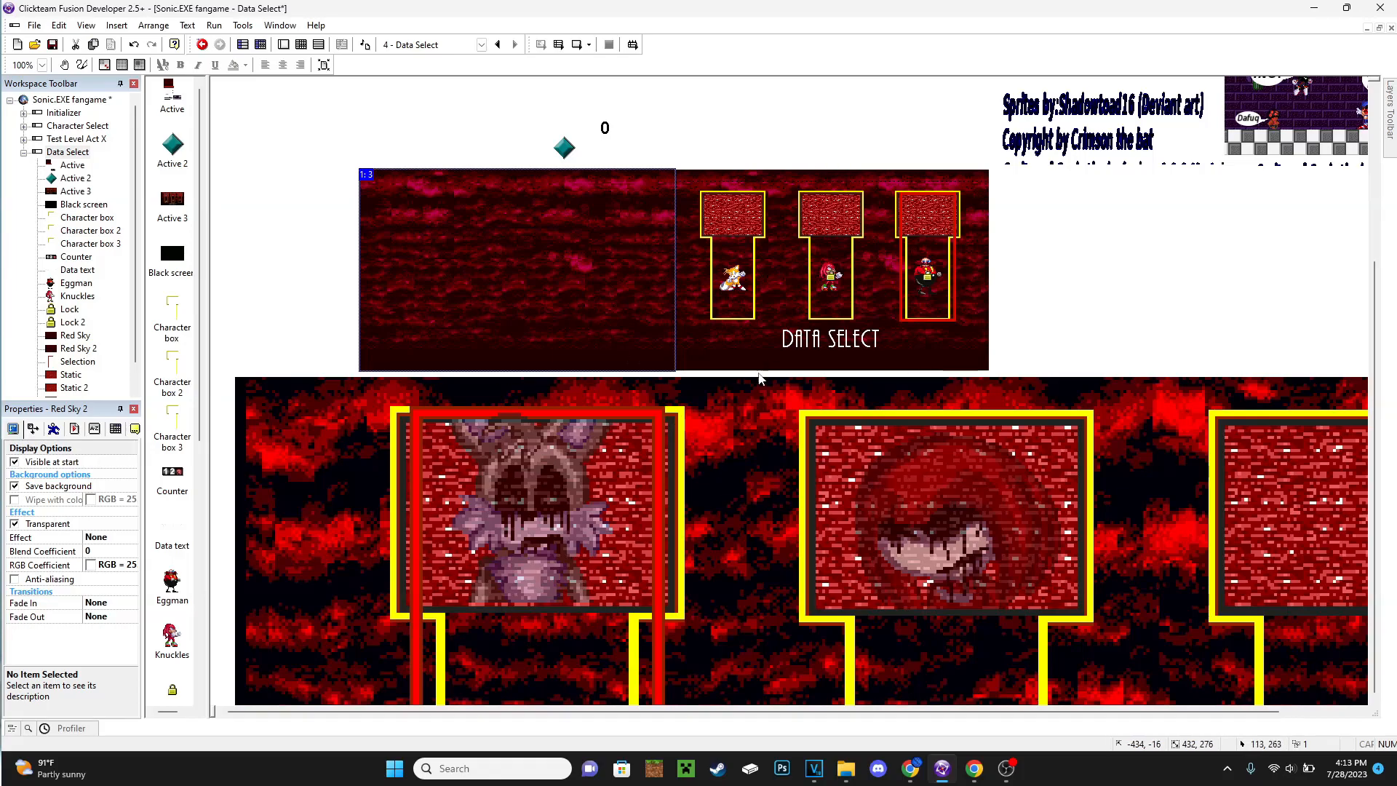
mouse_move(520, 296)
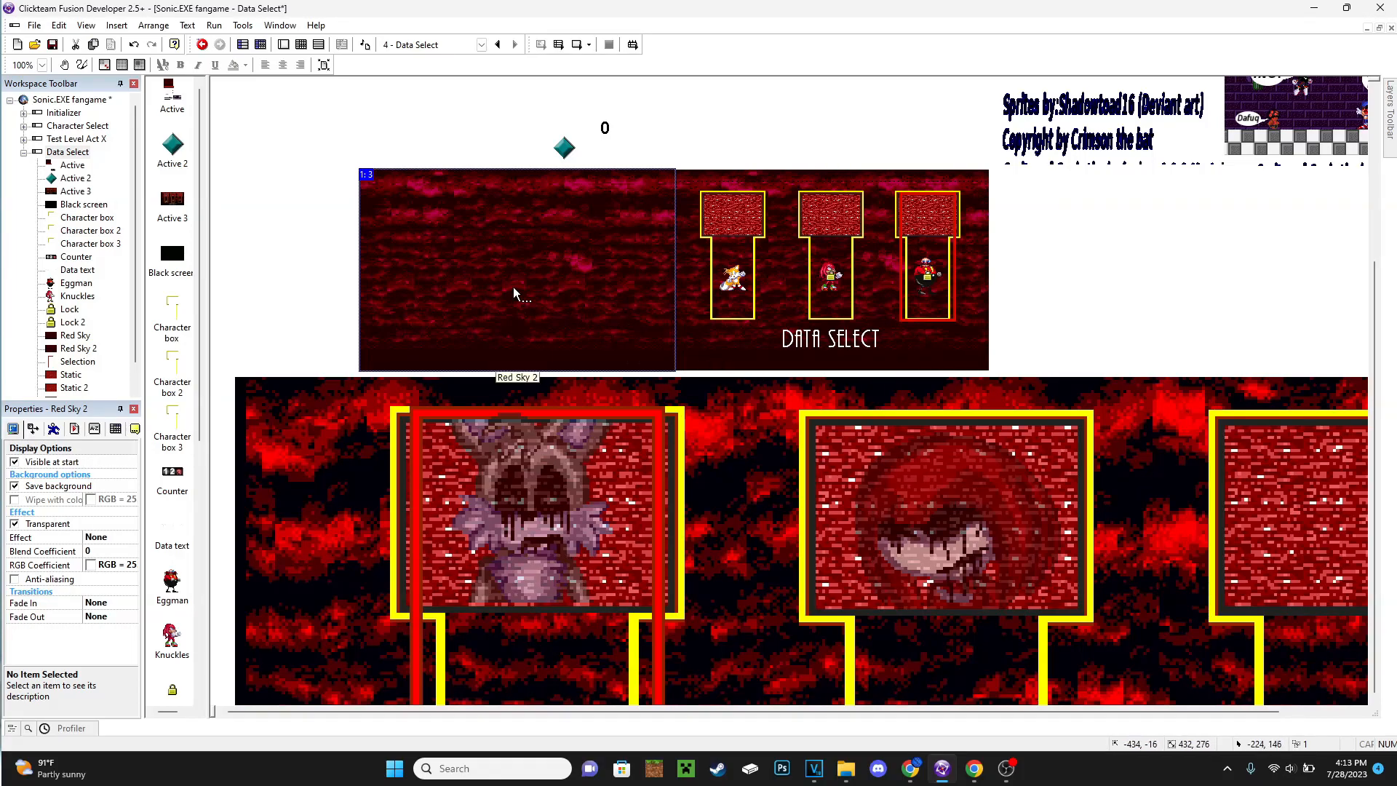
mouse_move(588, 334)
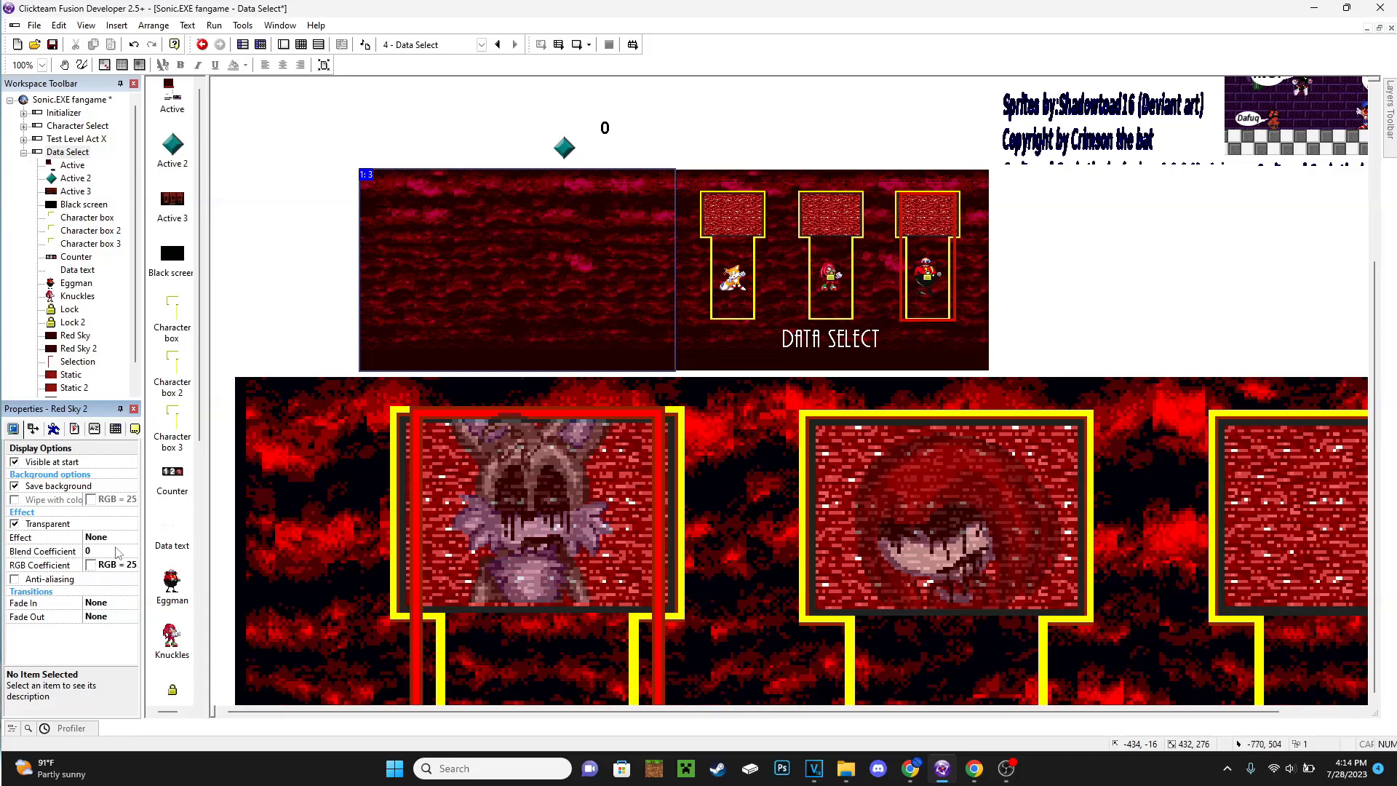
Apply the ShaderPack Channel Depth effect to Red Sky 2, with green at 6
left_click(96, 537)
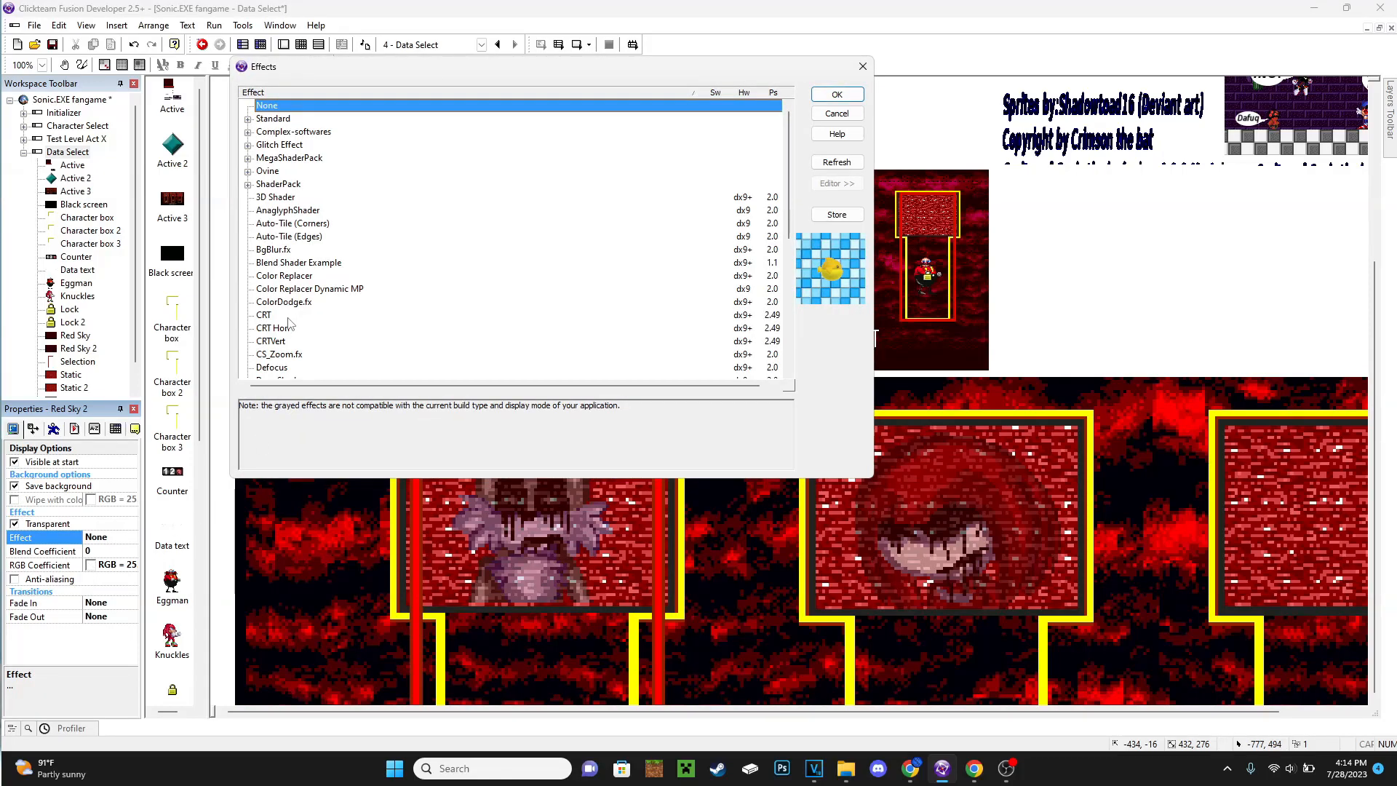
scroll("down", 3)
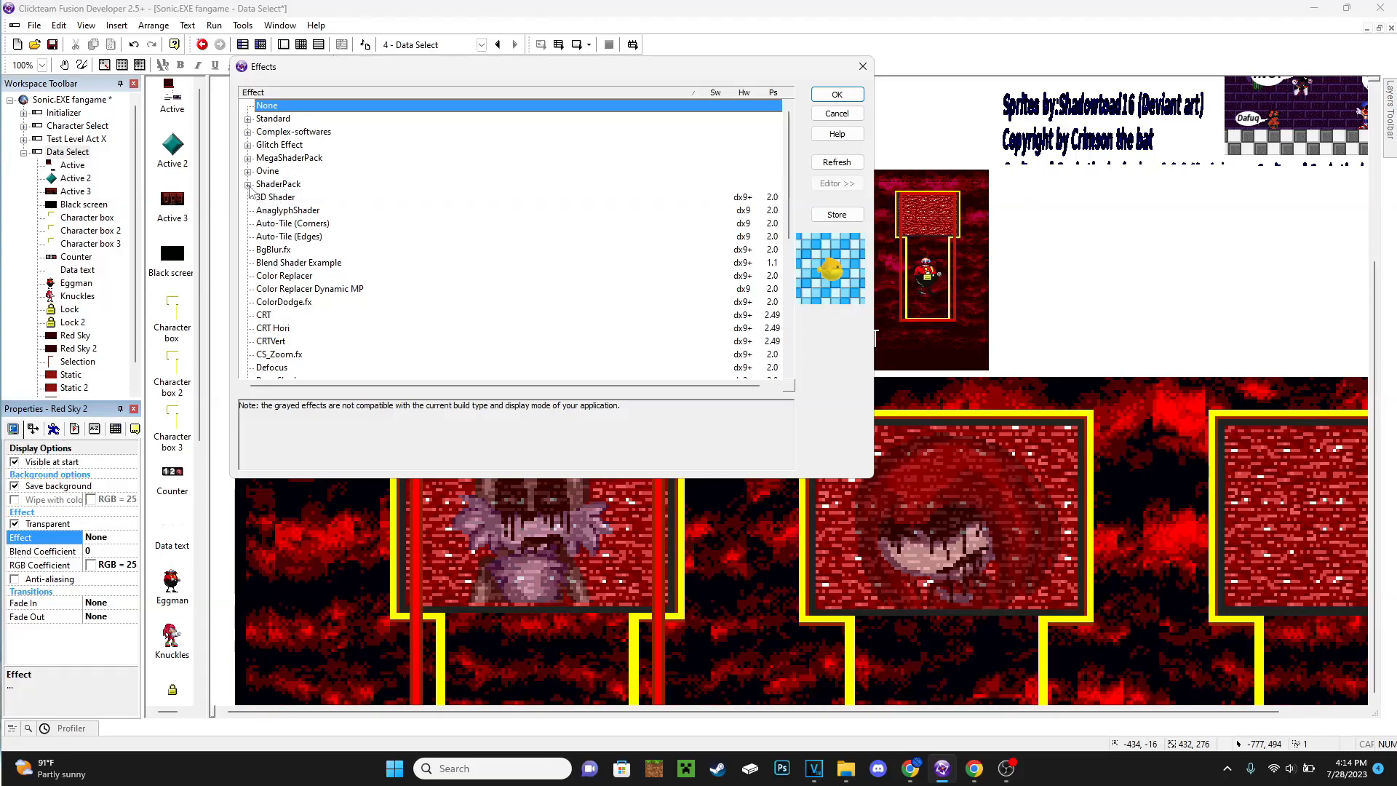
left_click(250, 184)
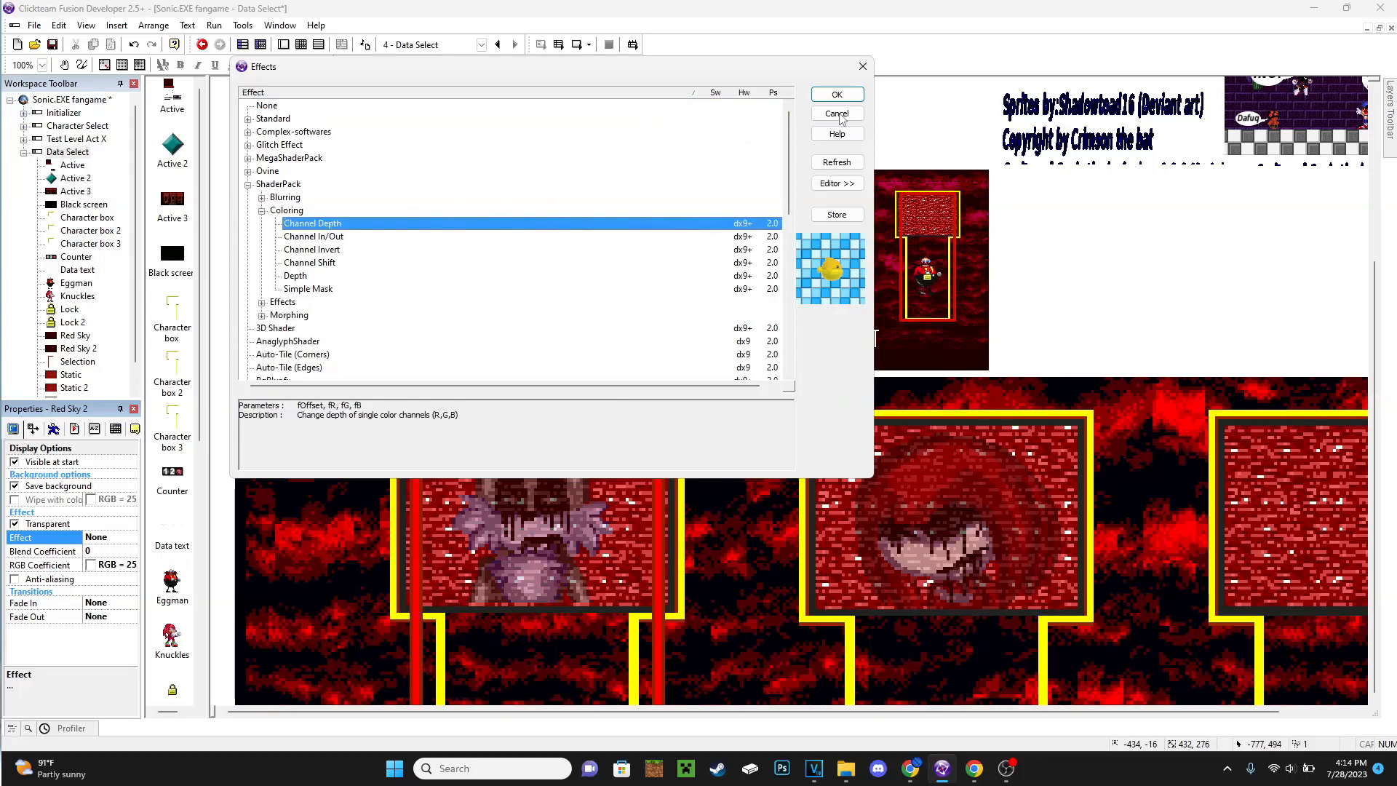
left_click(836, 94)
type("6.000000")
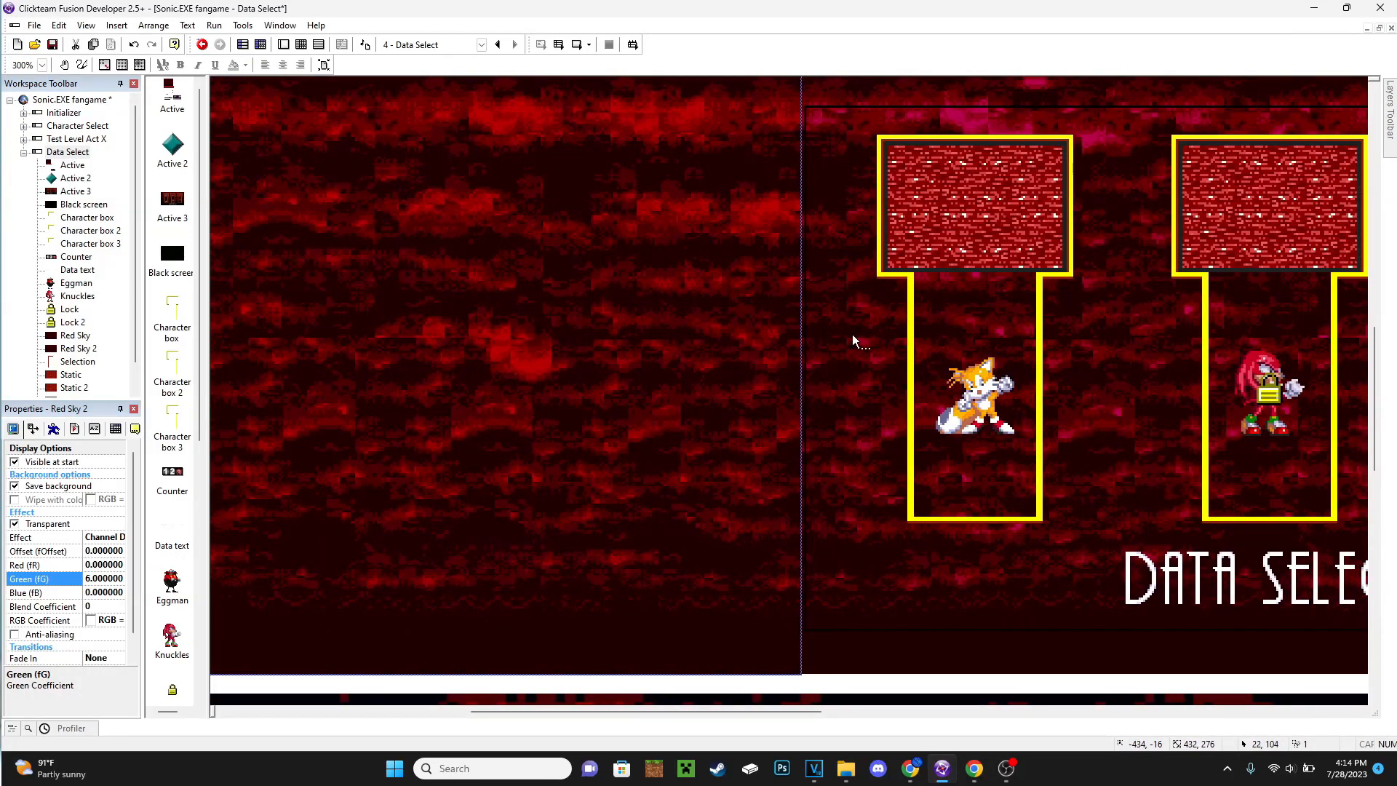
mouse_move(836, 257)
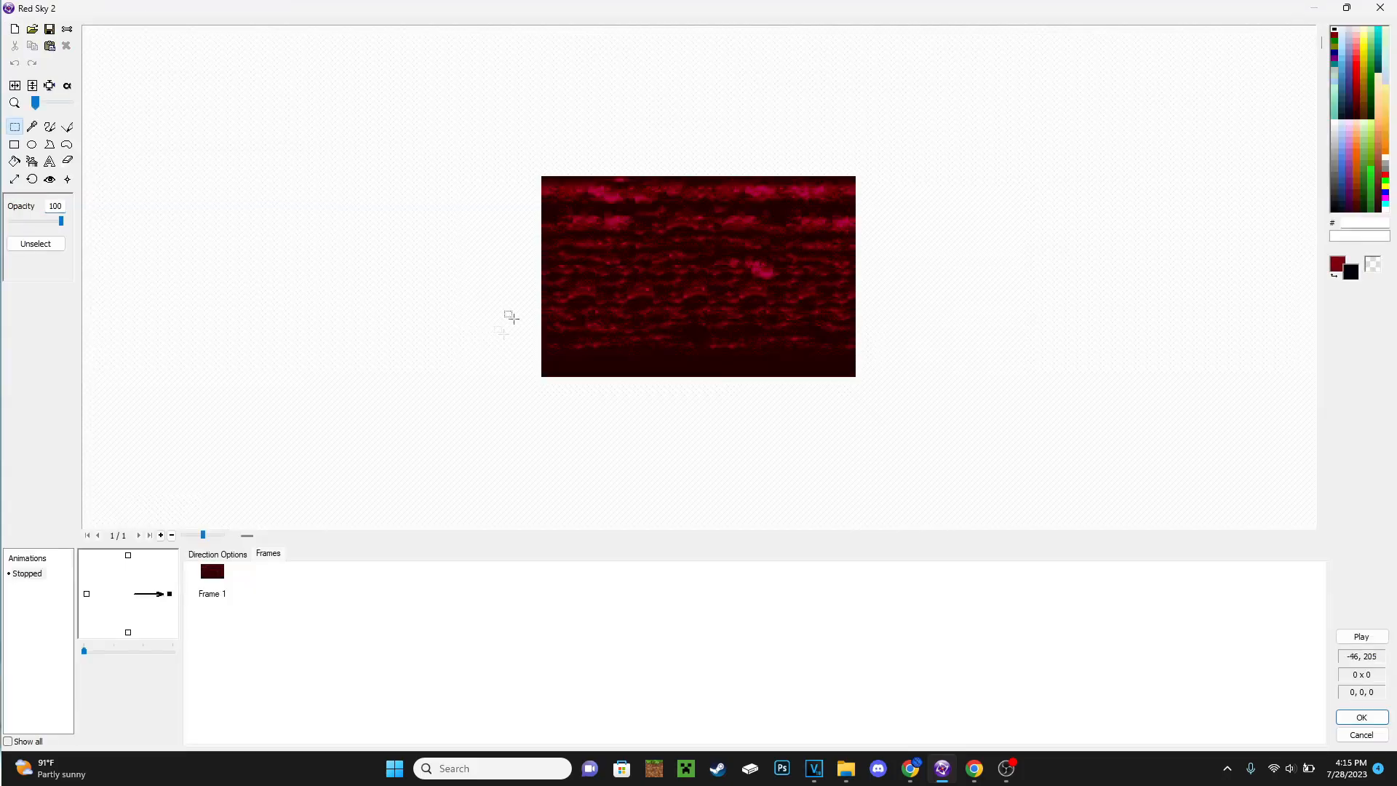
Make Red Sky 2's dark background colour transparent, preview it, and close the image editor
left_click(66, 86)
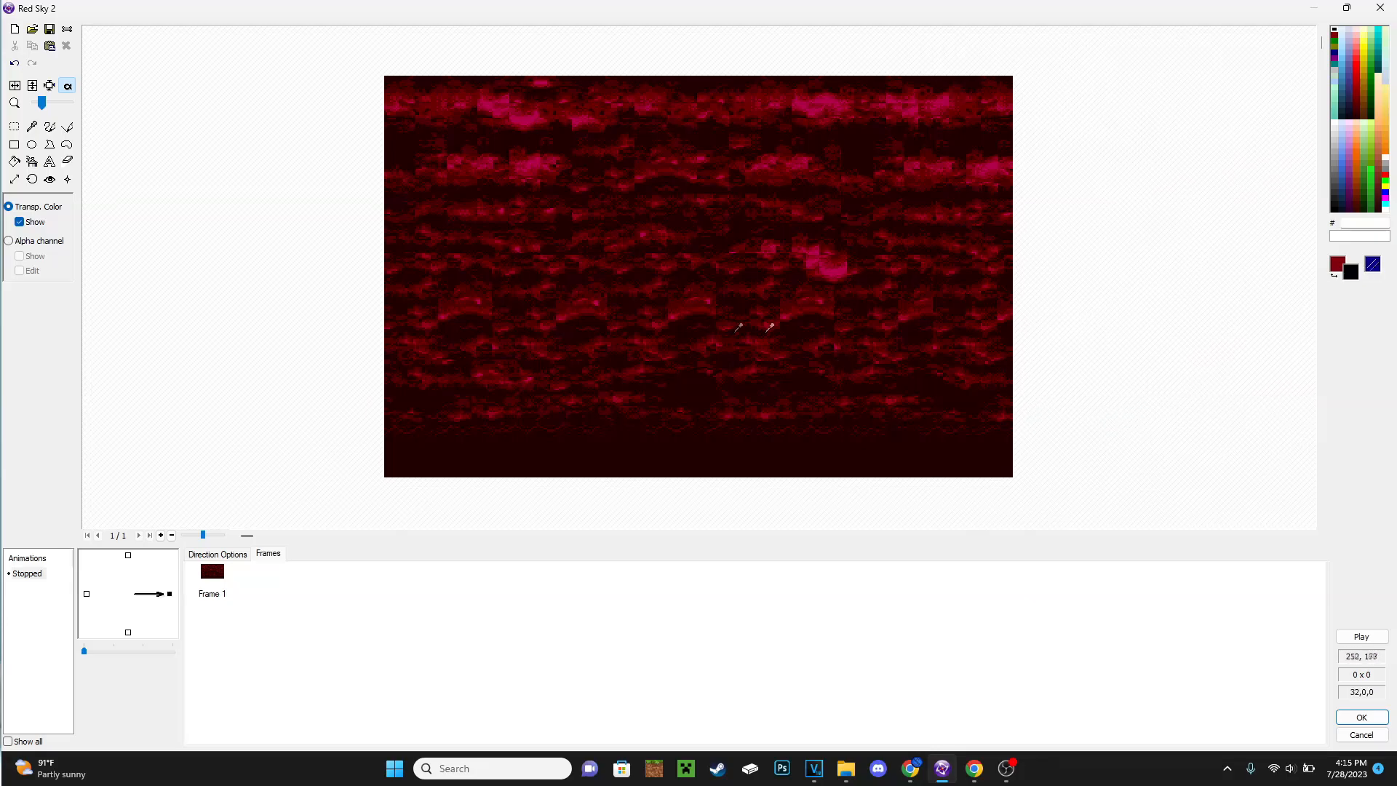
mouse_move(722, 454)
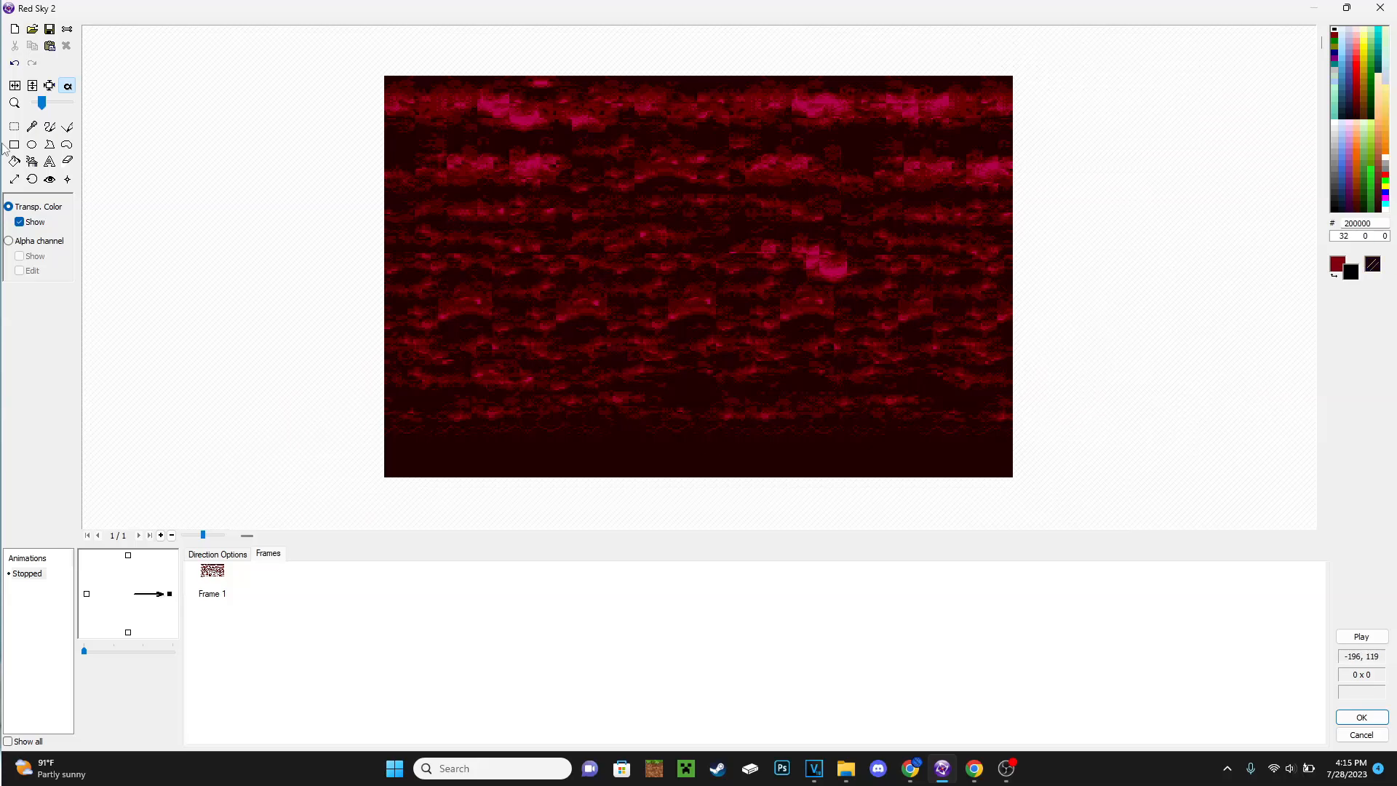
left_click(19, 222)
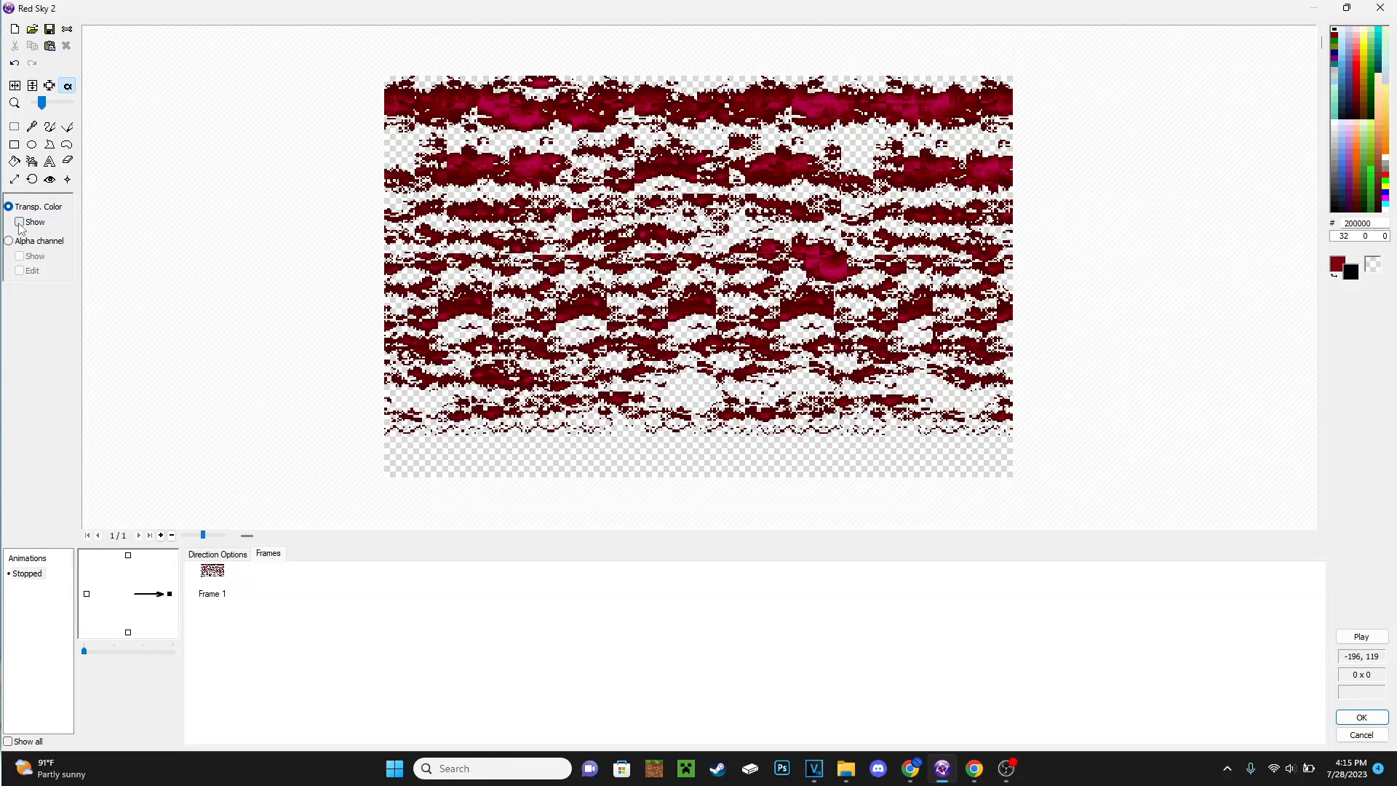
left_click(13, 125)
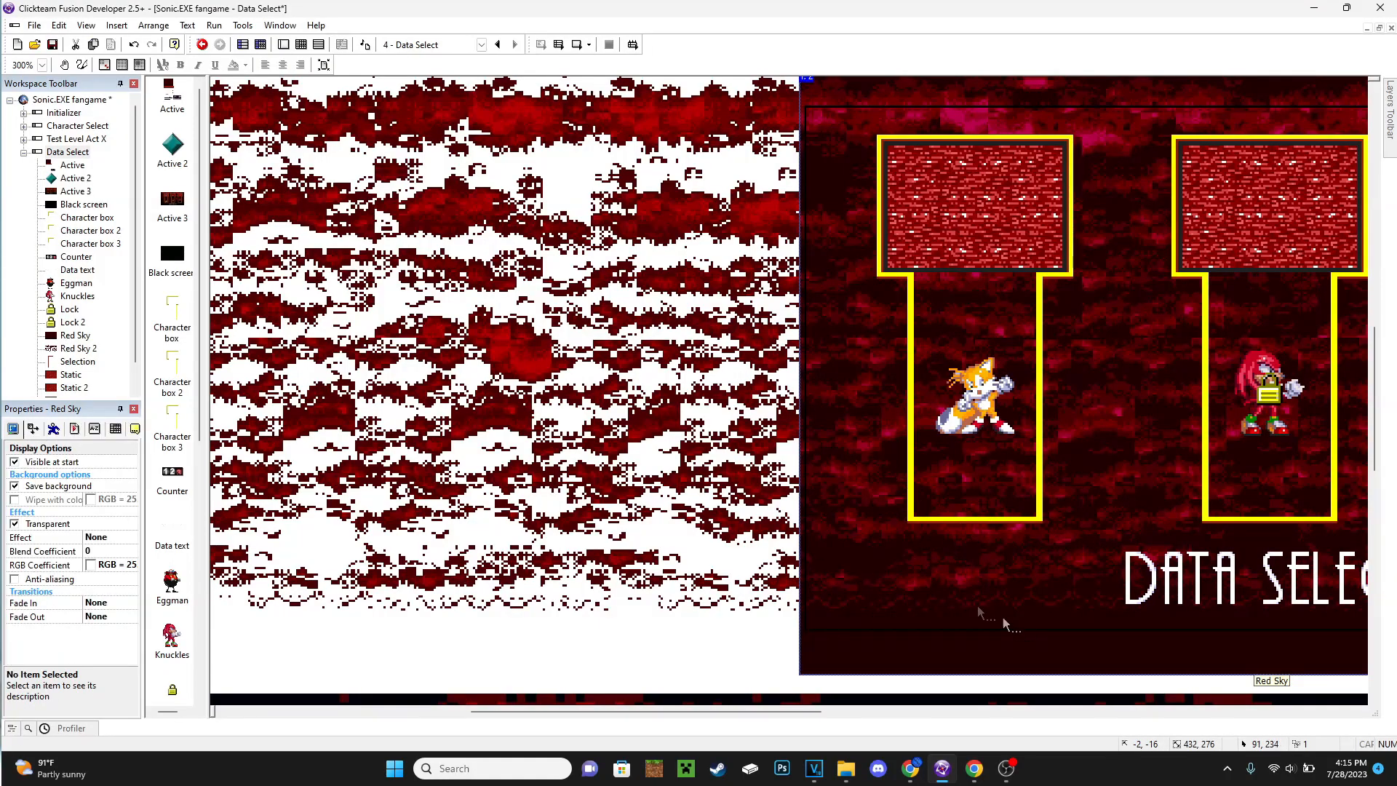
Apply the ShaderPack Coloring Channel Depth effect to Red Sky
left_click(97, 536)
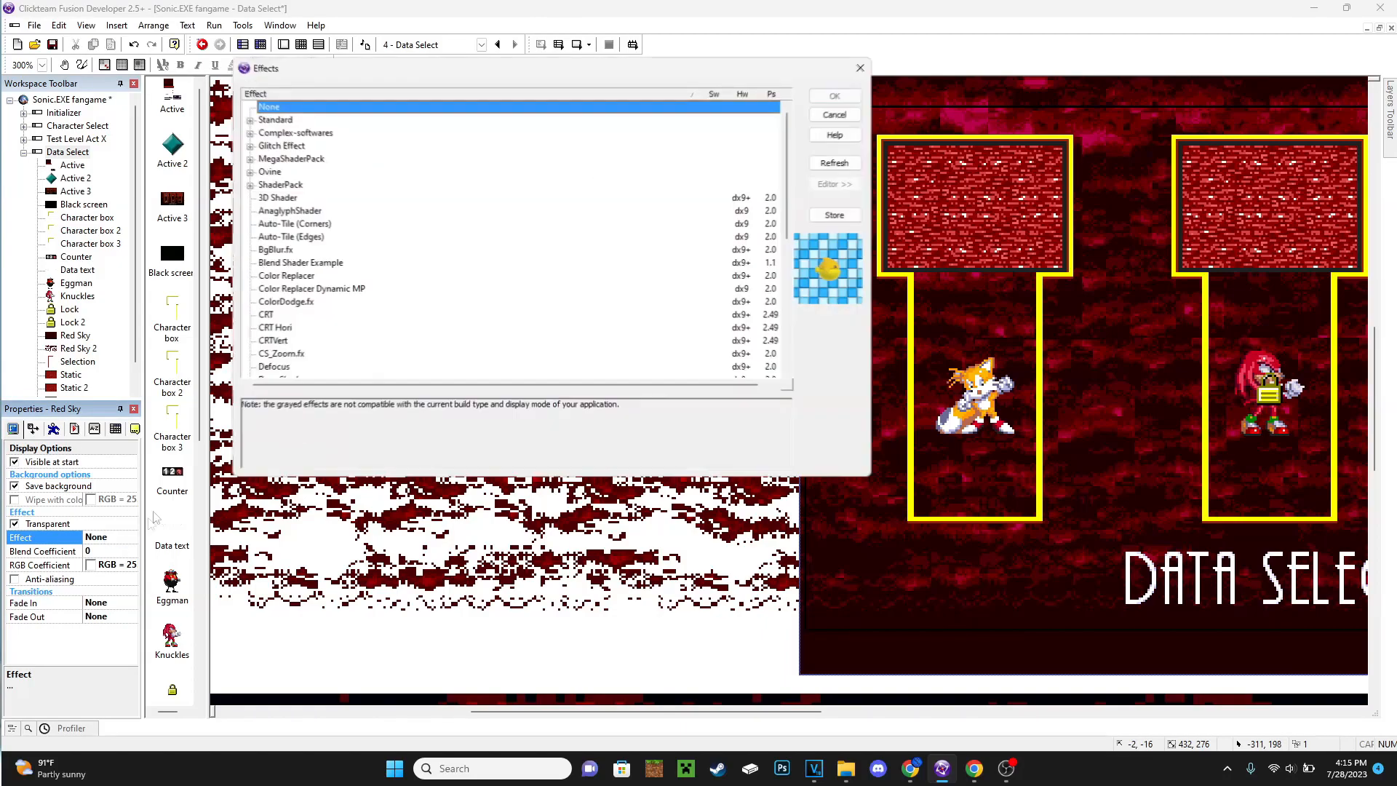
left_click(250, 183)
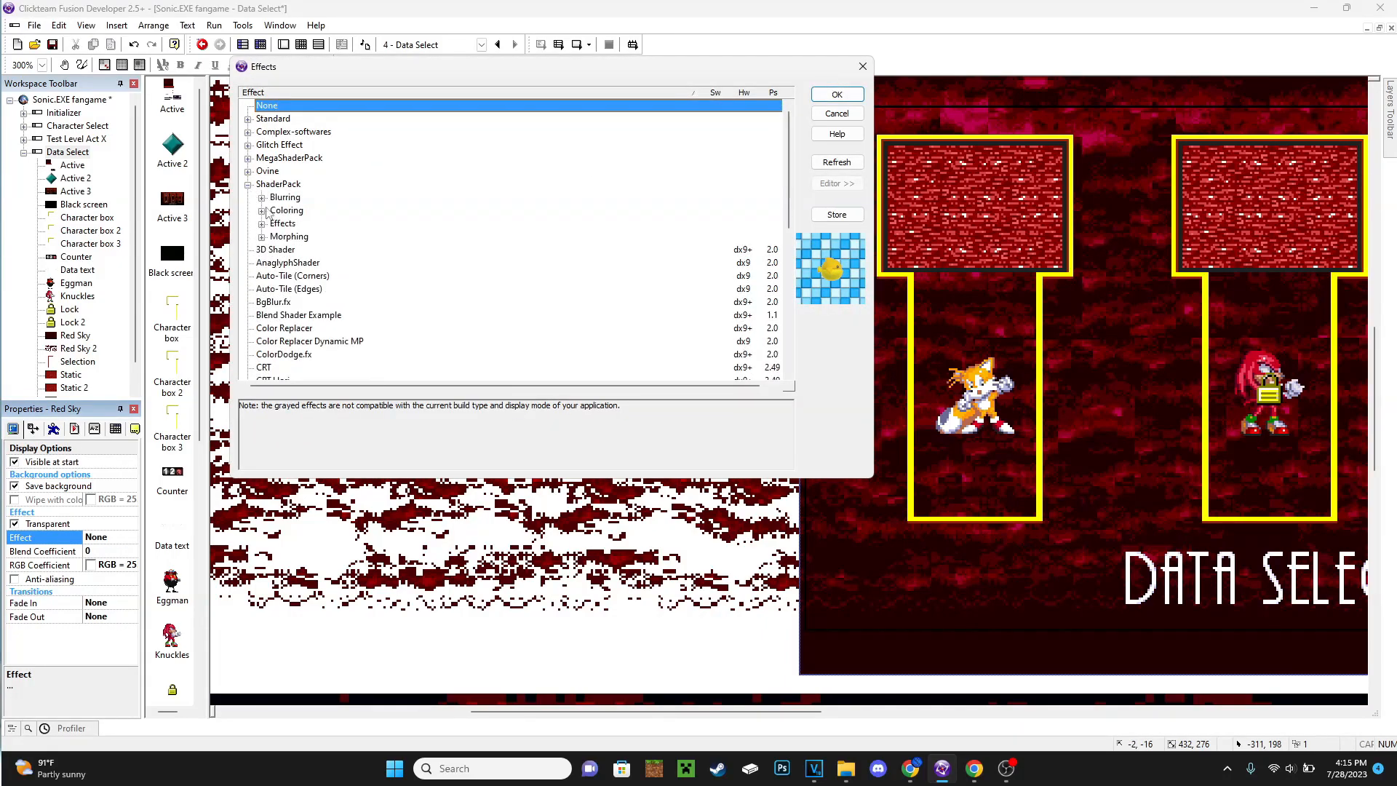
left_click(312, 223)
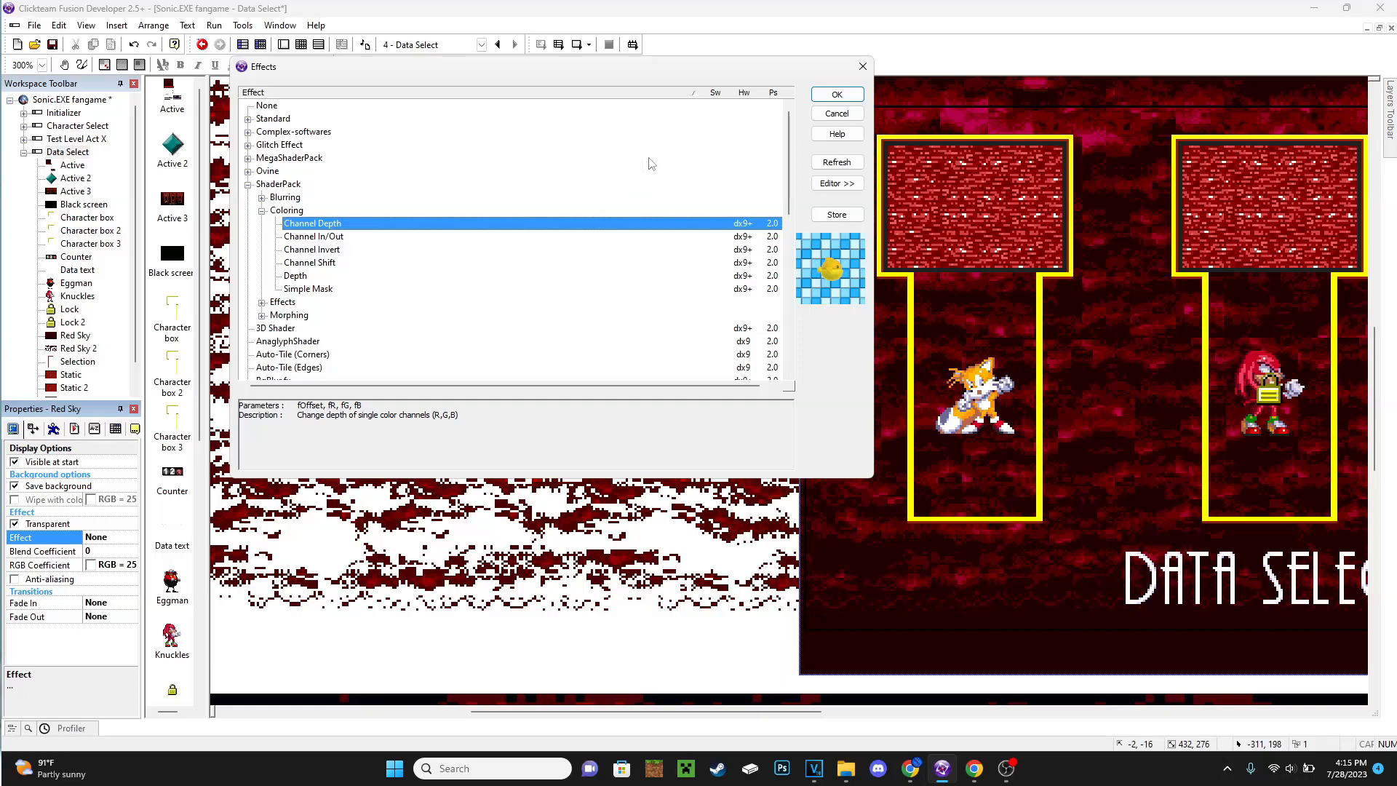
left_click(834, 95)
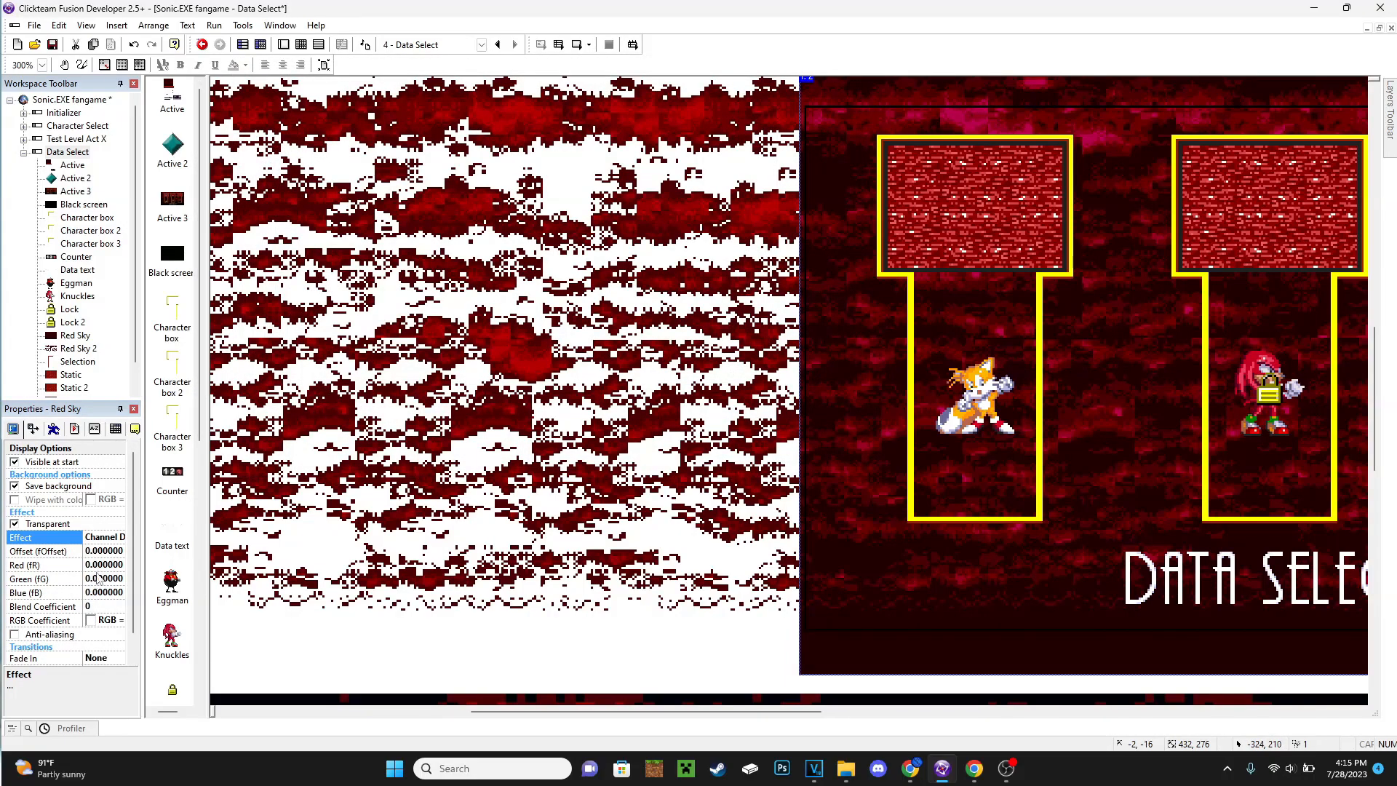
Make Red Sky's dark red colour transparent, show it, and return to the frame
left_click(53, 579)
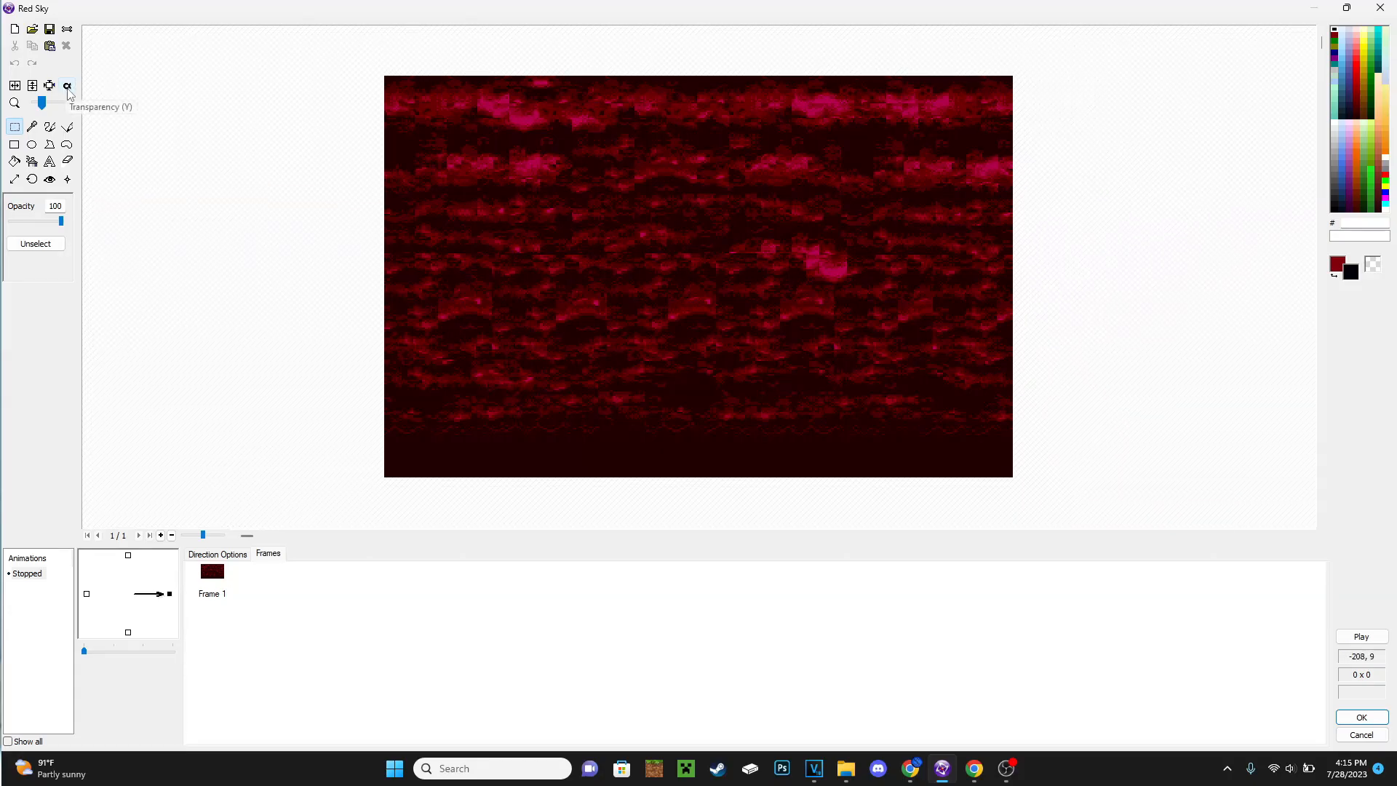
left_click(66, 86)
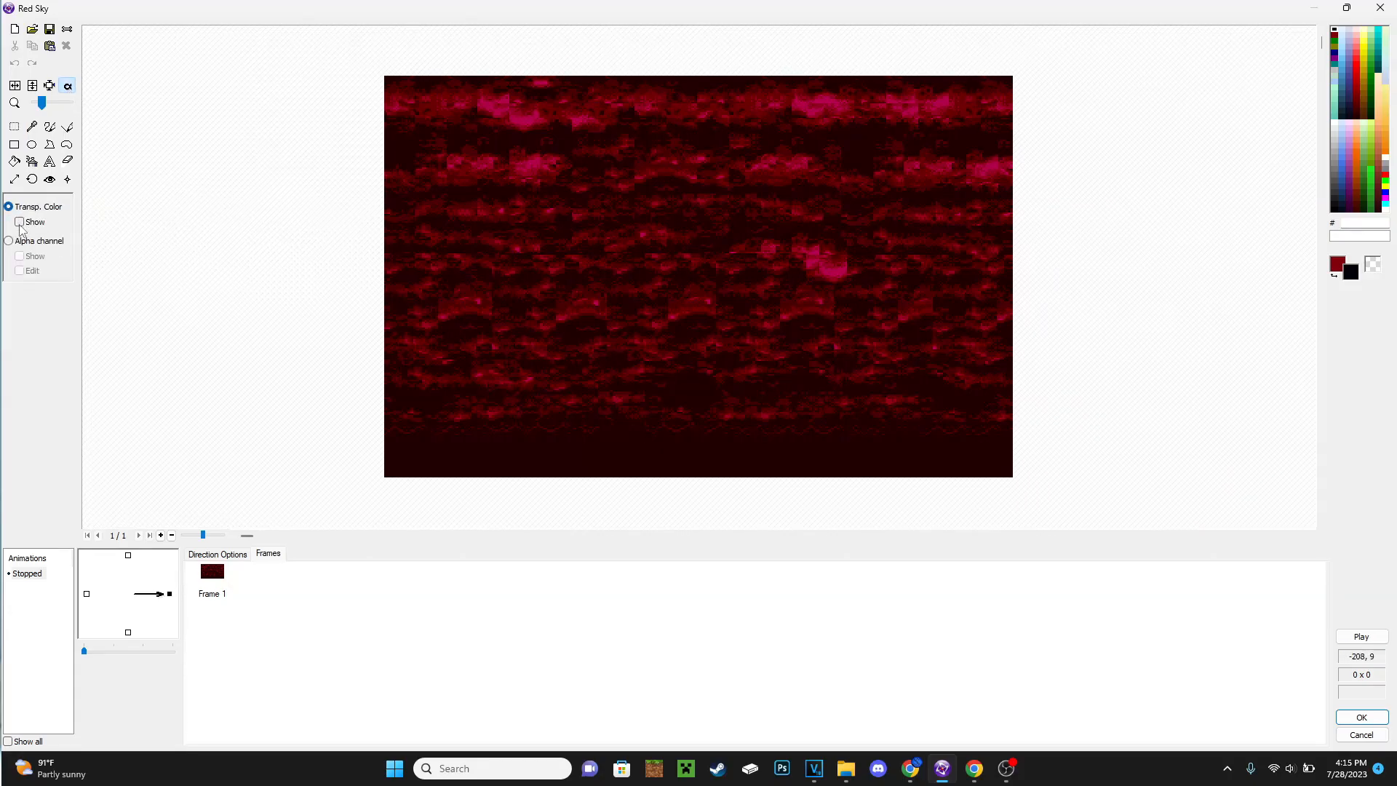
left_click(18, 222)
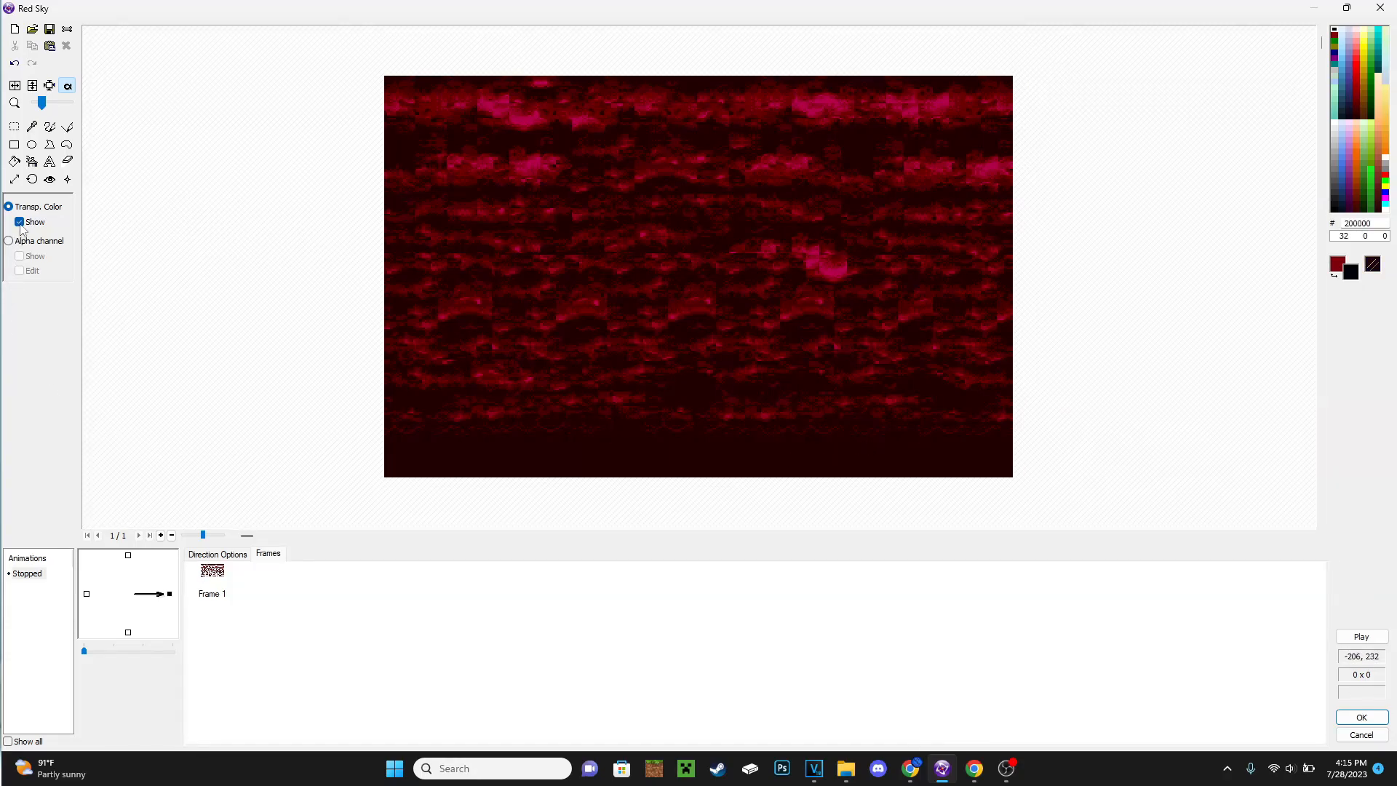
left_click(19, 222)
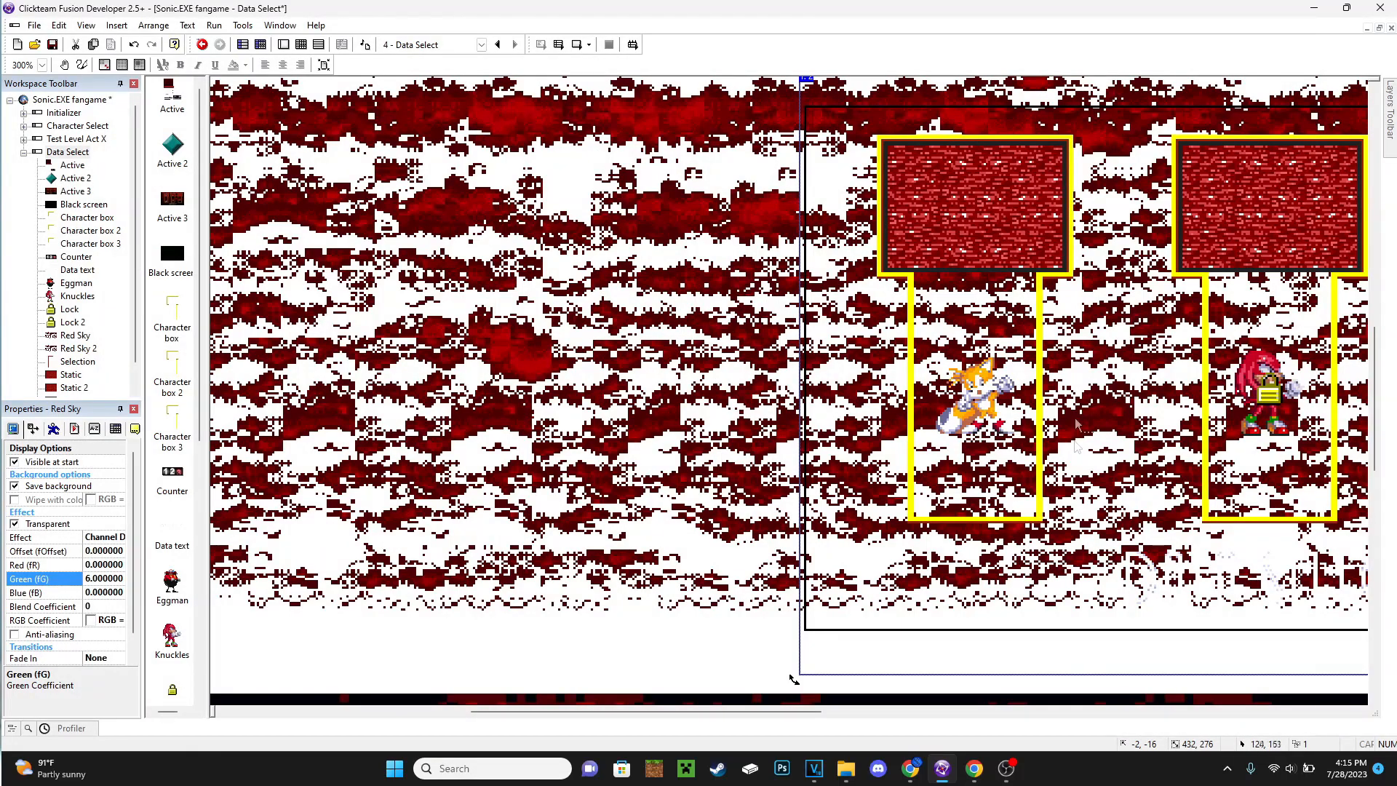
mouse_move(1256, 325)
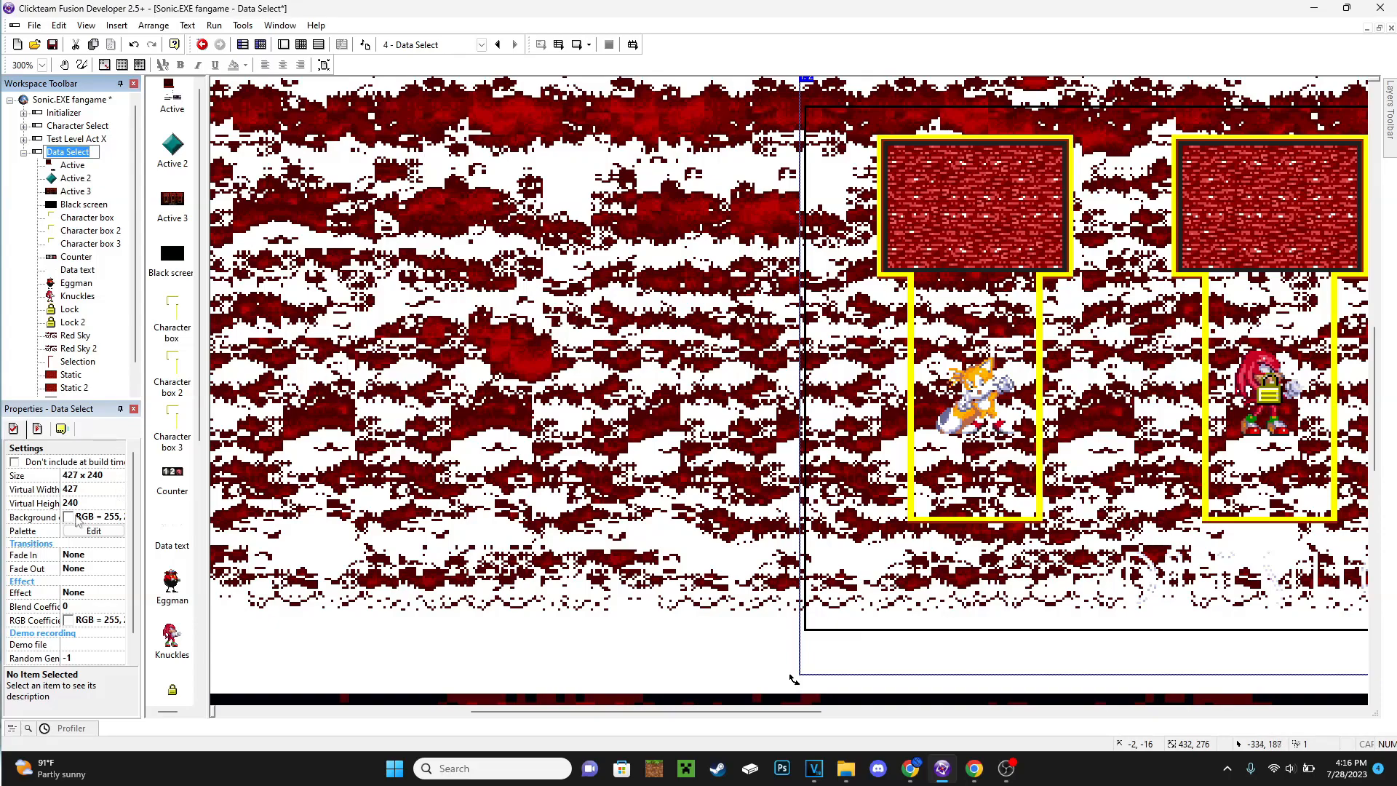
Set the Data Select frame's background colour to black via Other colours
left_click(93, 531)
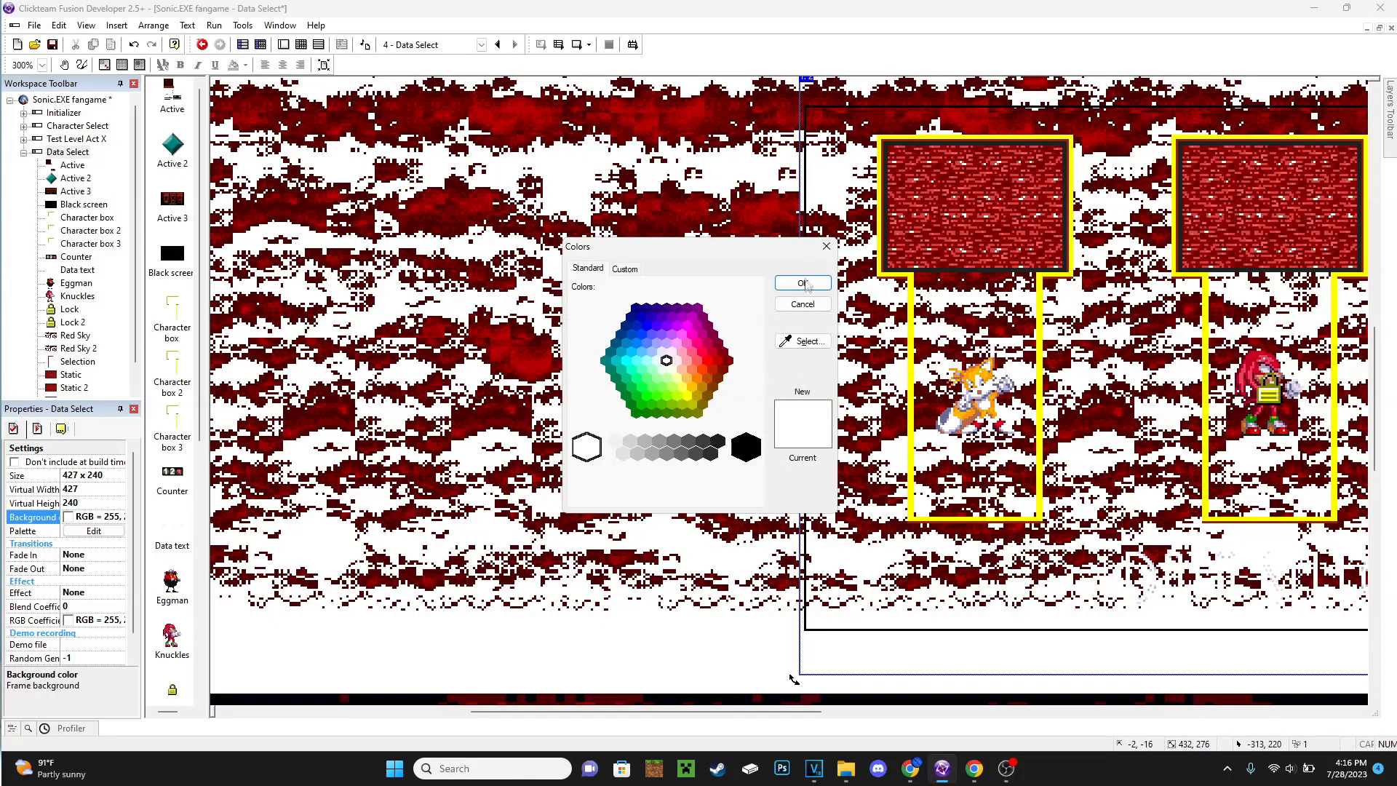
left_click(800, 283)
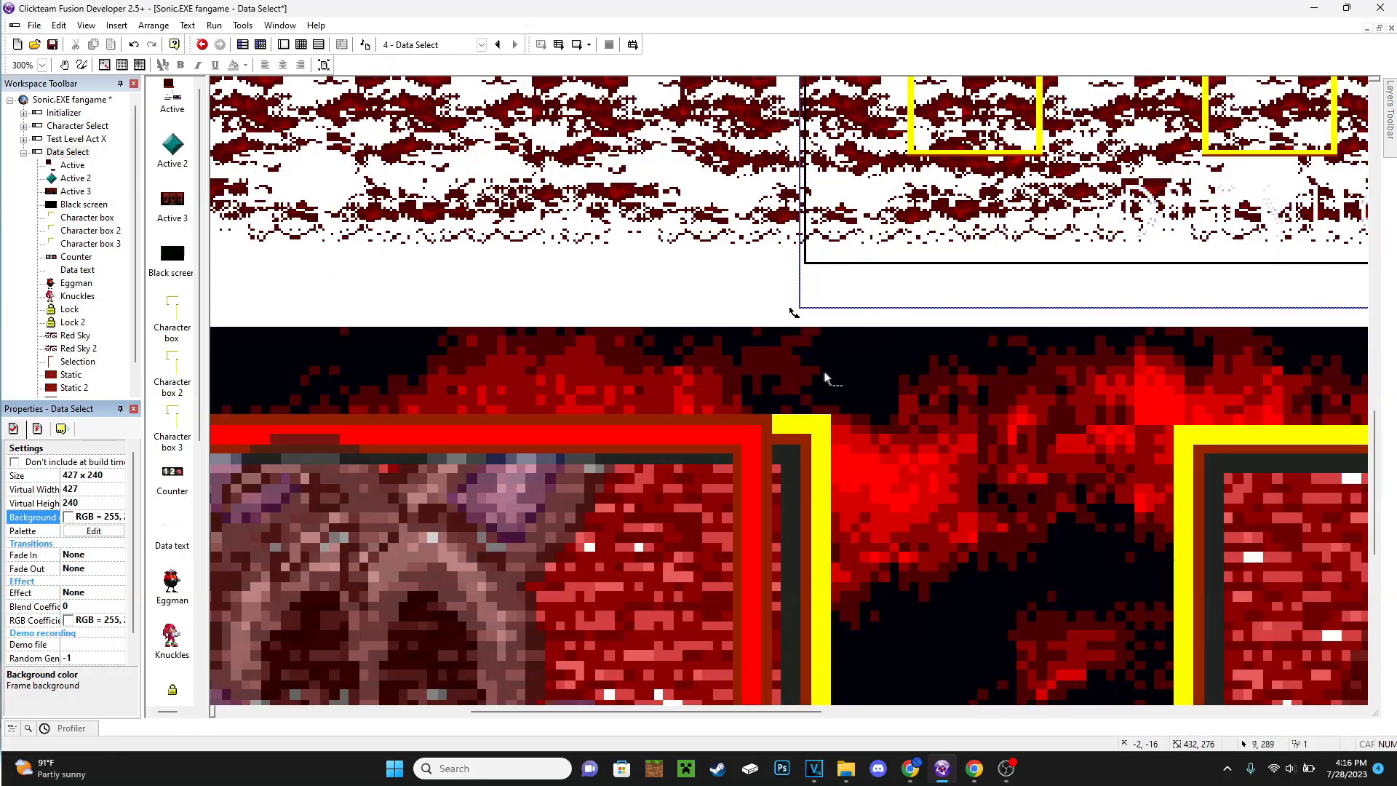
mouse_move(918, 610)
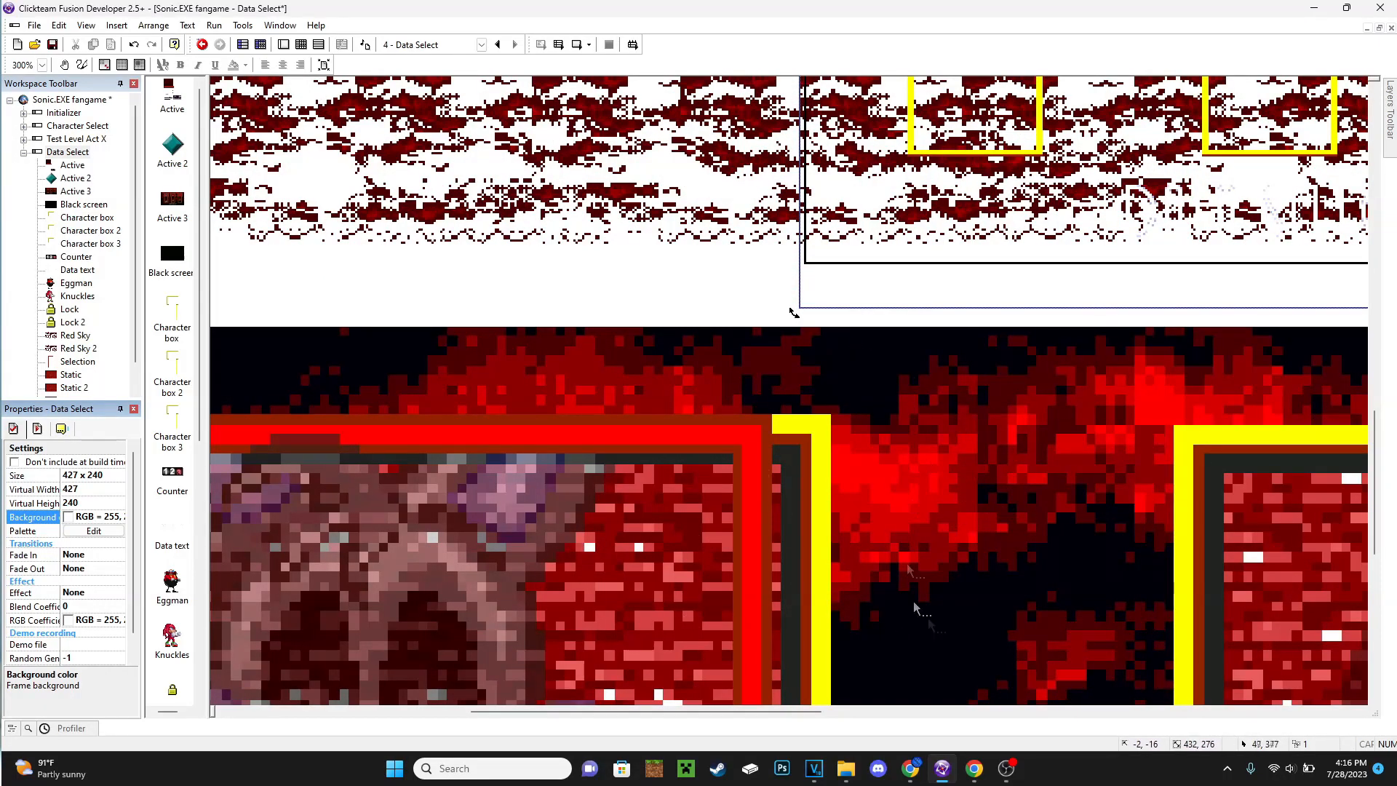
mouse_move(698, 417)
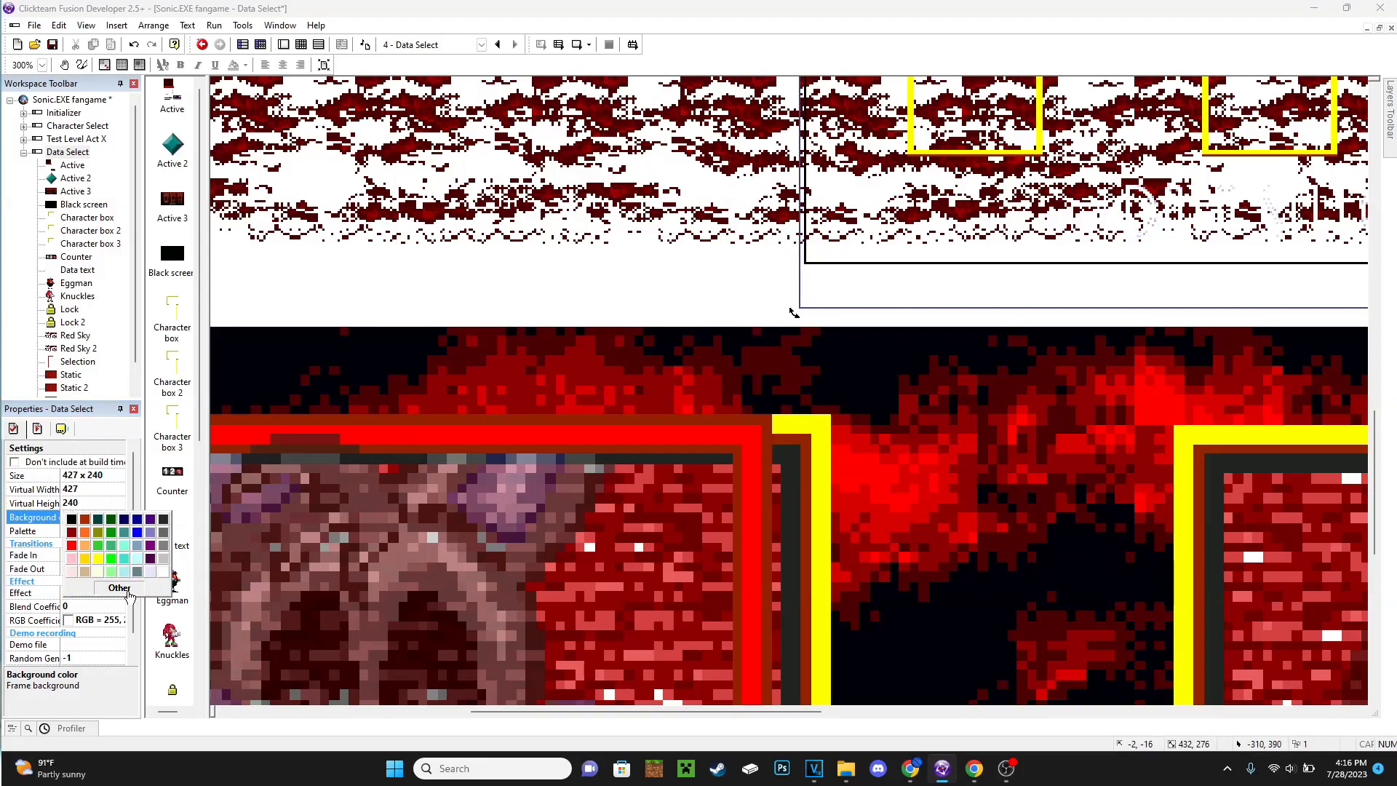
left_click(118, 587)
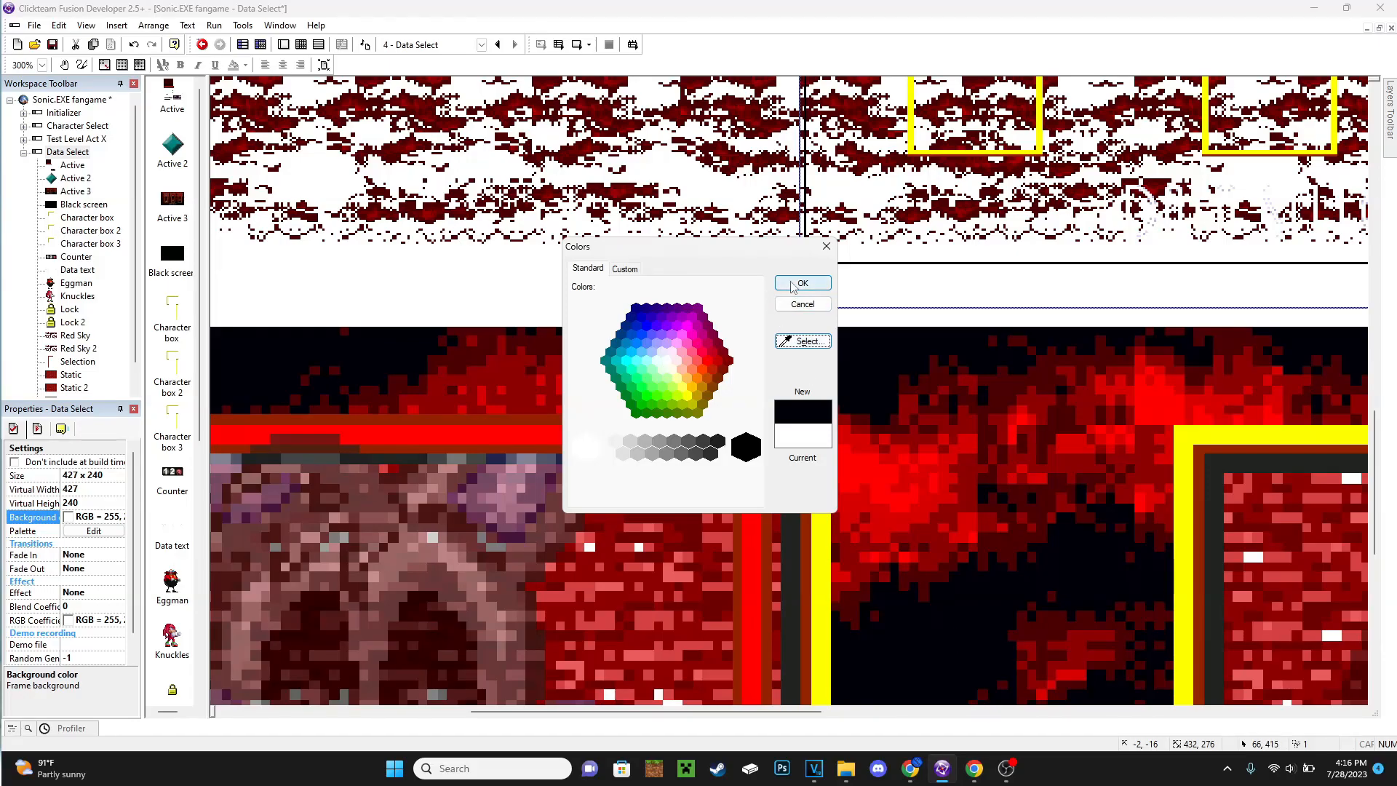
left_click(801, 283)
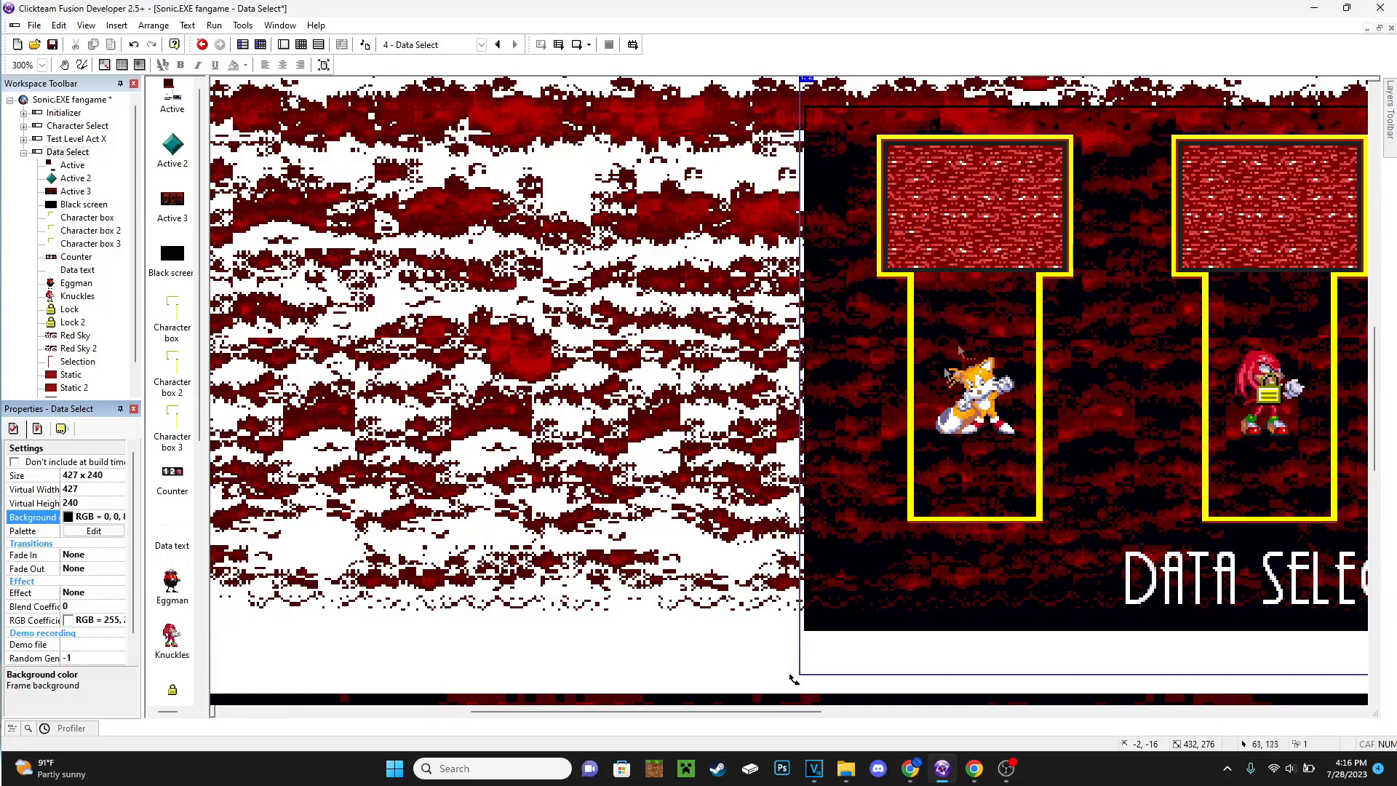
mouse_move(946, 372)
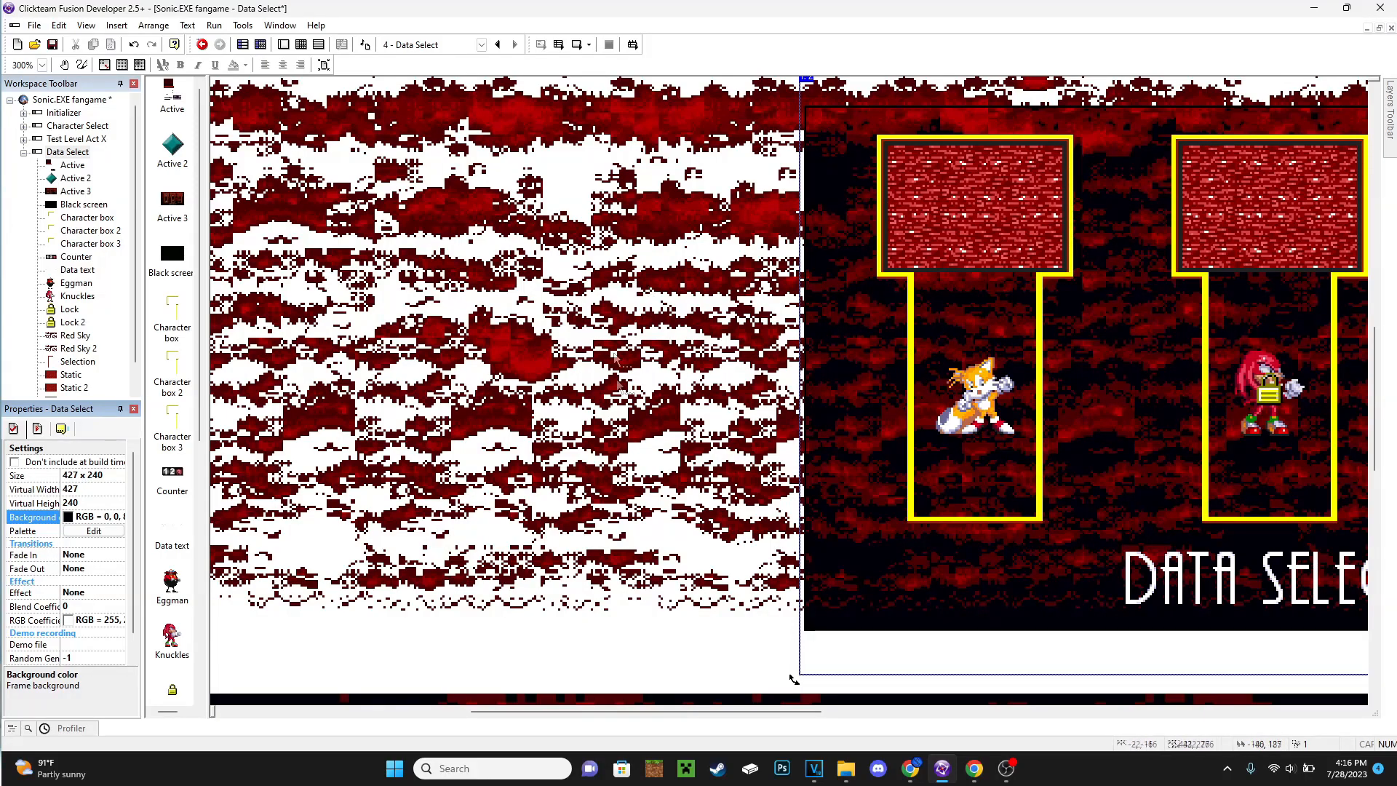
mouse_move(993, 606)
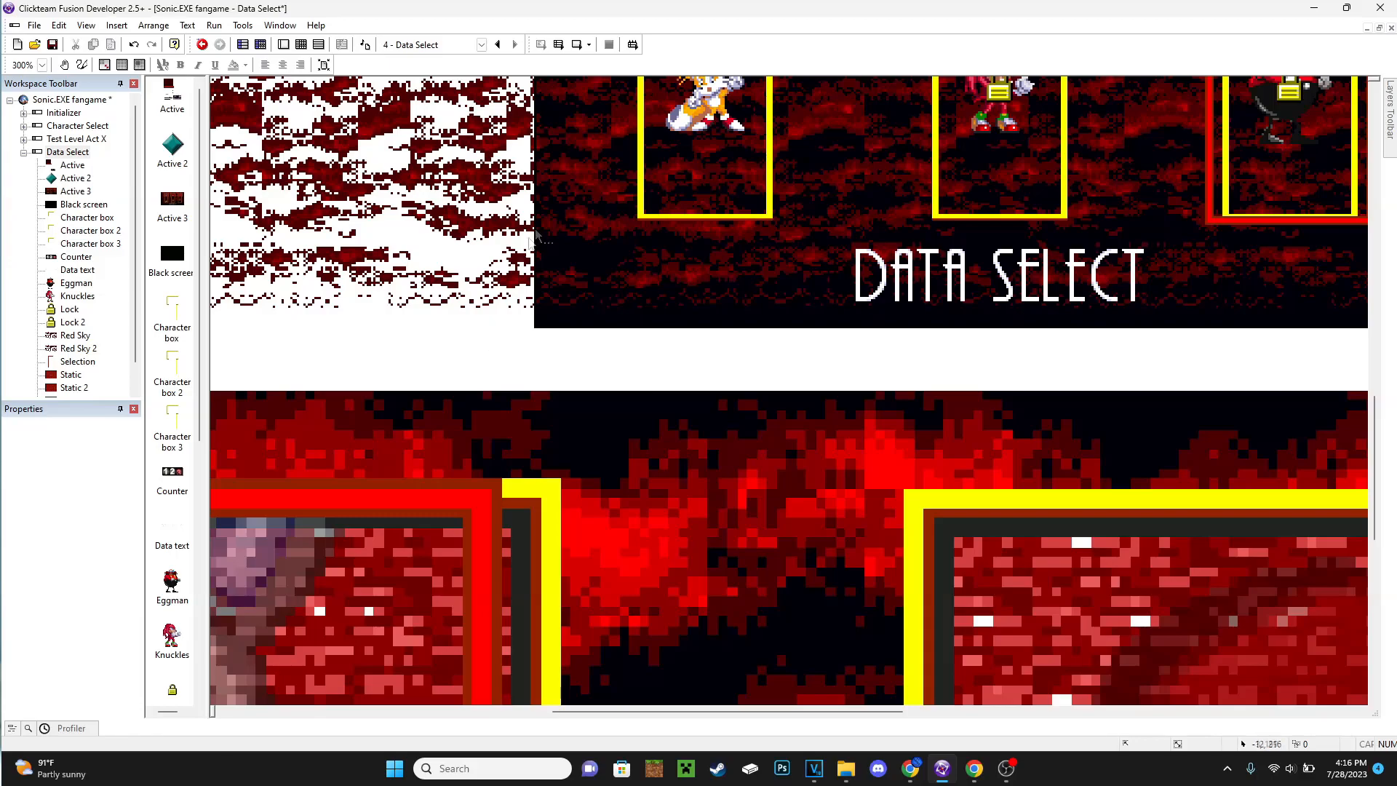
mouse_move(694, 406)
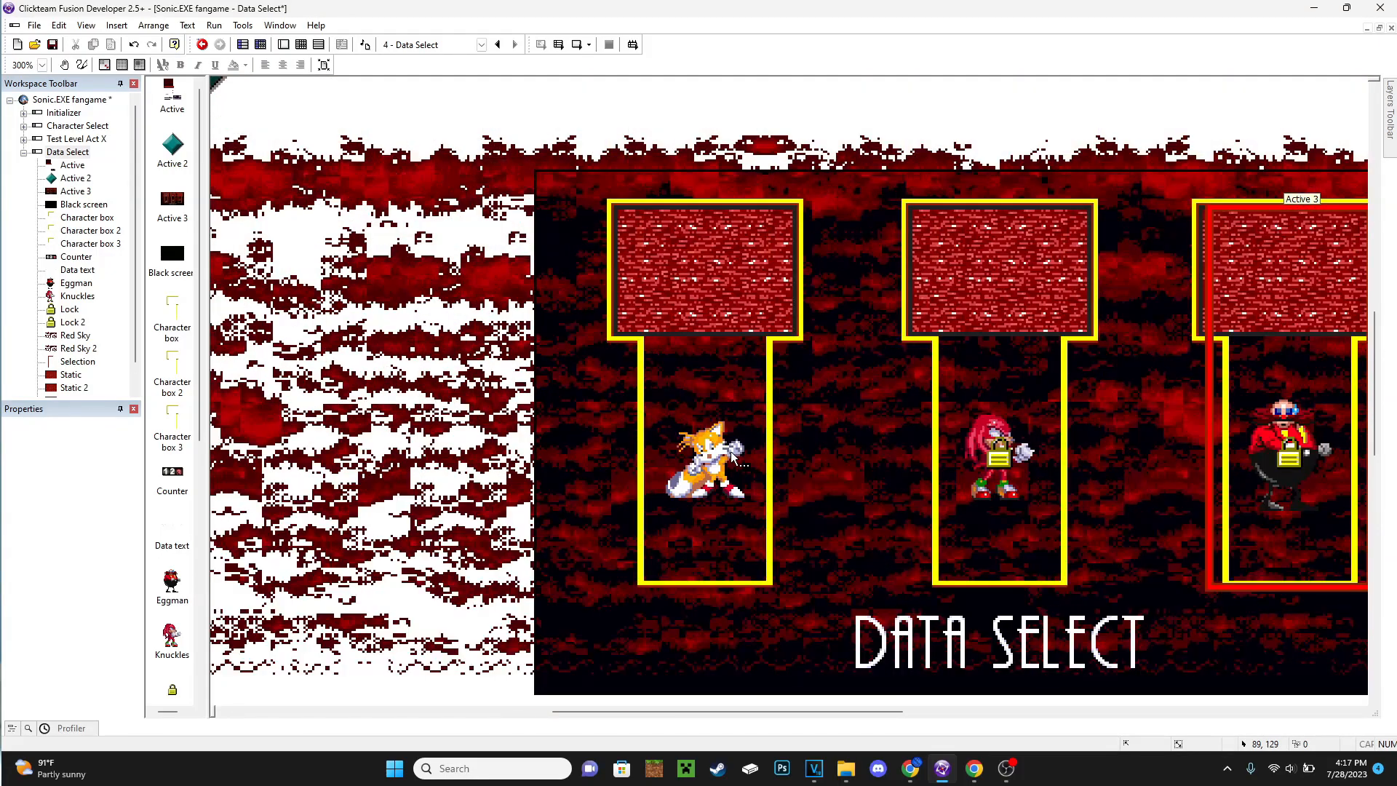
scroll("down", 3)
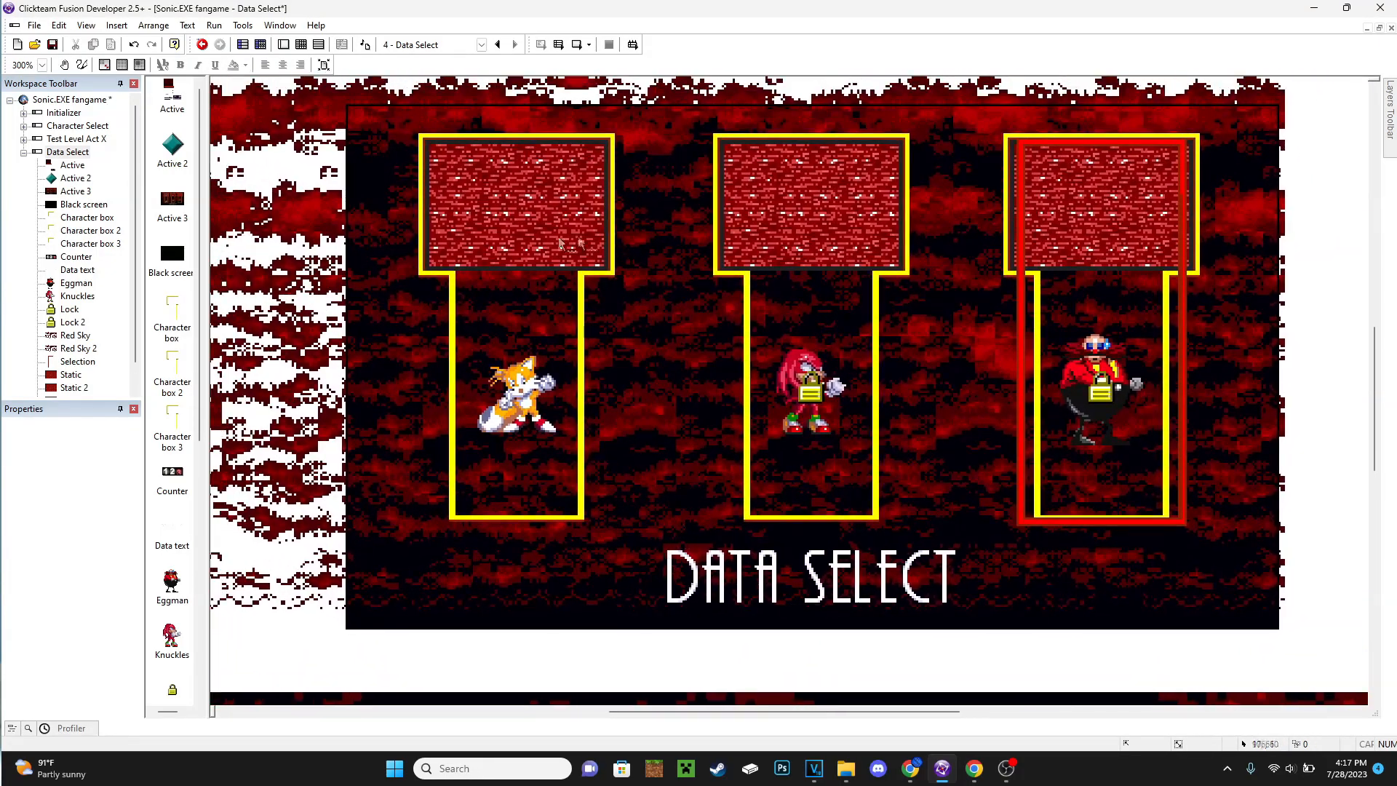
mouse_move(984, 557)
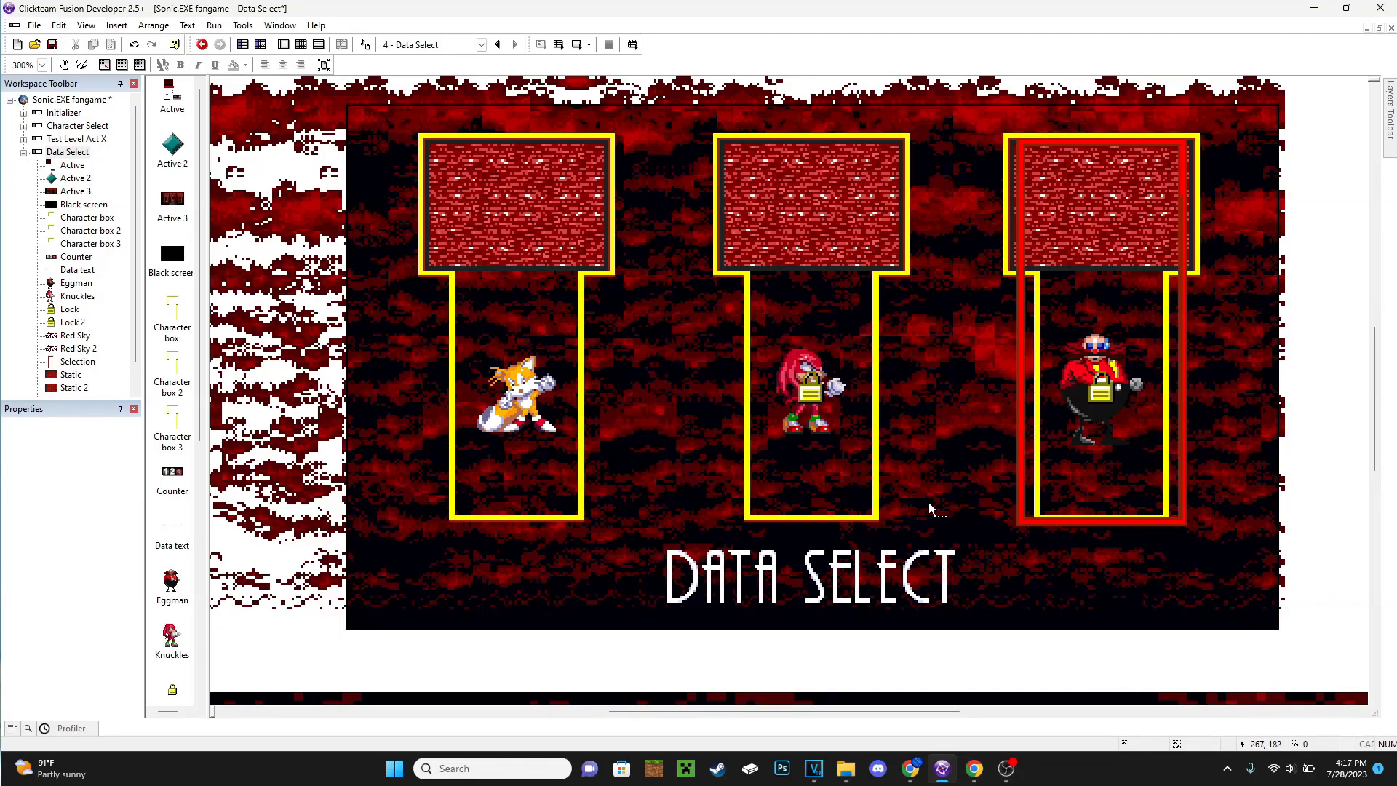
scroll("right", 3)
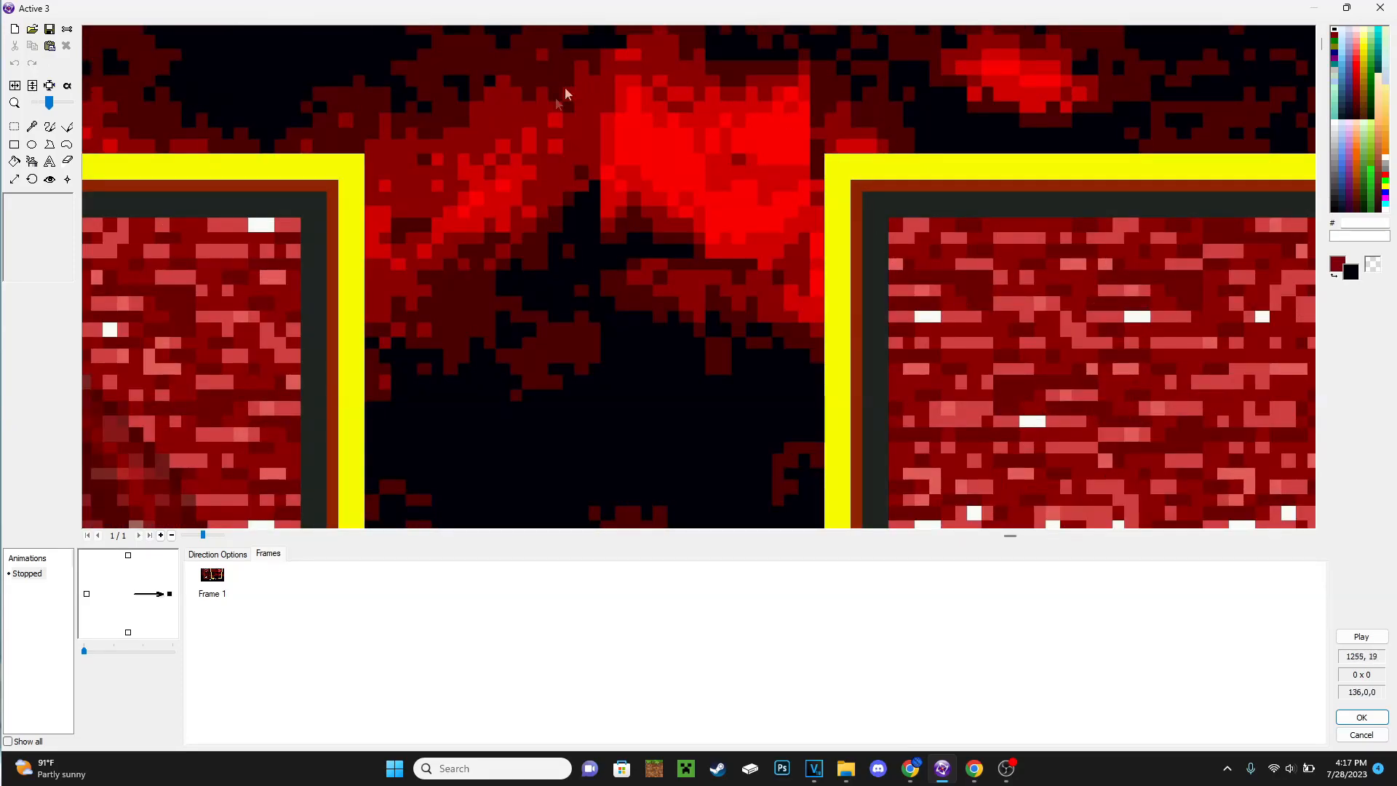
mouse_move(501, 154)
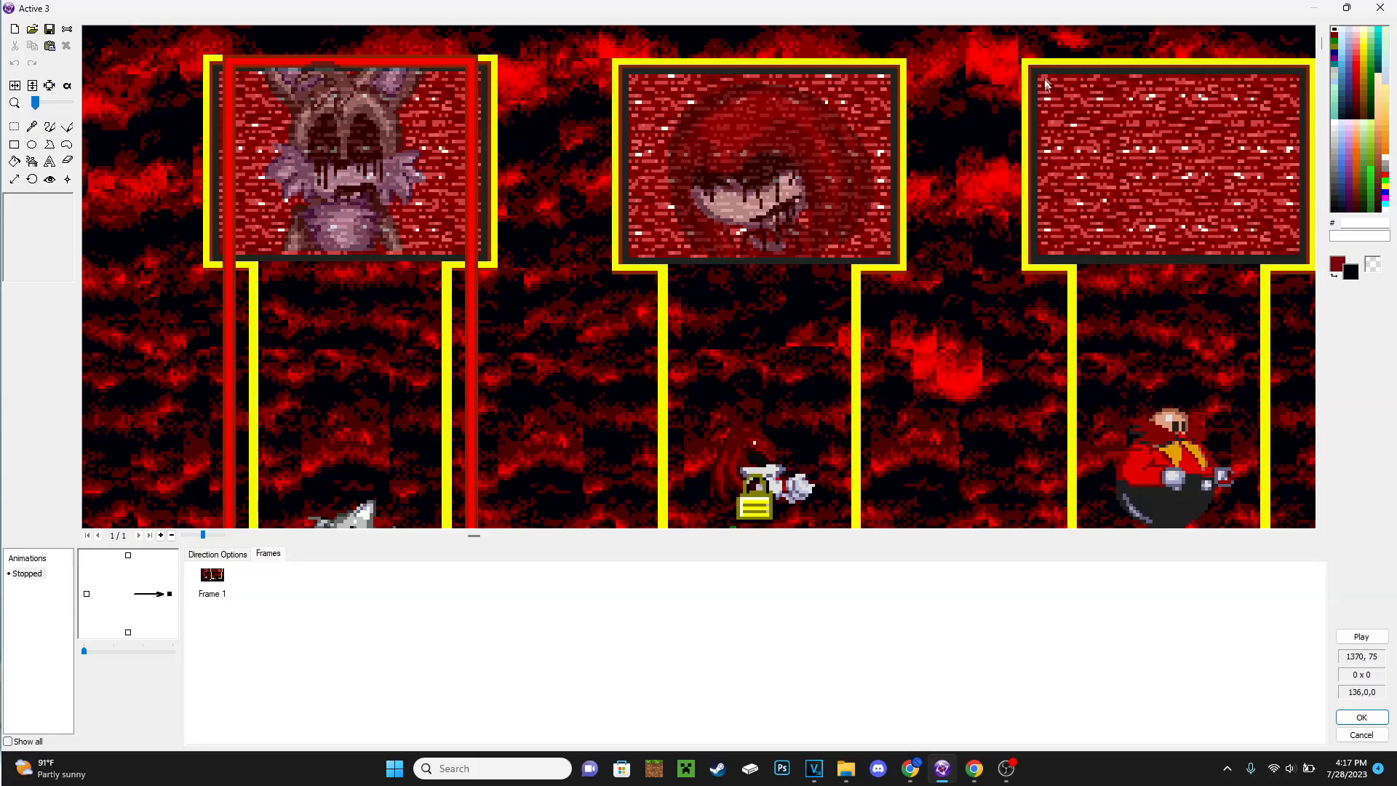
mouse_move(130, 67)
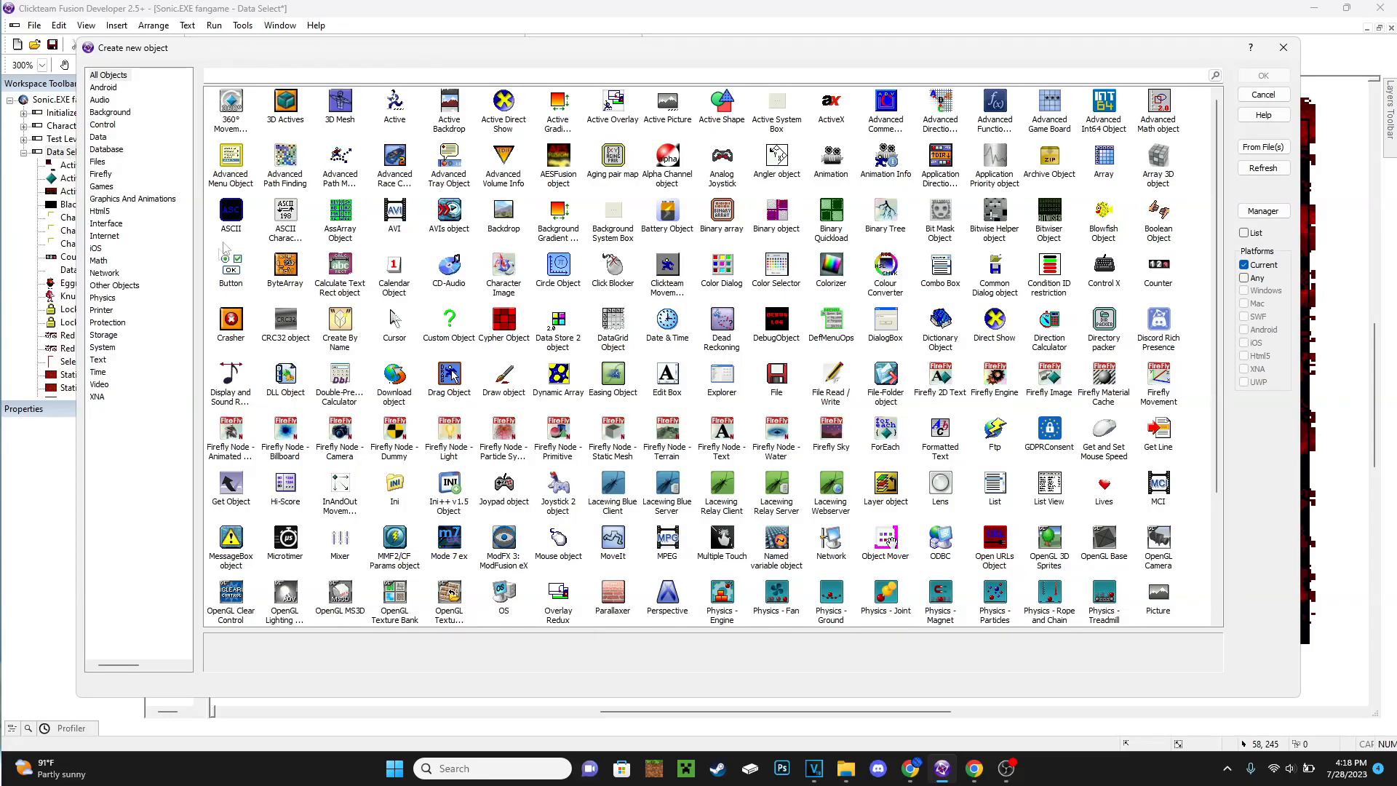
Search the new-object list for 'per' and select the Perspective object
left_click(1262, 95)
type("per")
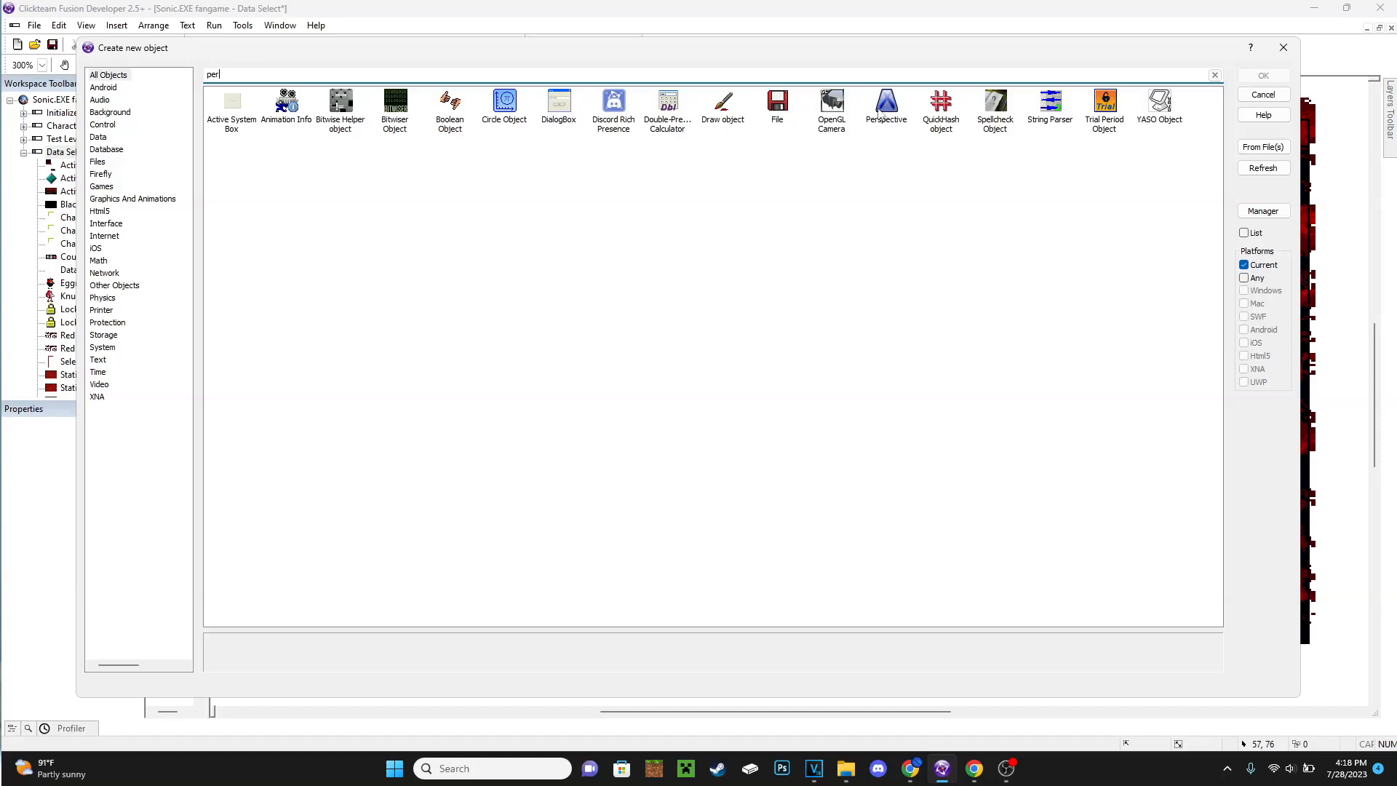
left_click(886, 107)
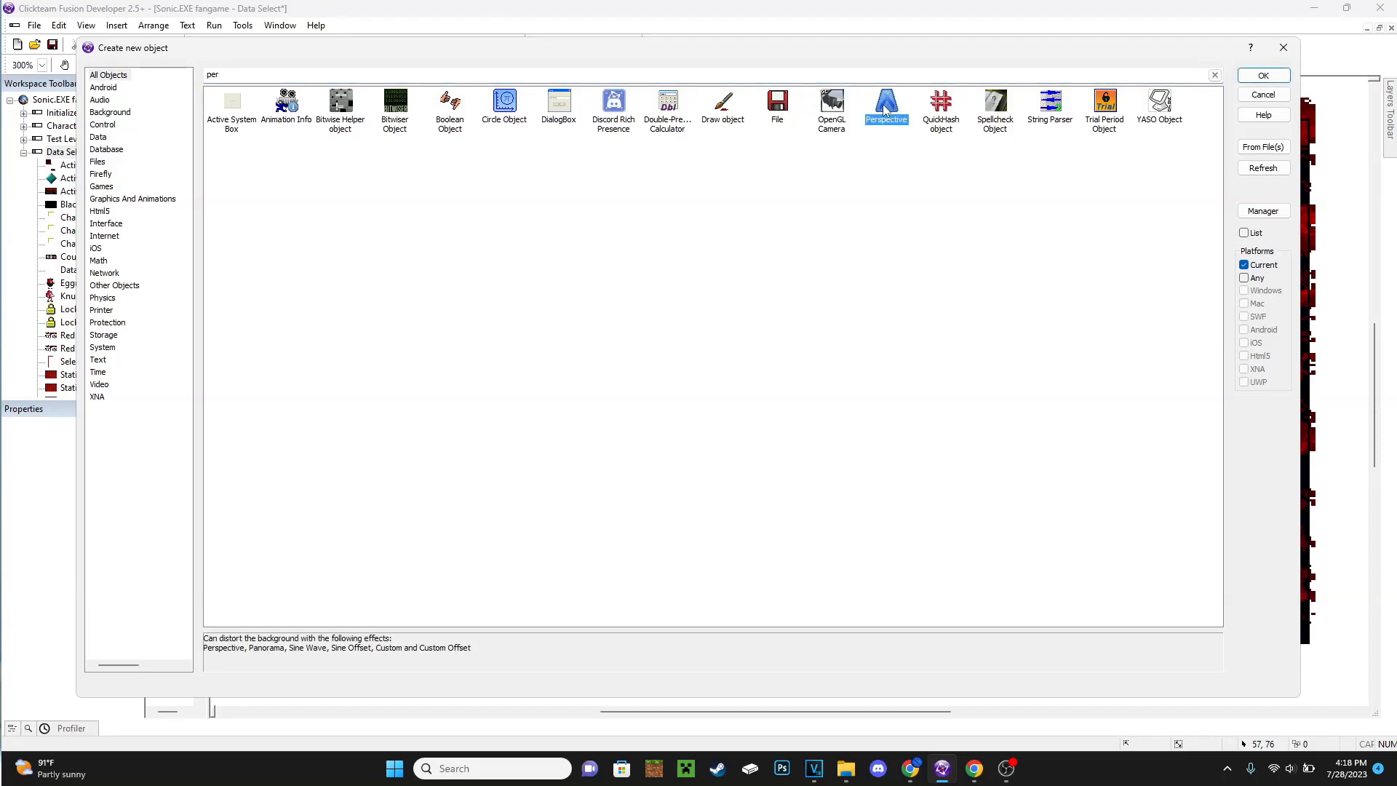
mouse_move(270, 428)
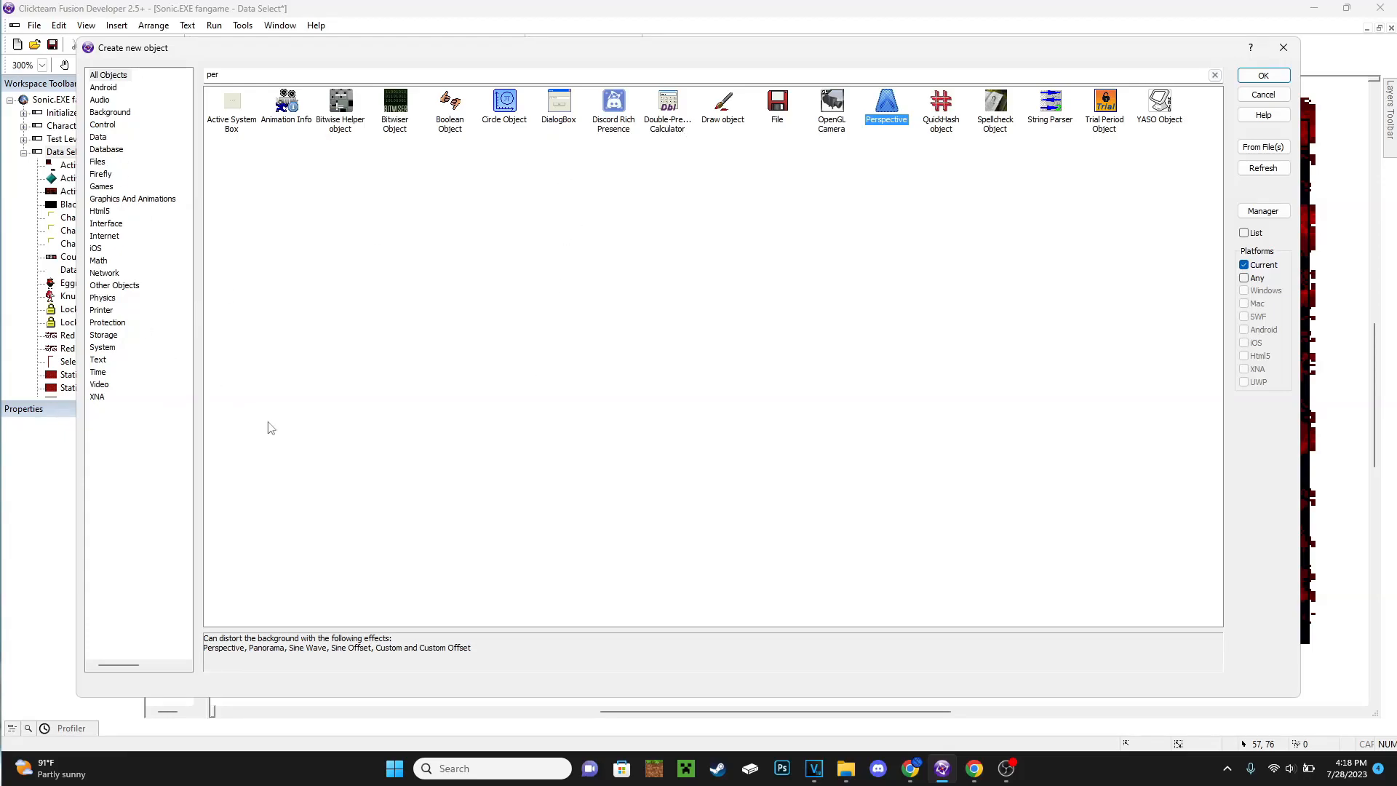
Search the Extension manager for 'persp' and reinstall the Perspective Object extension
left_click(1263, 211)
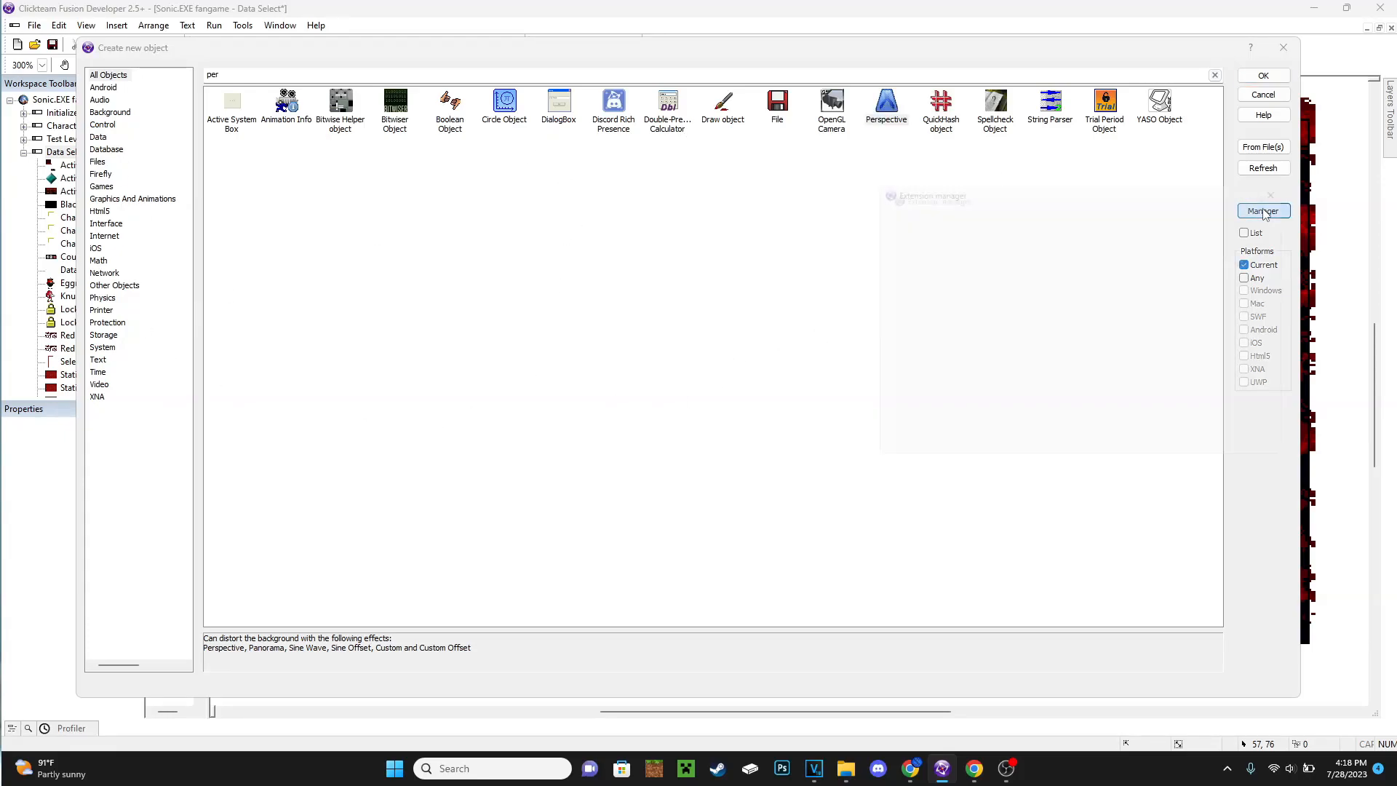
left_click(1262, 211)
type("persp")
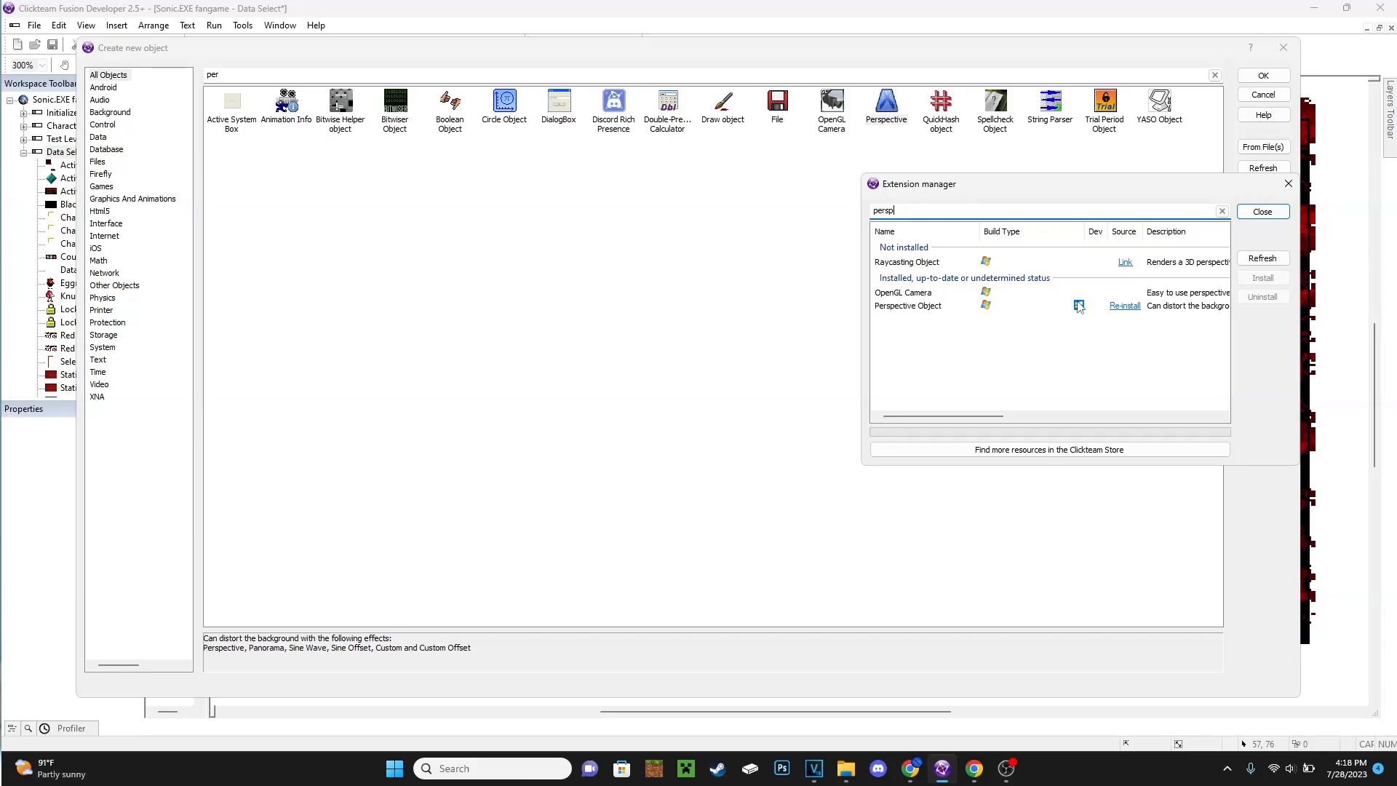
mouse_move(918, 321)
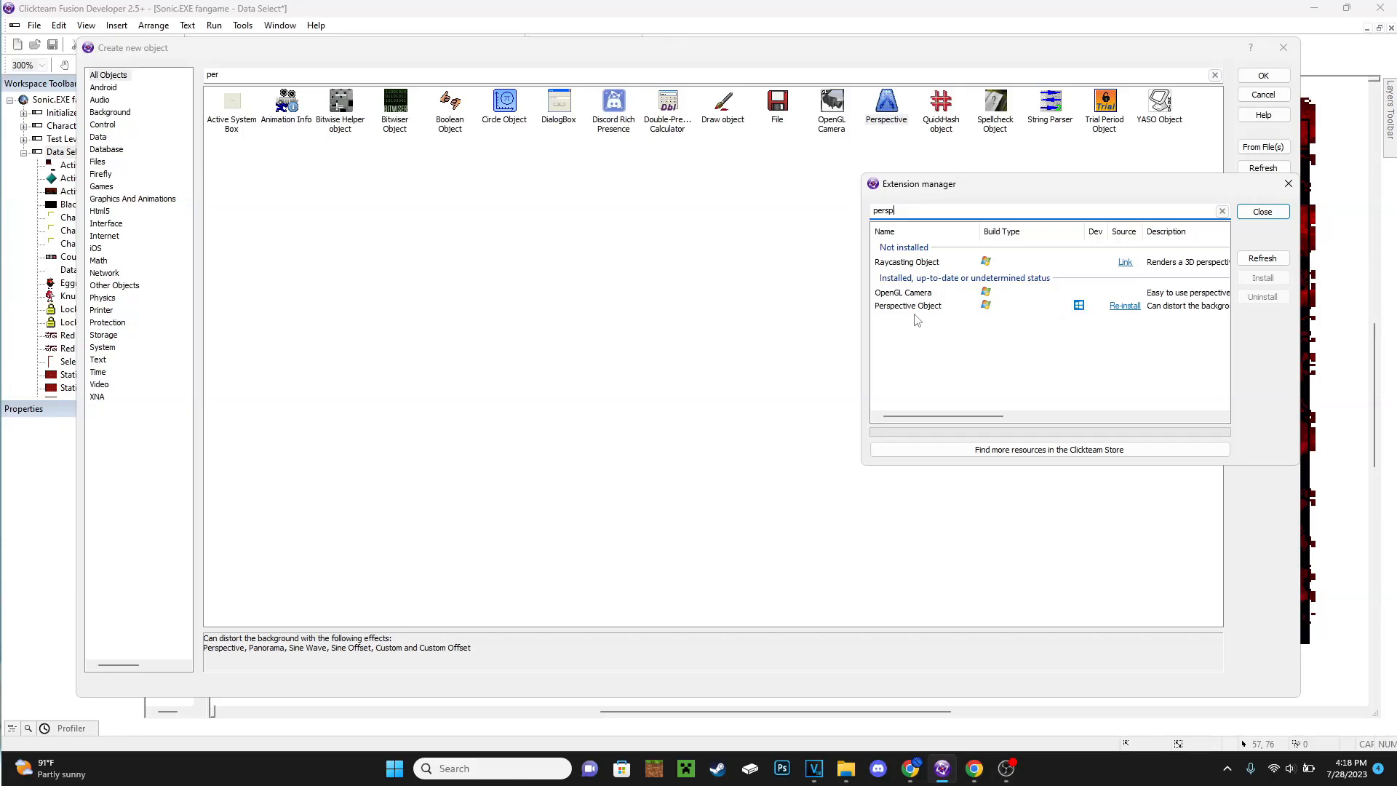
mouse_move(1124, 305)
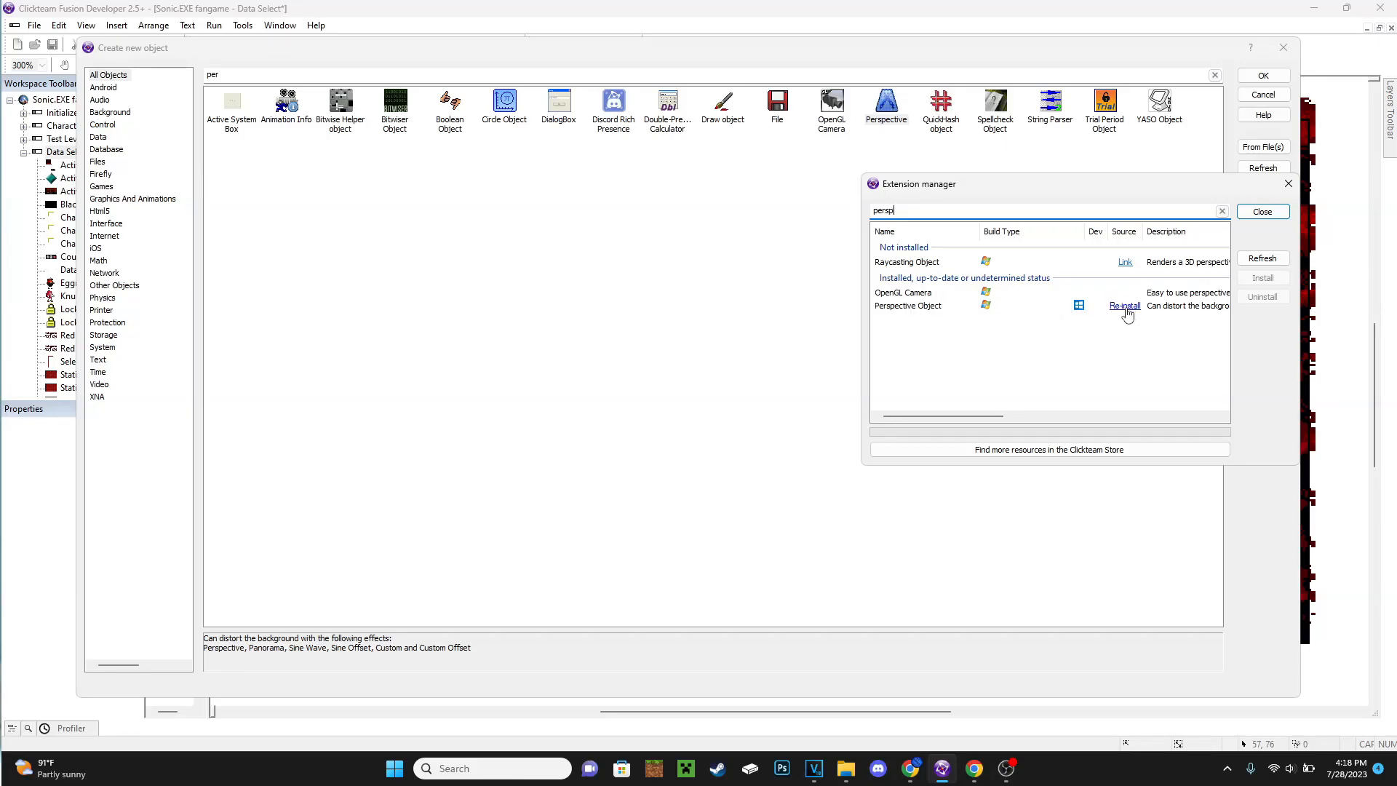
left_click(1262, 211)
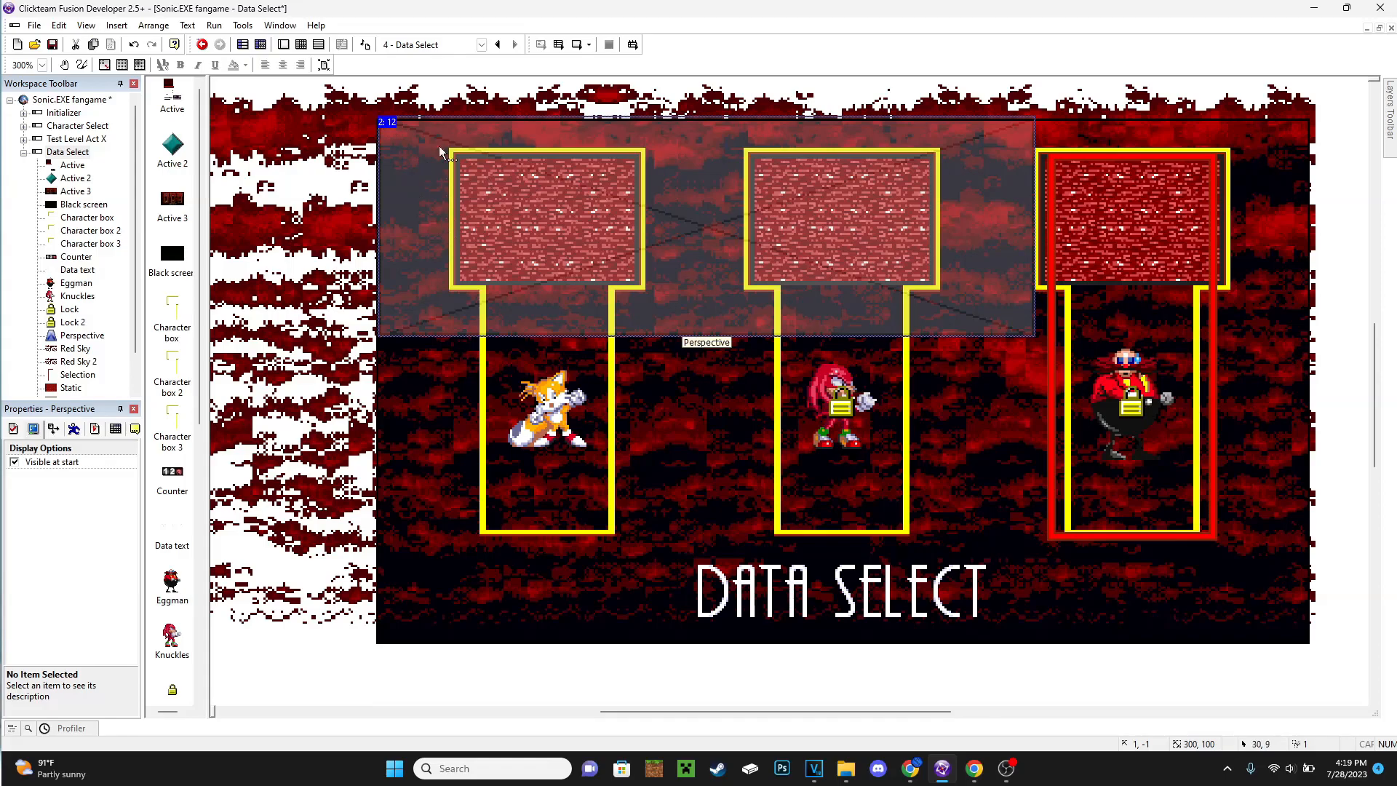
mouse_move(465, 302)
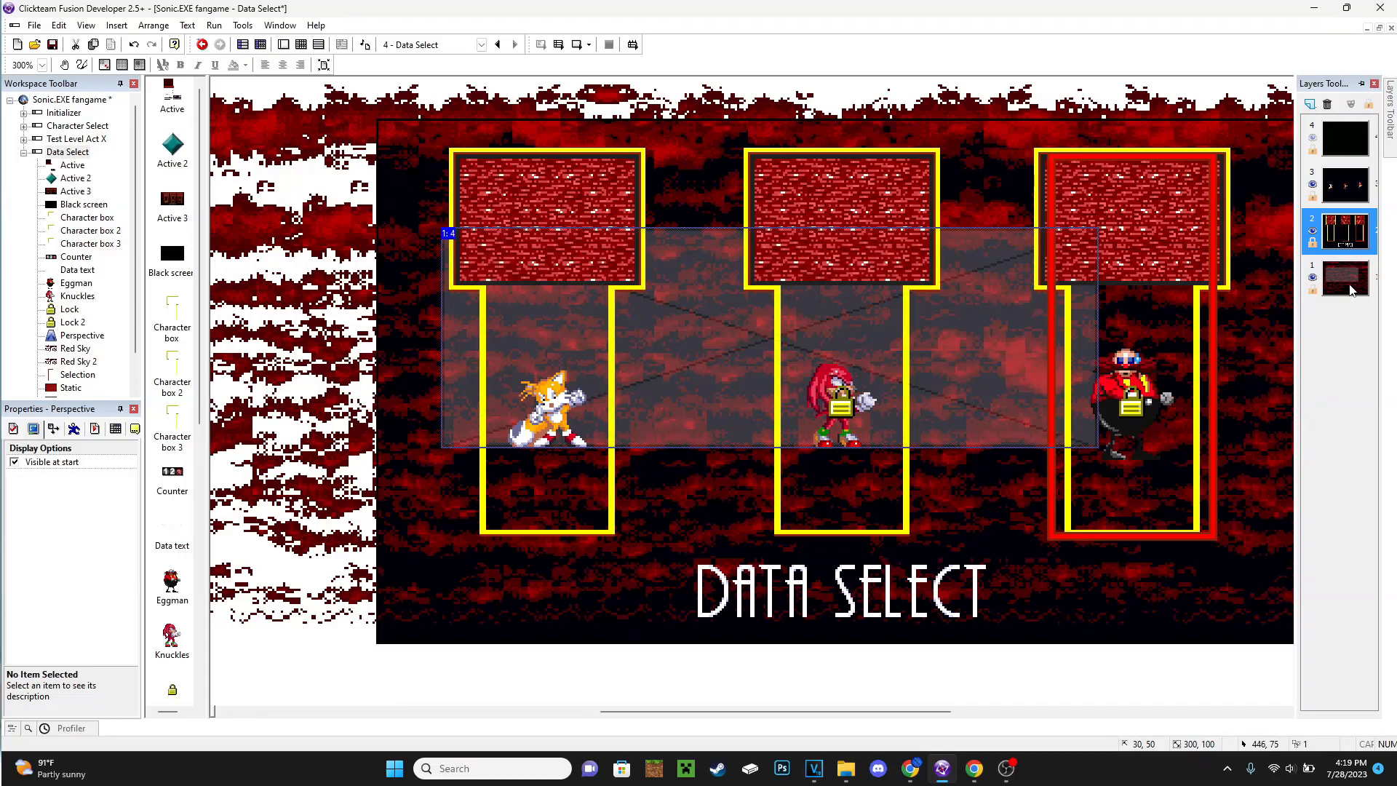
Move the Perspective object to layer 1, behind the character boxes
left_click(1346, 279)
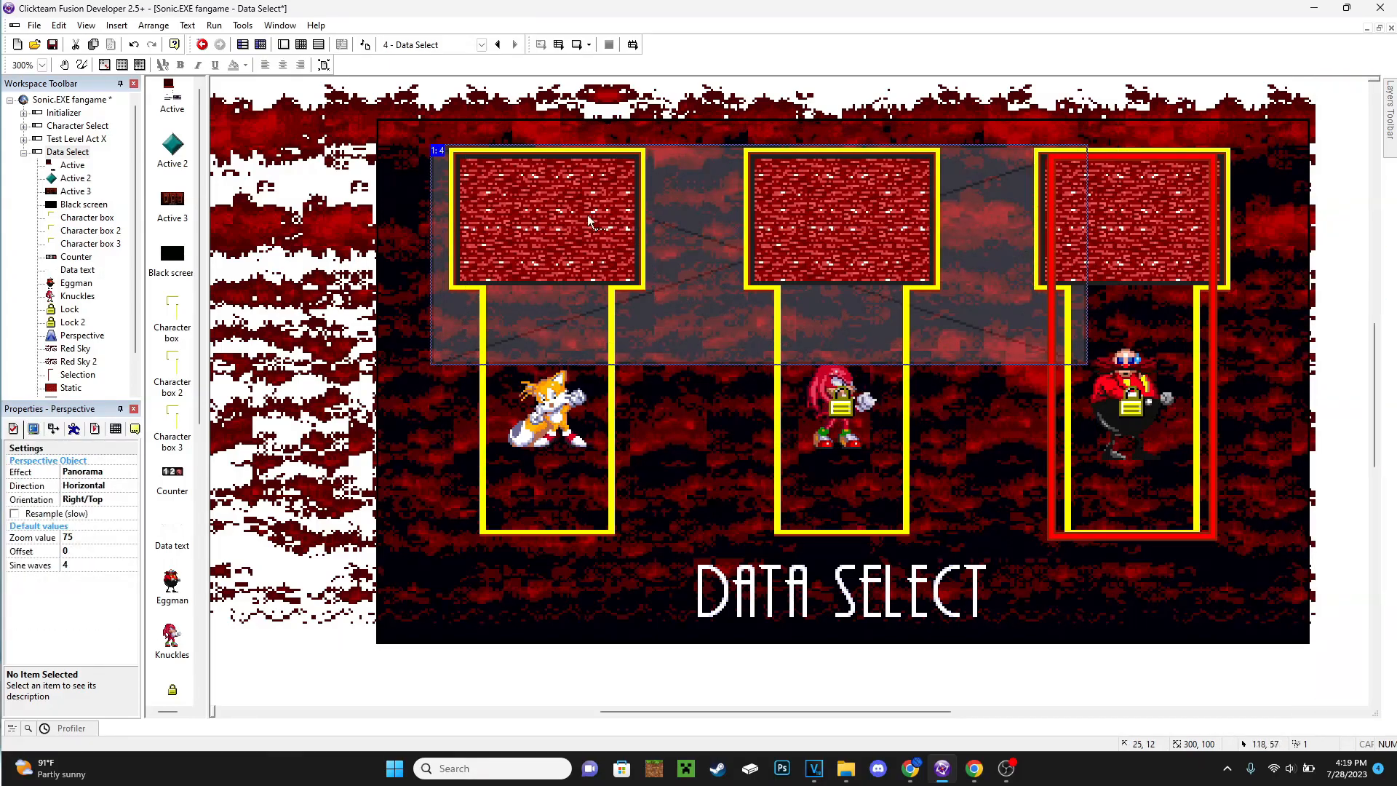
mouse_move(841, 383)
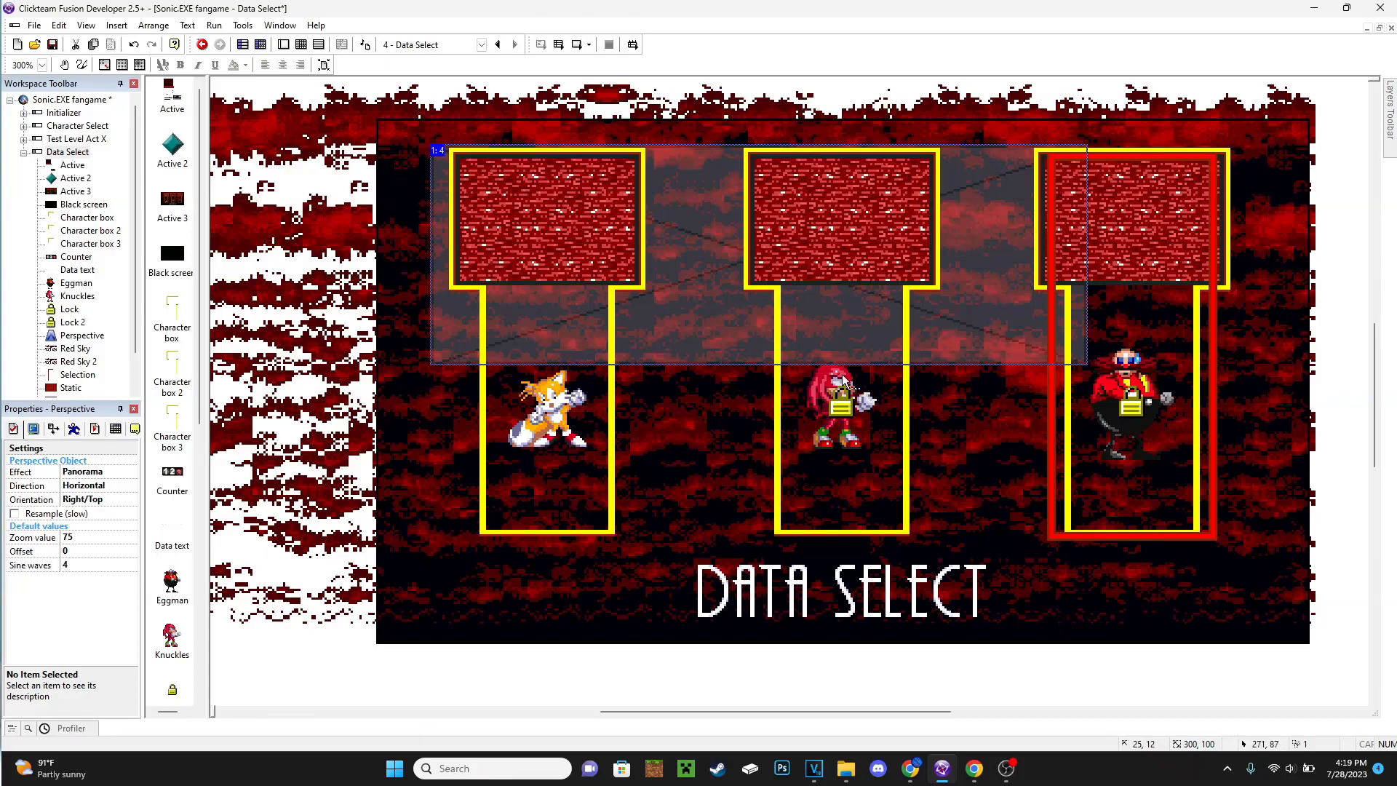
mouse_move(1118, 401)
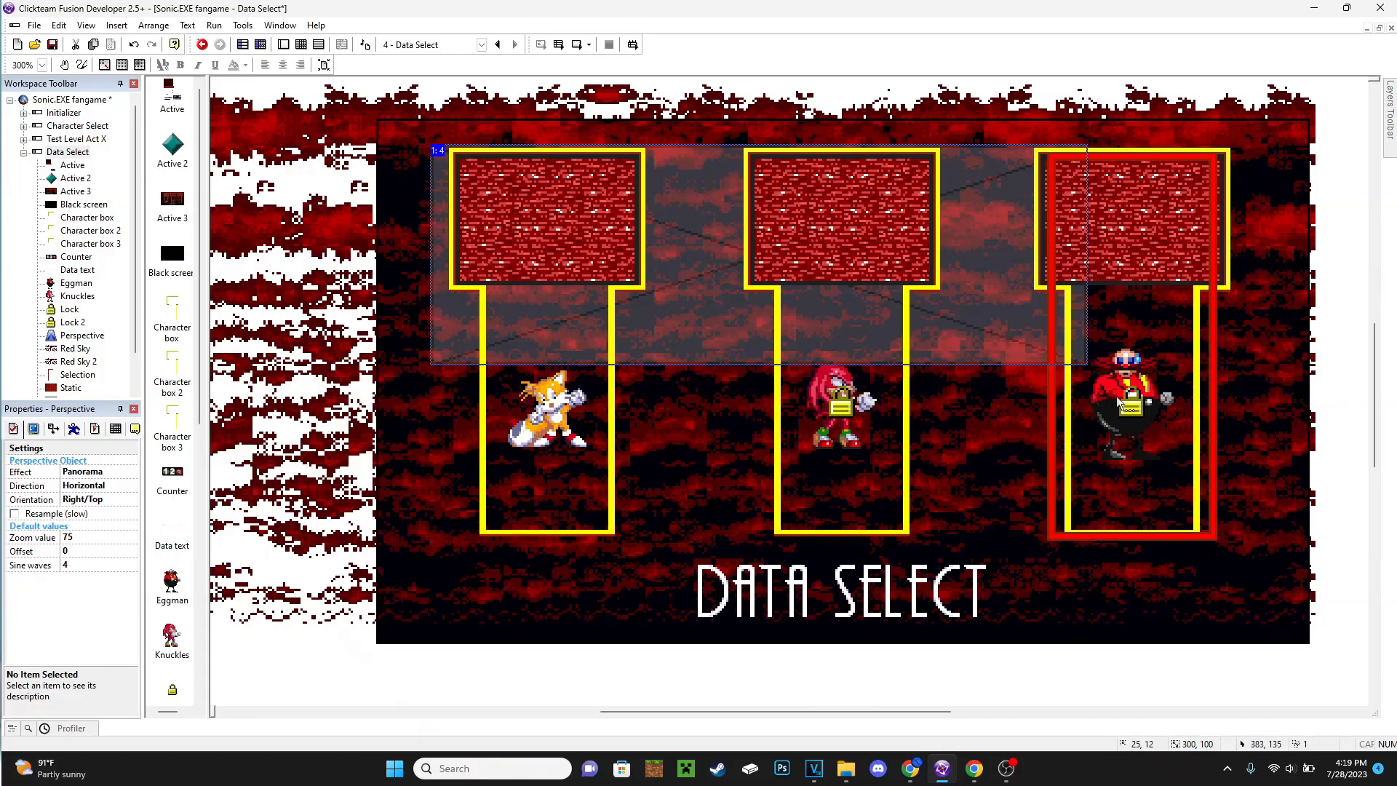
mouse_move(853, 492)
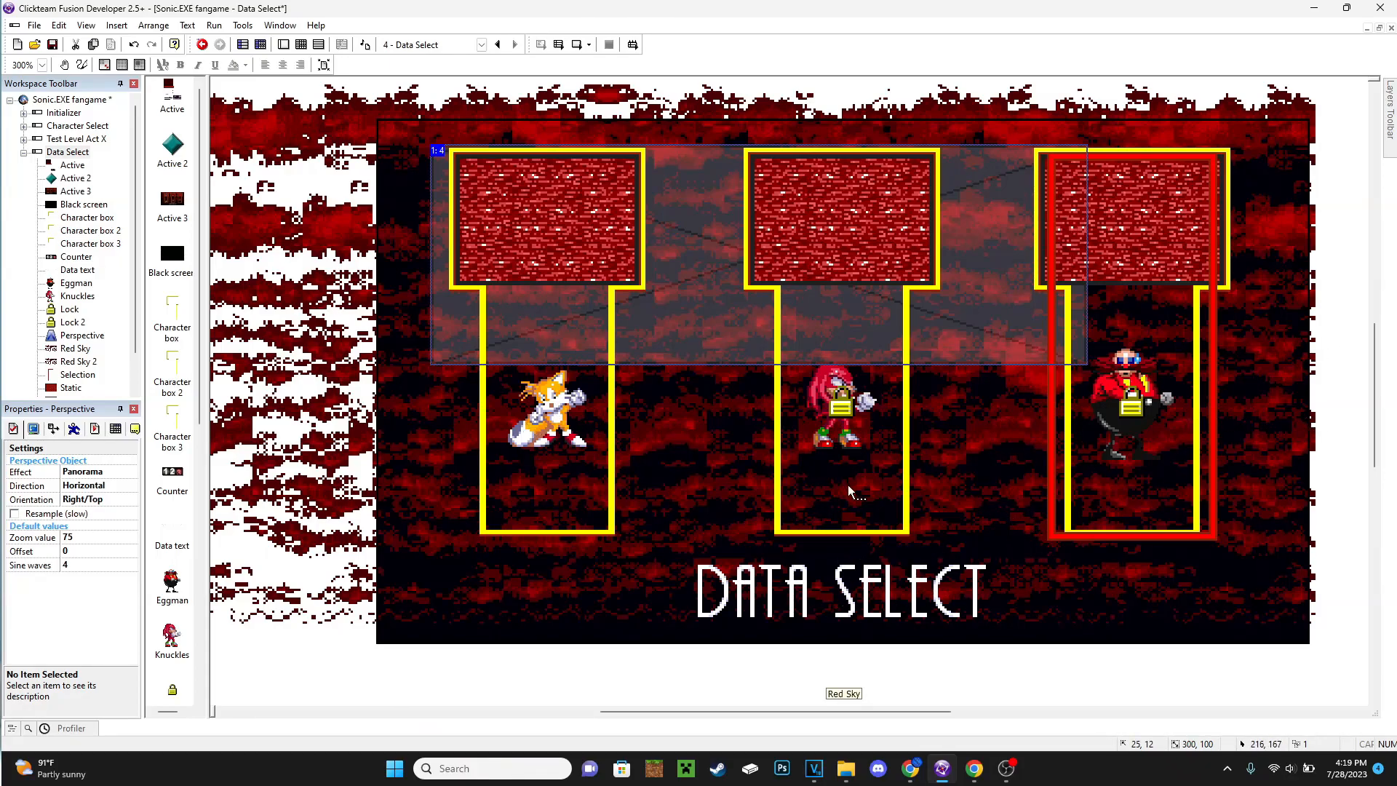
mouse_move(774, 346)
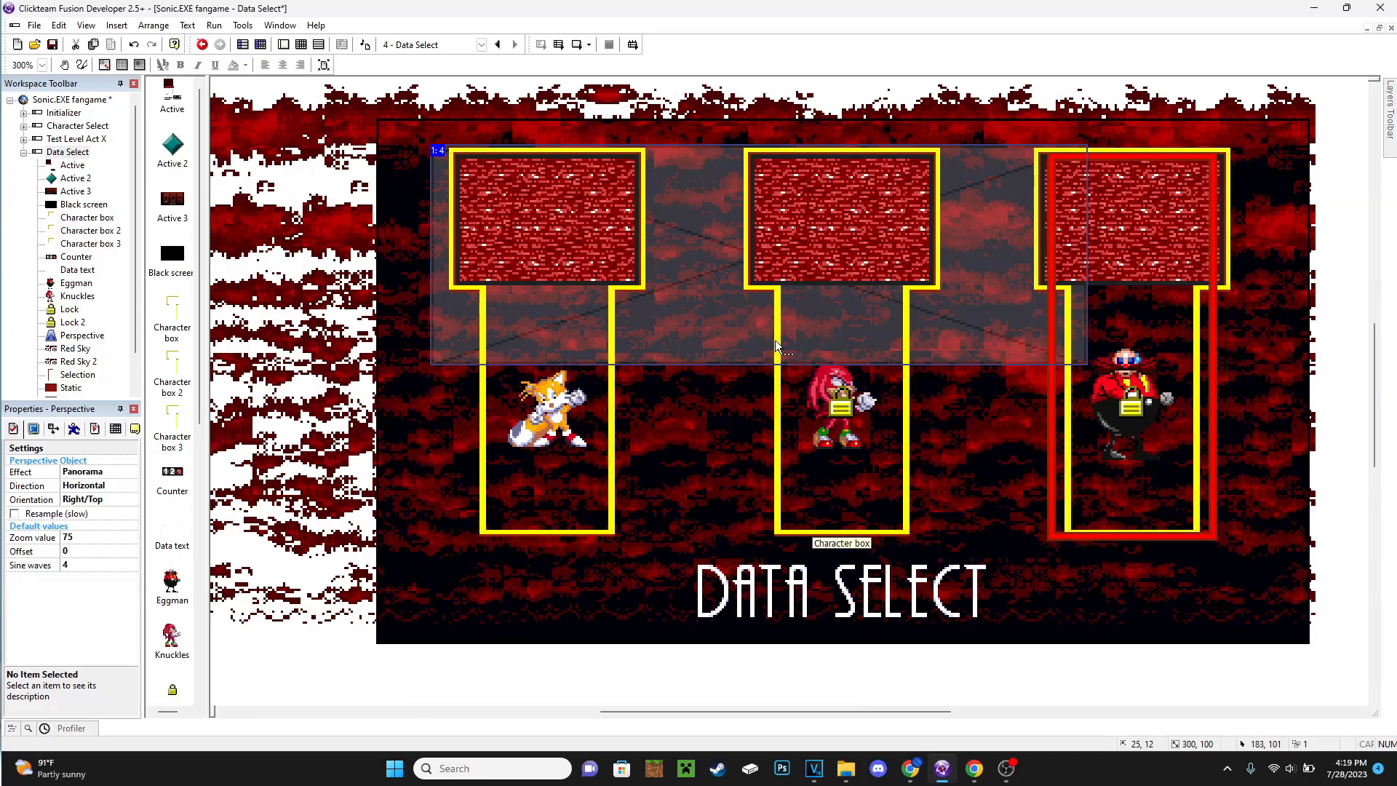
mouse_move(758, 417)
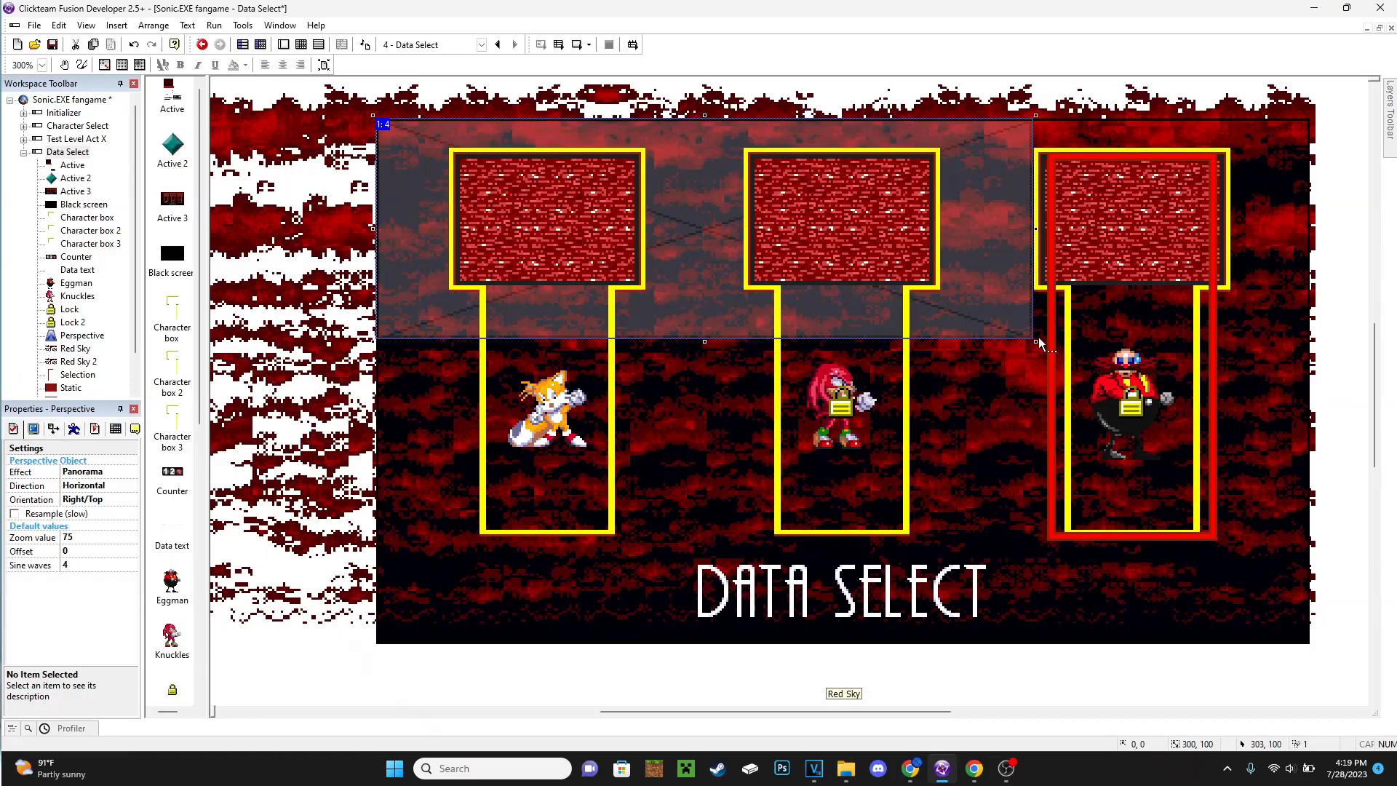
mouse_move(396, 129)
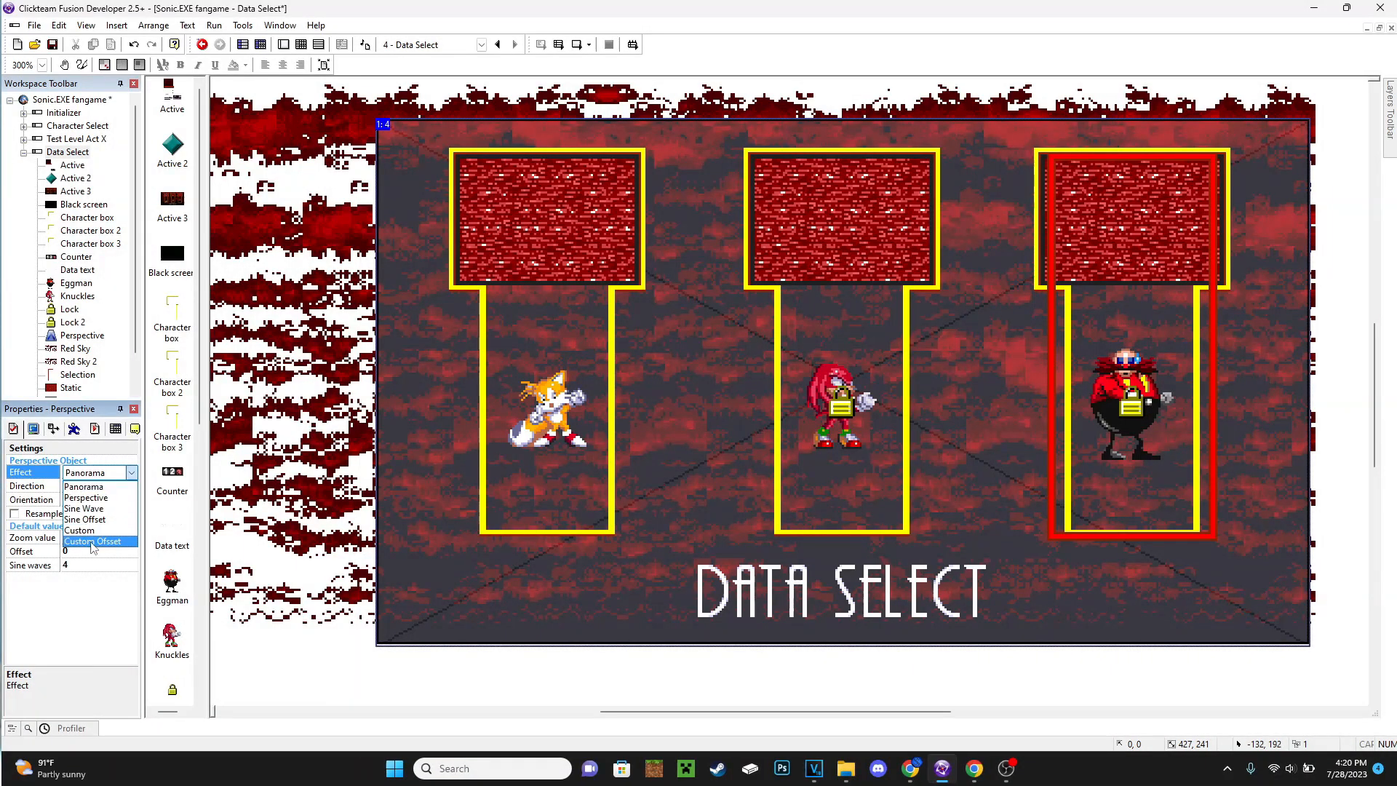
Switch the Perspective object's effect to Sine Wave and run the frame to test it
left_click(86, 486)
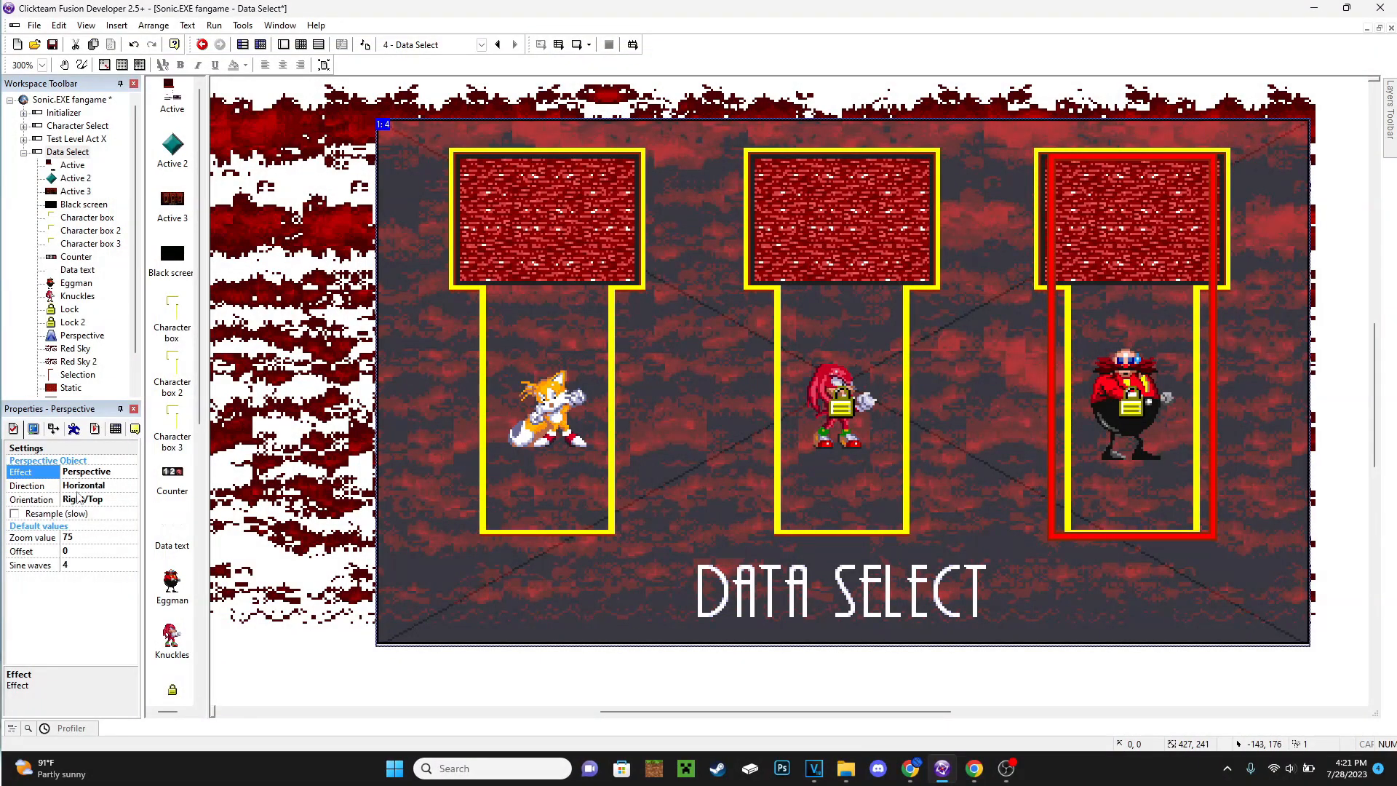
left_click(130, 472)
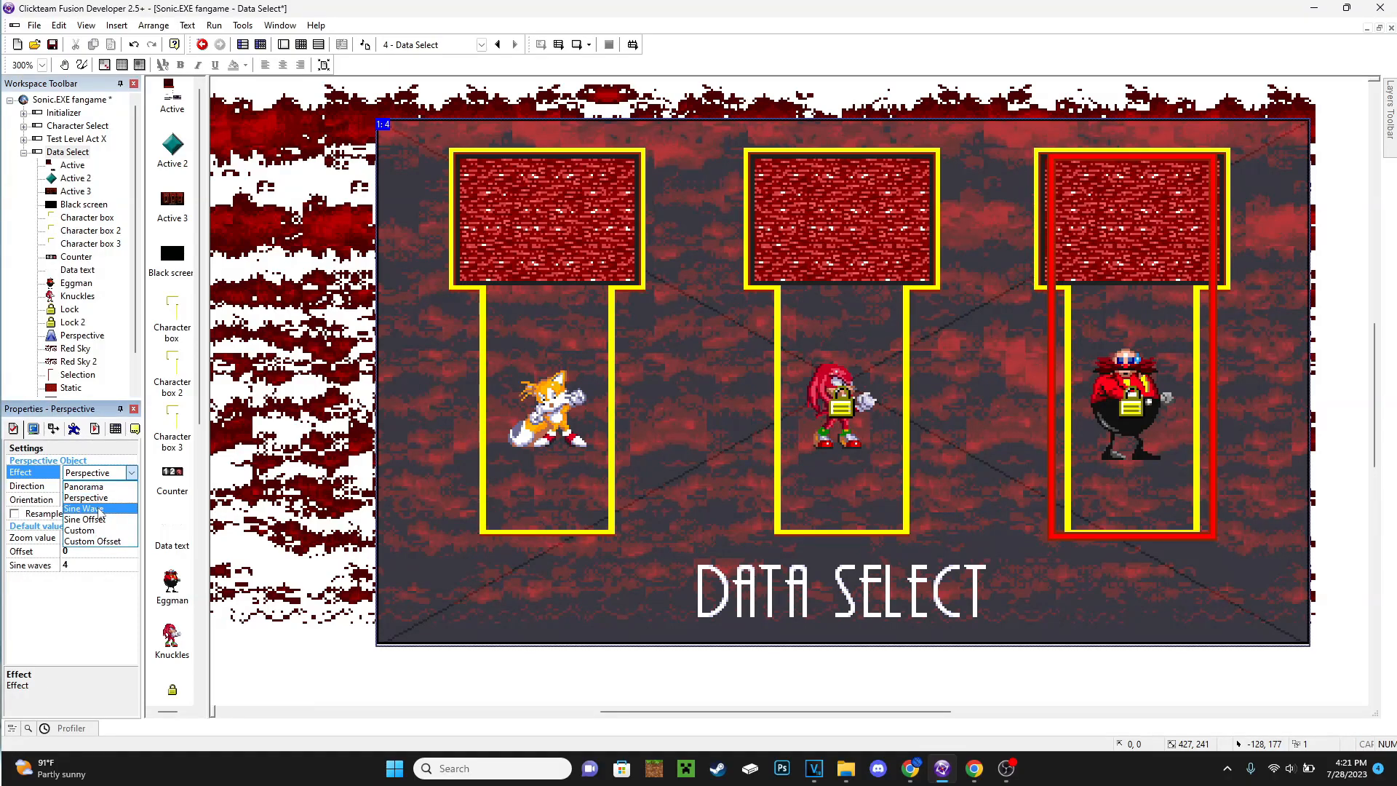
left_click(81, 508)
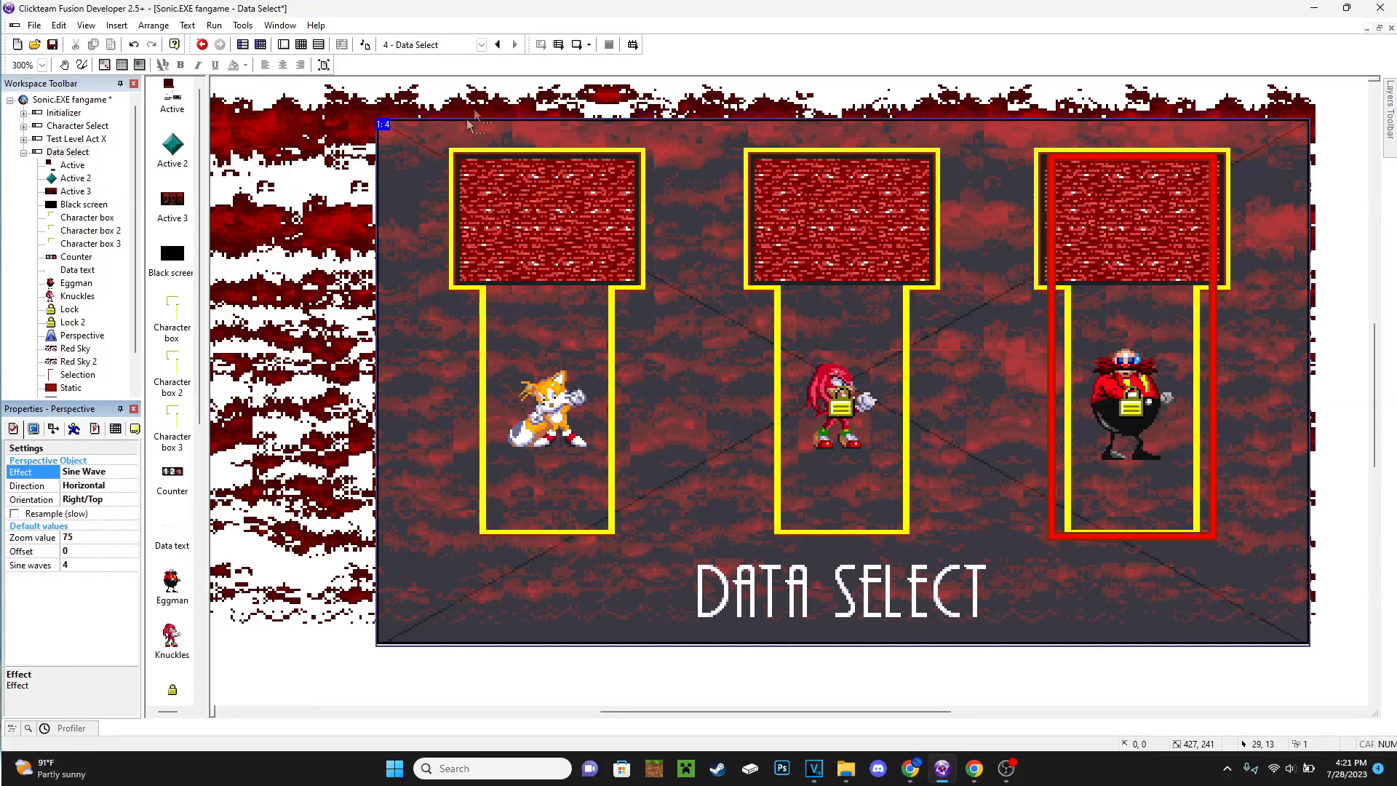
left_click(213, 25)
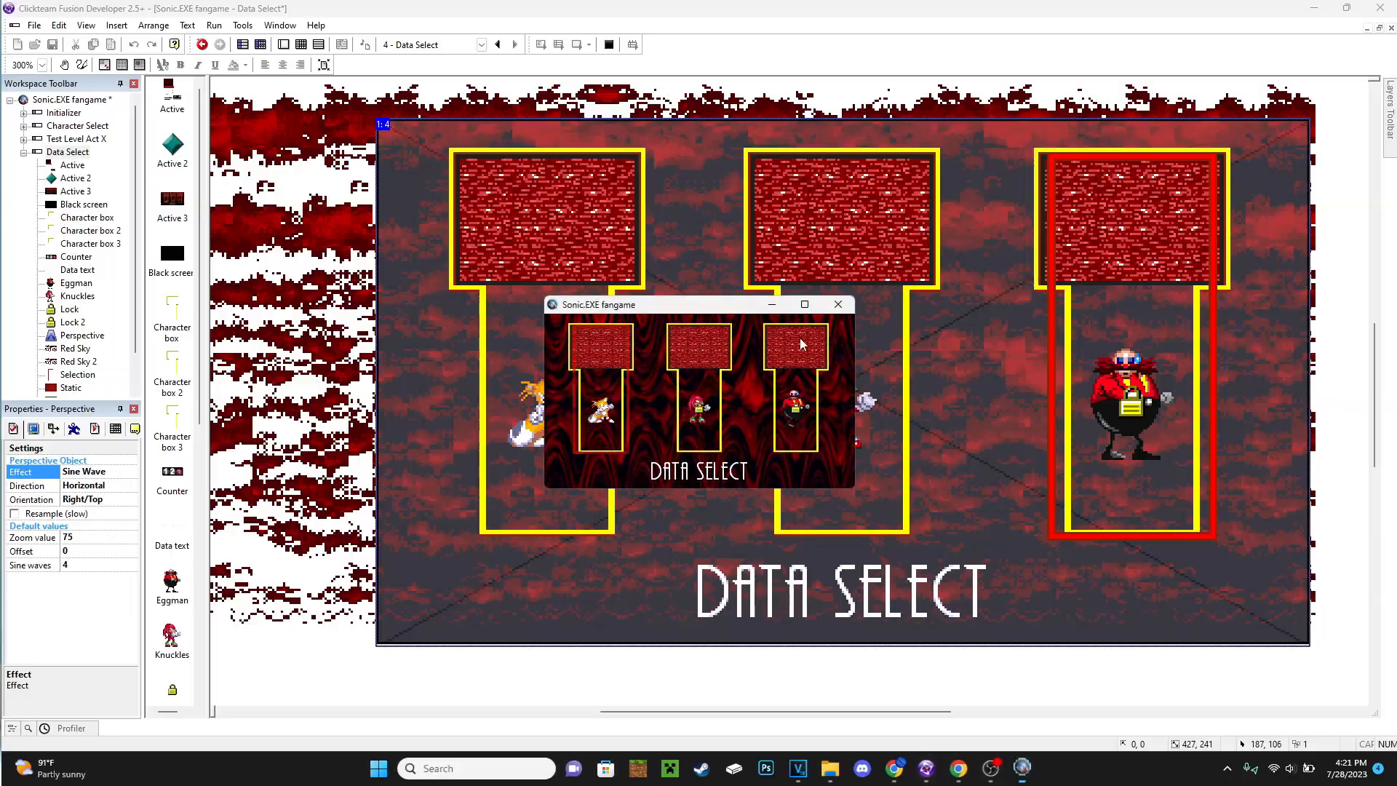
Close the Data Select test run and return to the frame editor
left_click(802, 304)
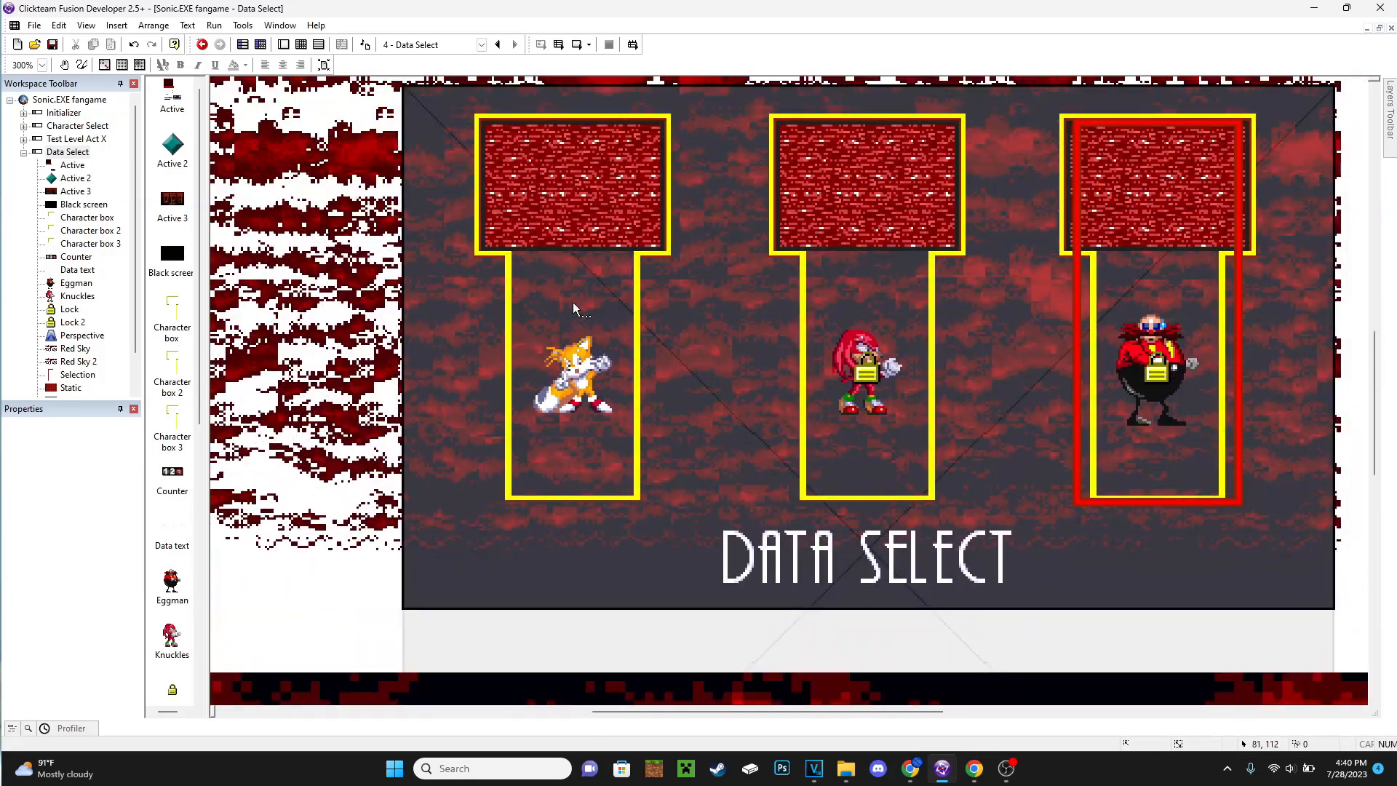
Select the Perspective object to bring up its Sine Wave properties
left_click(199, 44)
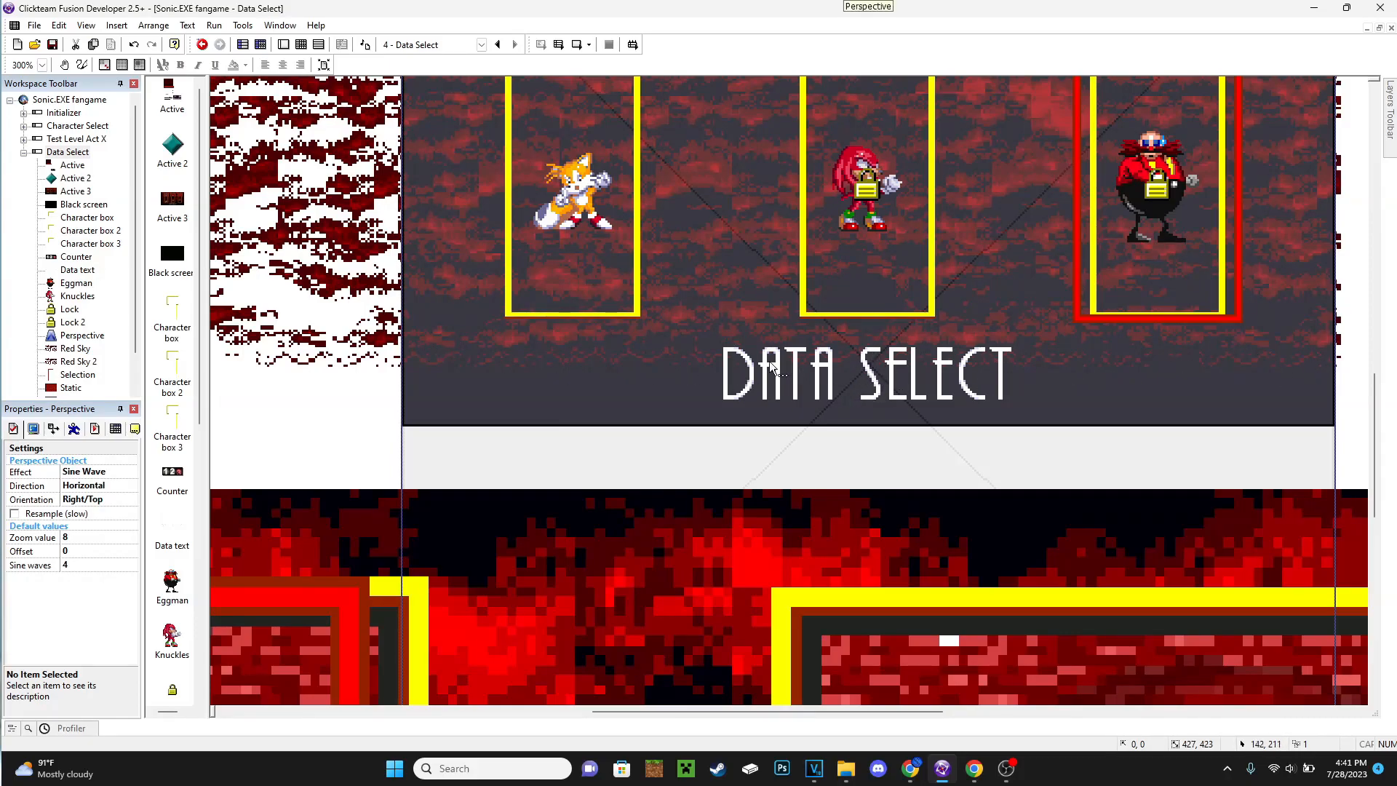
mouse_move(1120, 372)
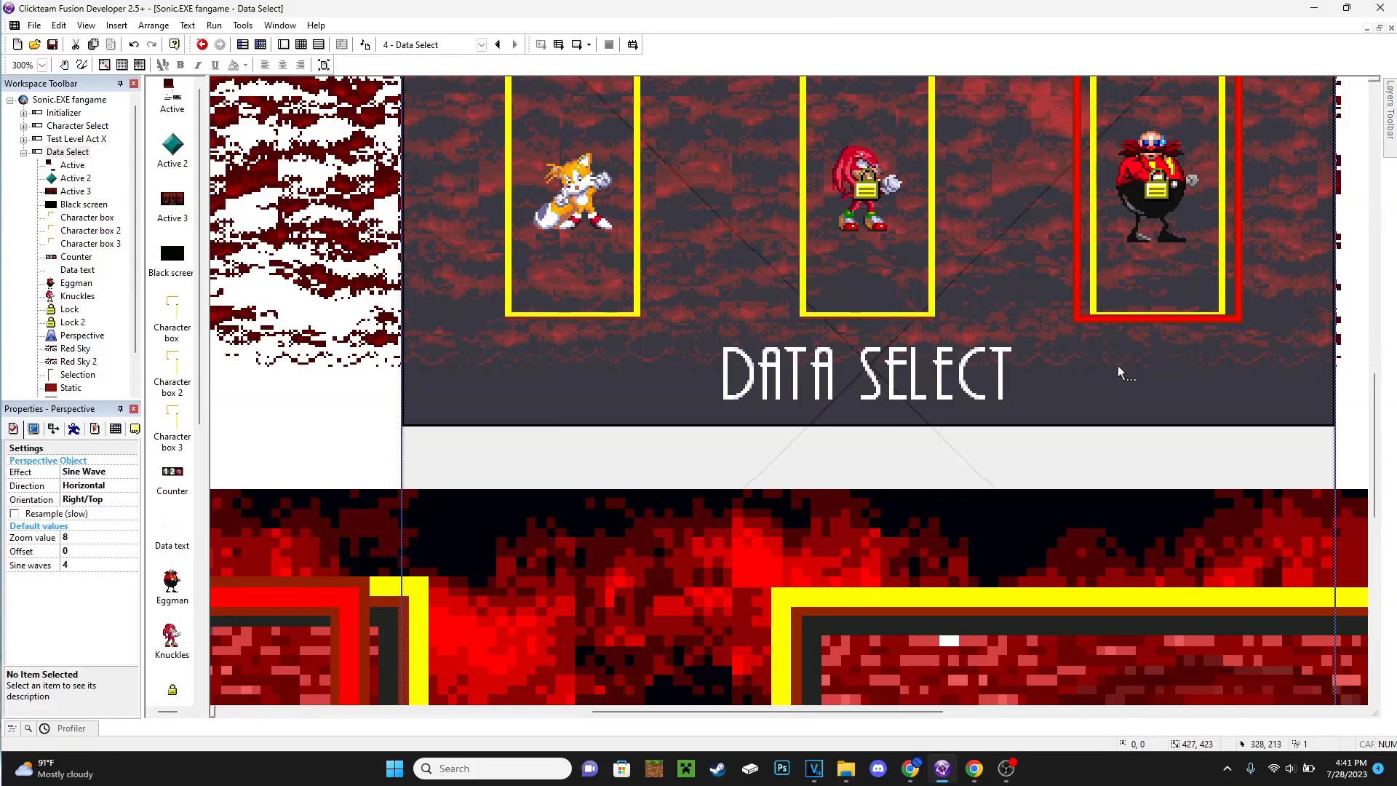
mouse_move(1012, 370)
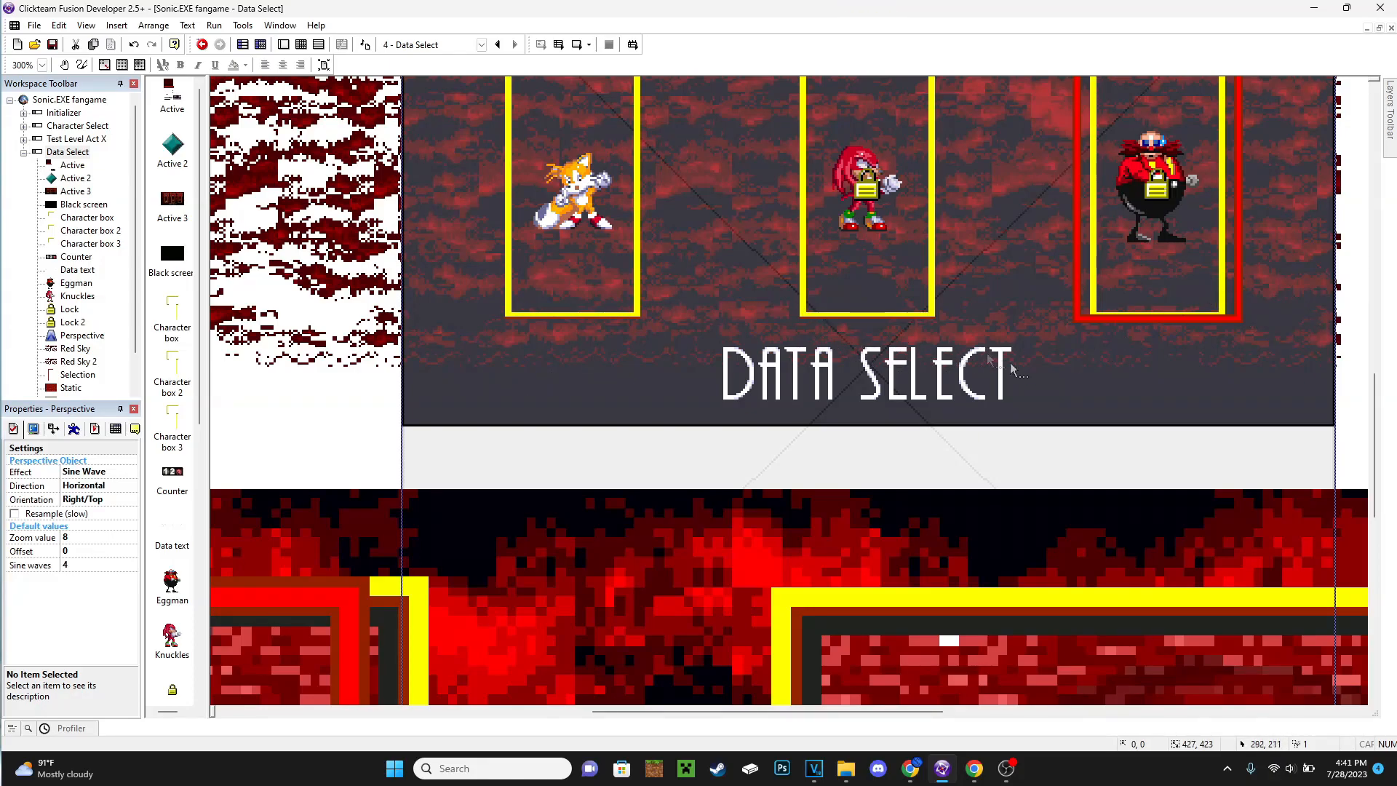
mouse_move(570, 342)
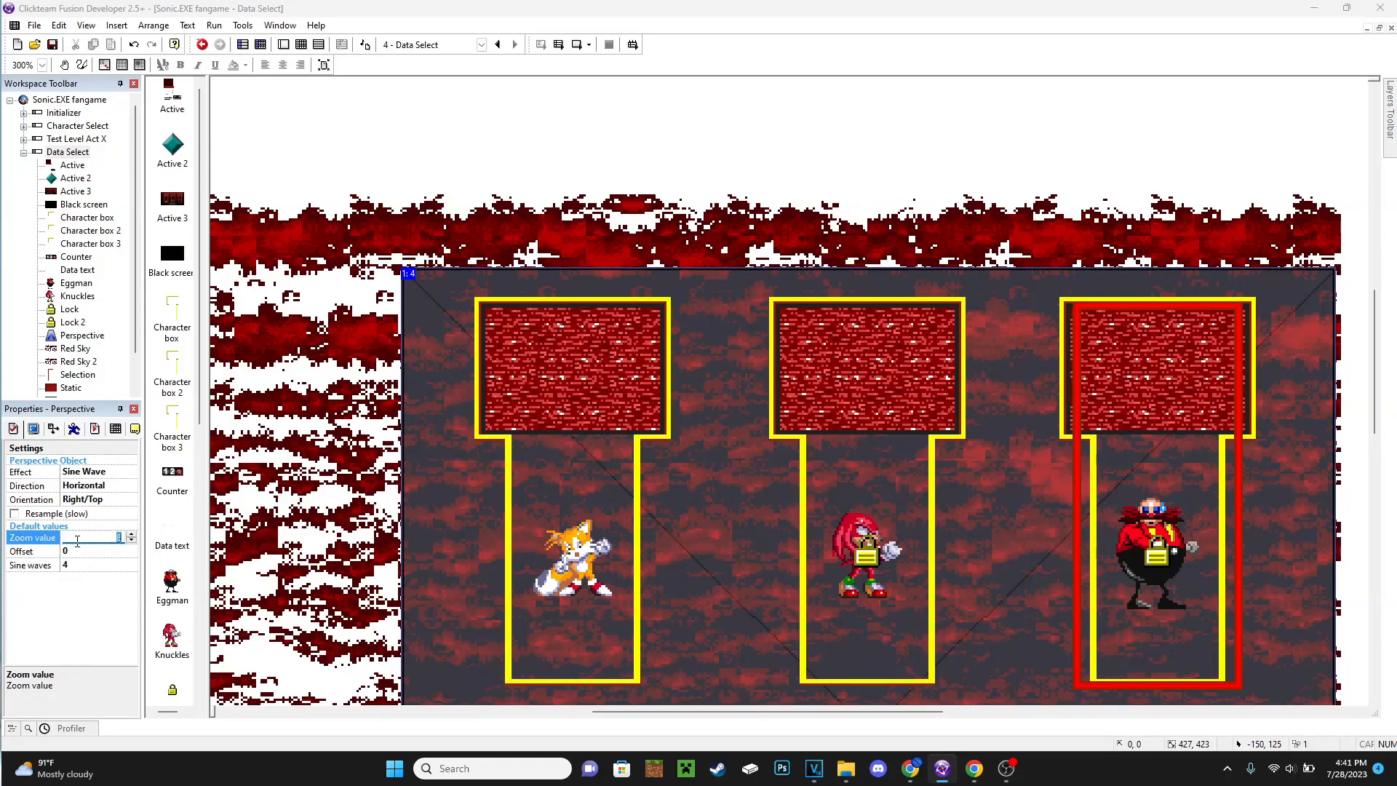
Enter 10 as the Perspective object's zoom value
type("10")
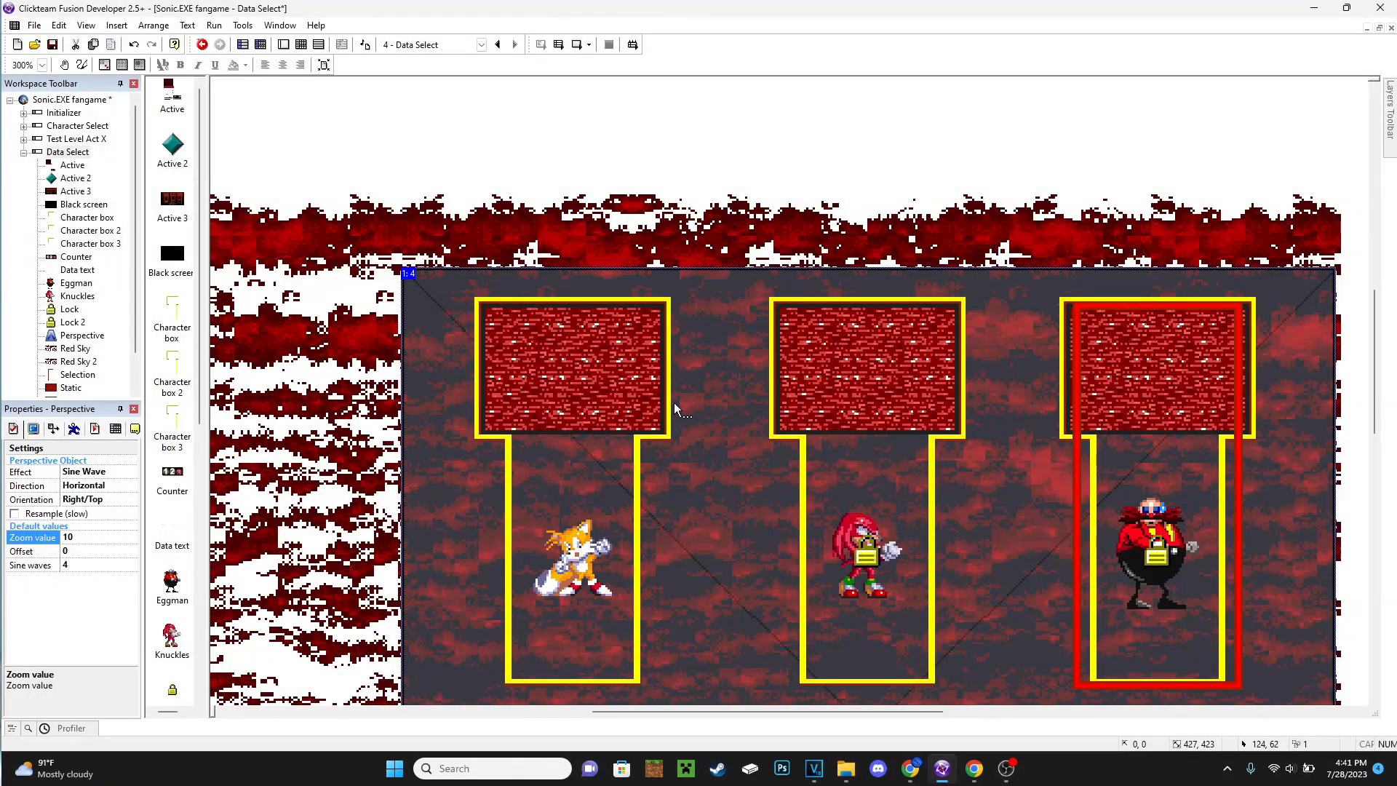
mouse_move(521, 124)
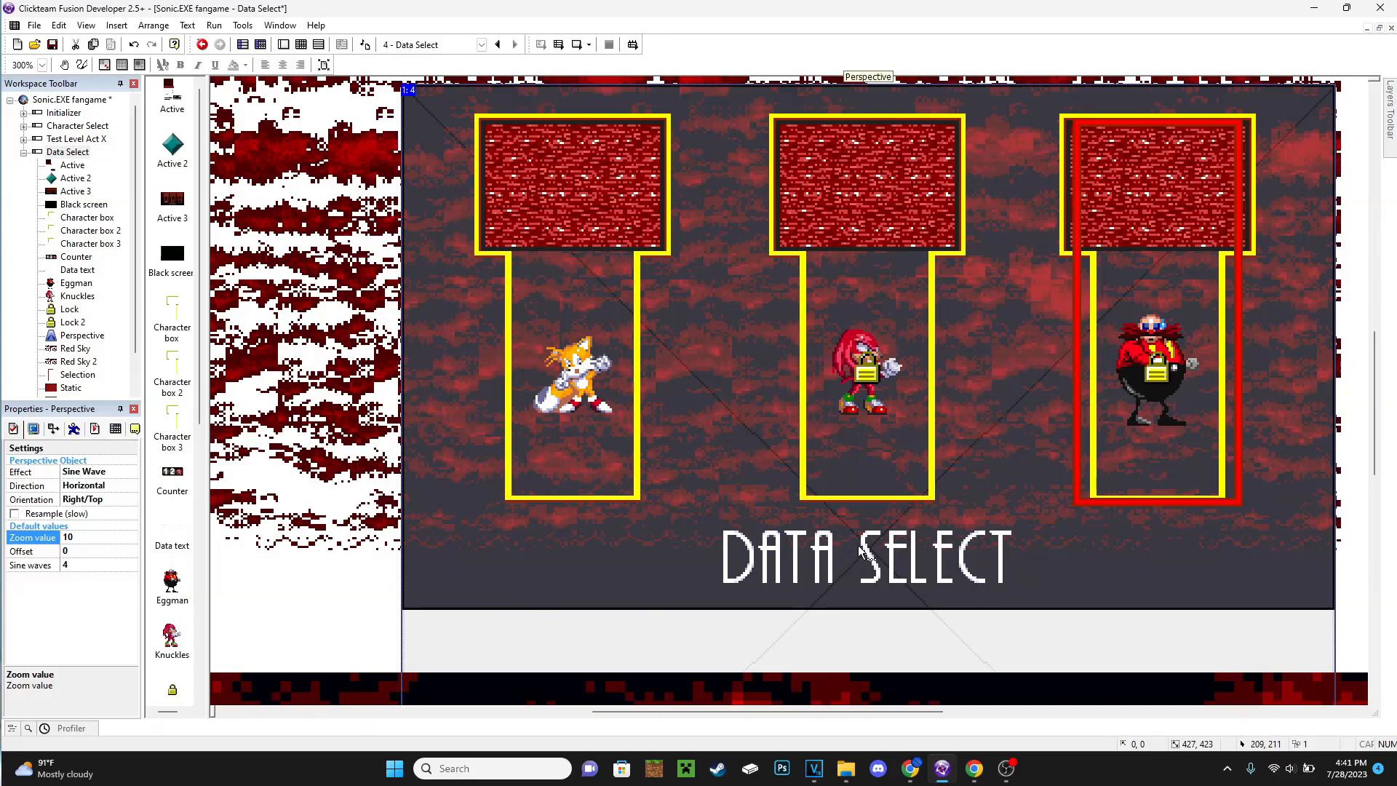
mouse_move(650, 541)
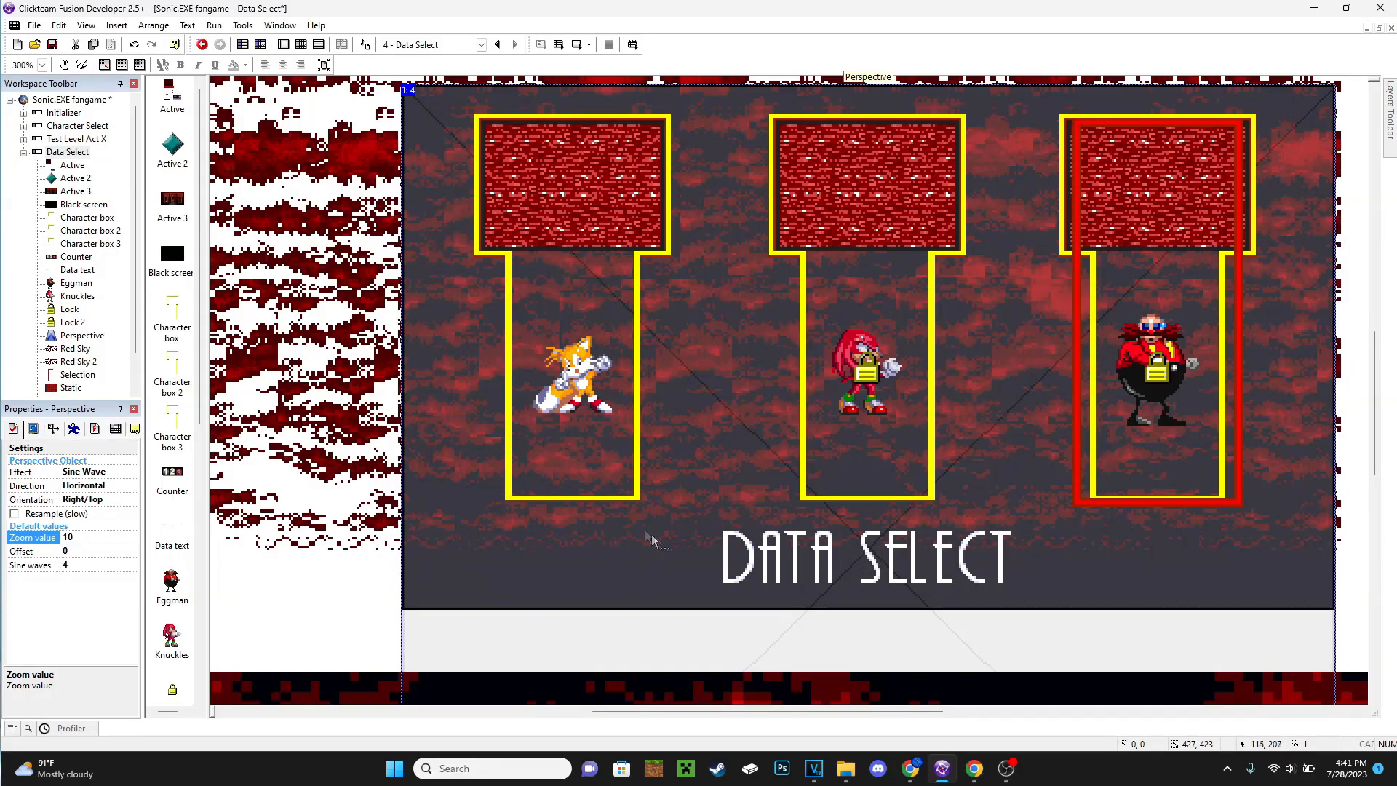